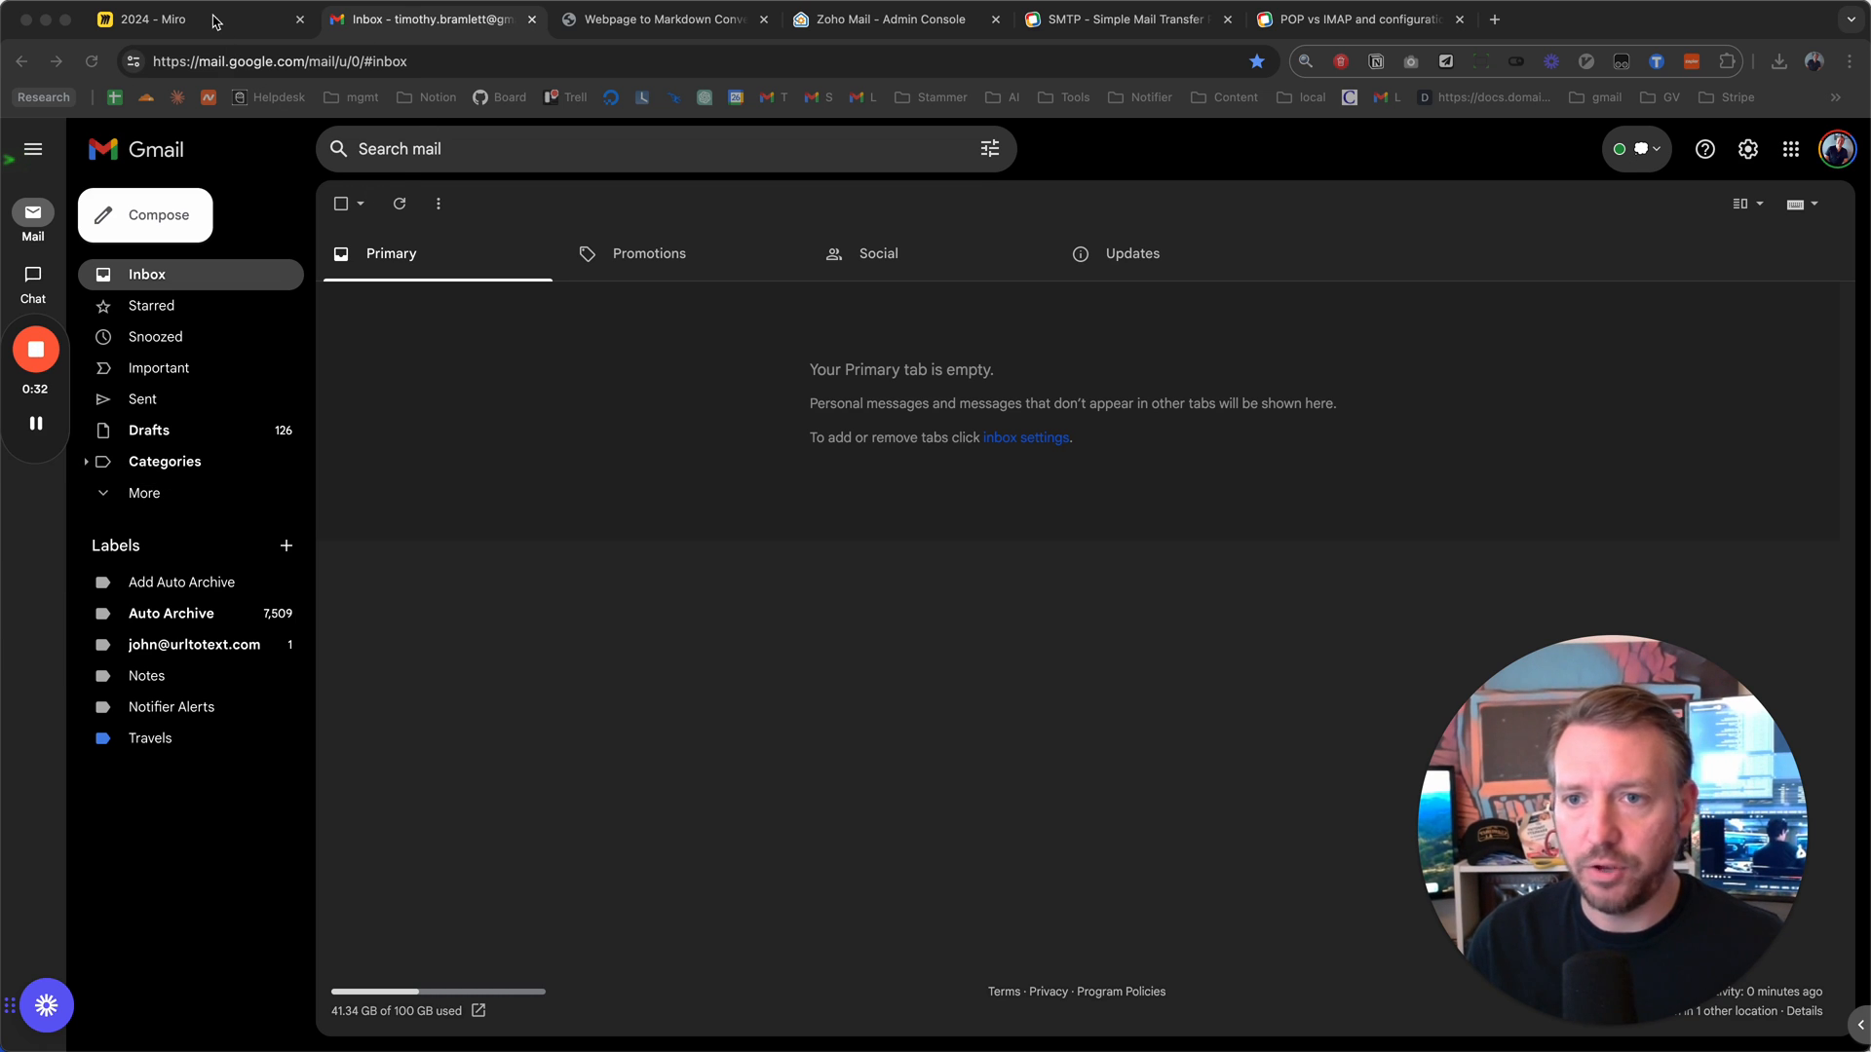
Switch to the Miro board comparing Zoho and Google Workspace email plans
{"action": "left_click", "coordinate": [142, 20]}
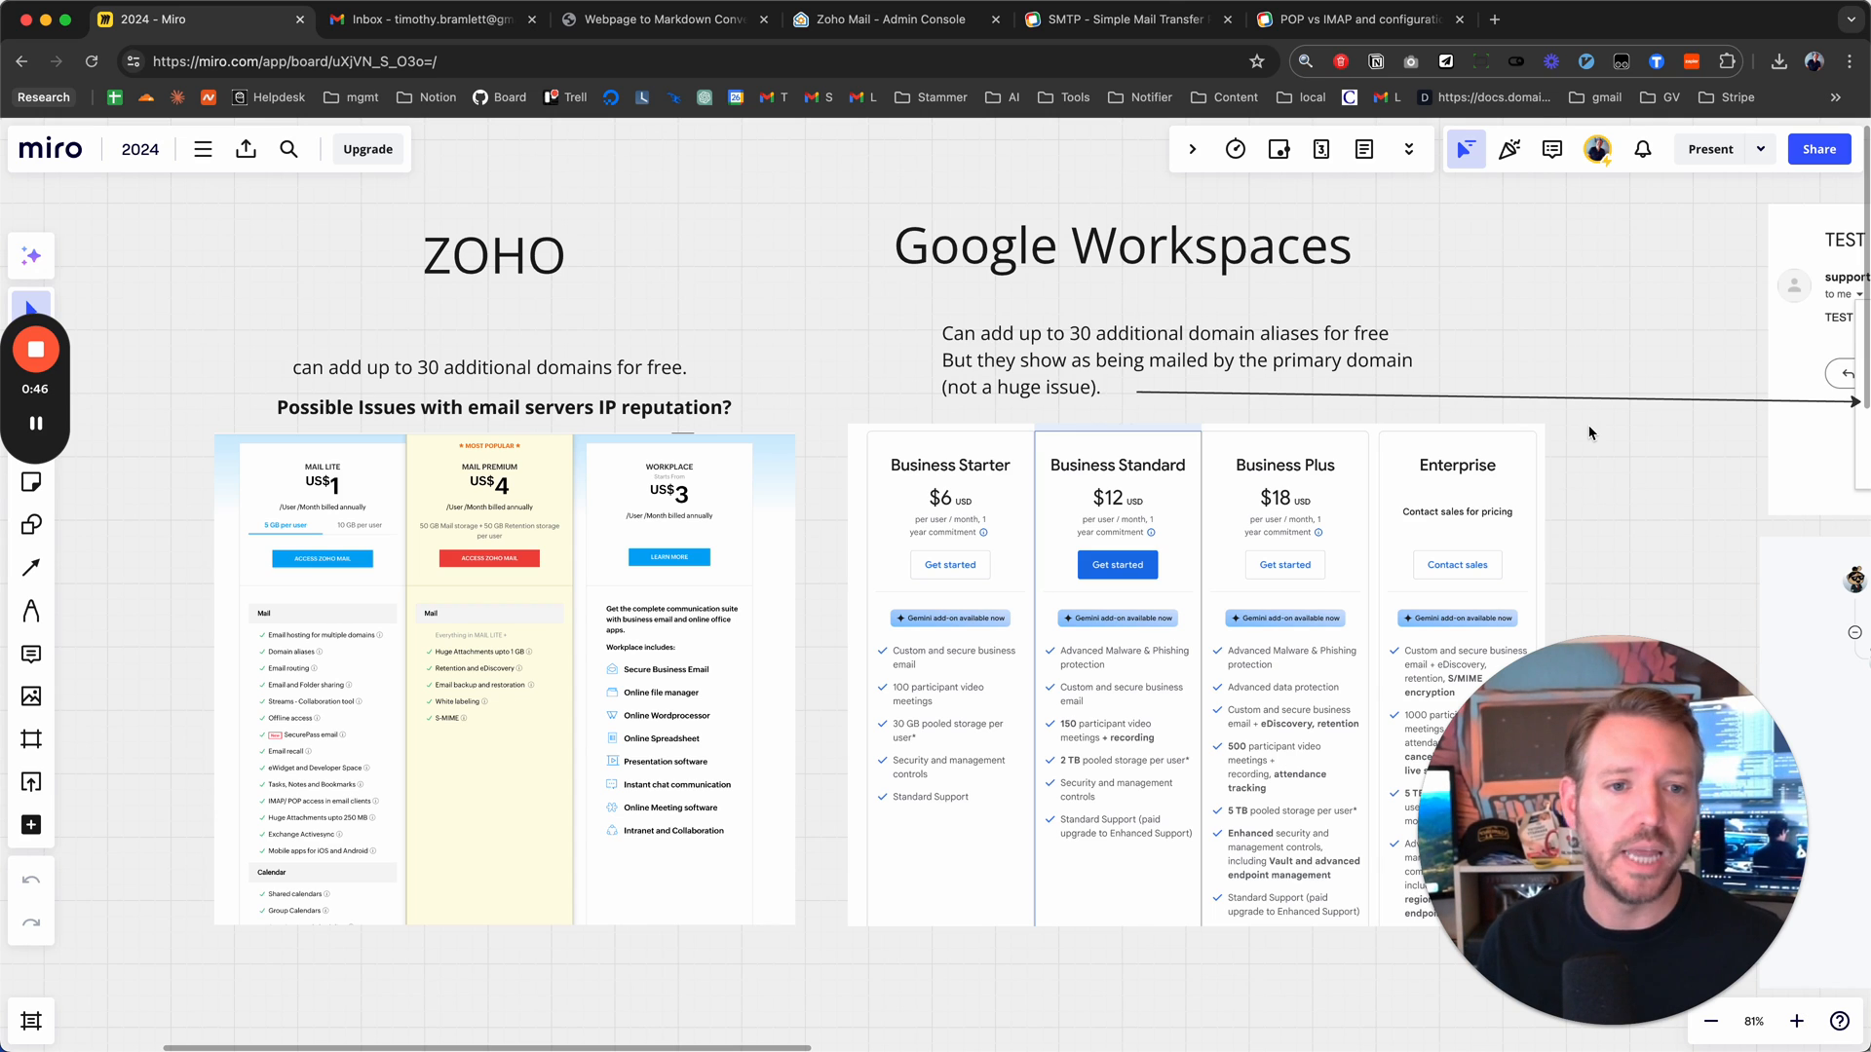
{"action": "mouse_move", "coordinate": [1581, 421]}
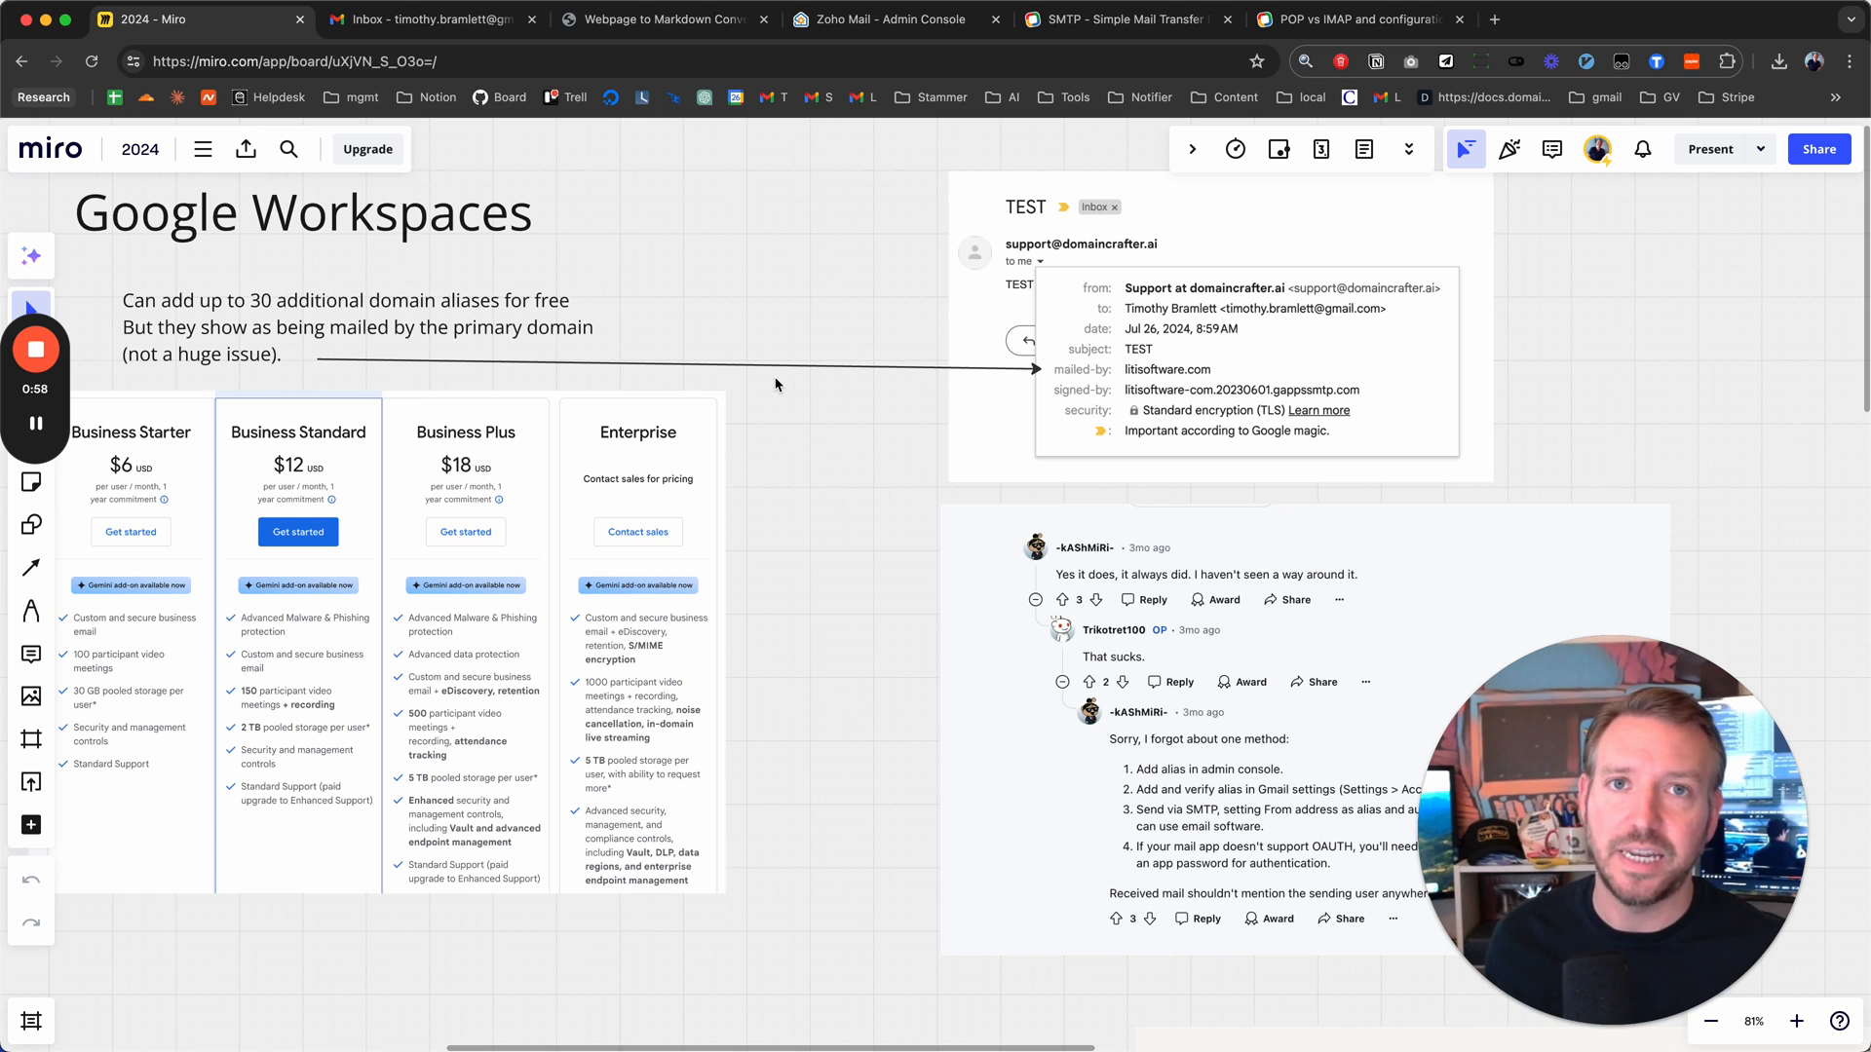
{"action": "mouse_move", "coordinate": [851, 530]}
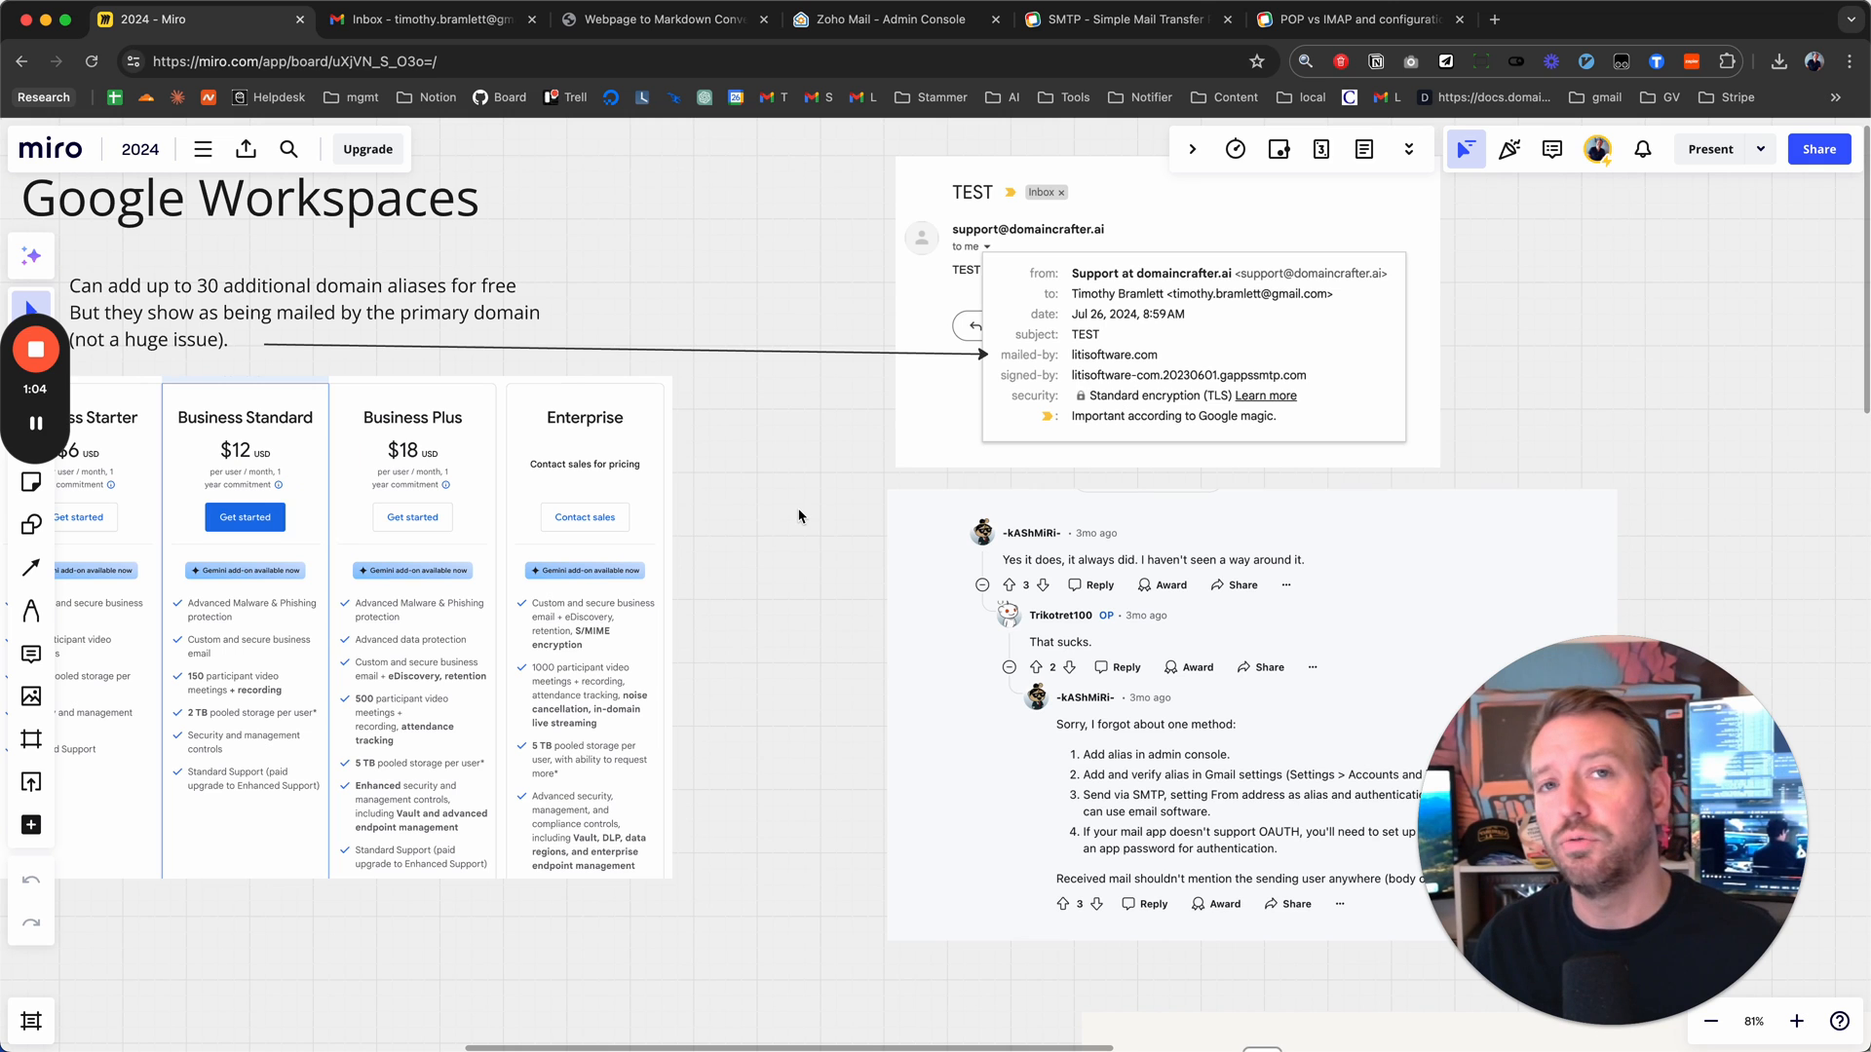
{"action": "mouse_move", "coordinate": [1066, 417]}
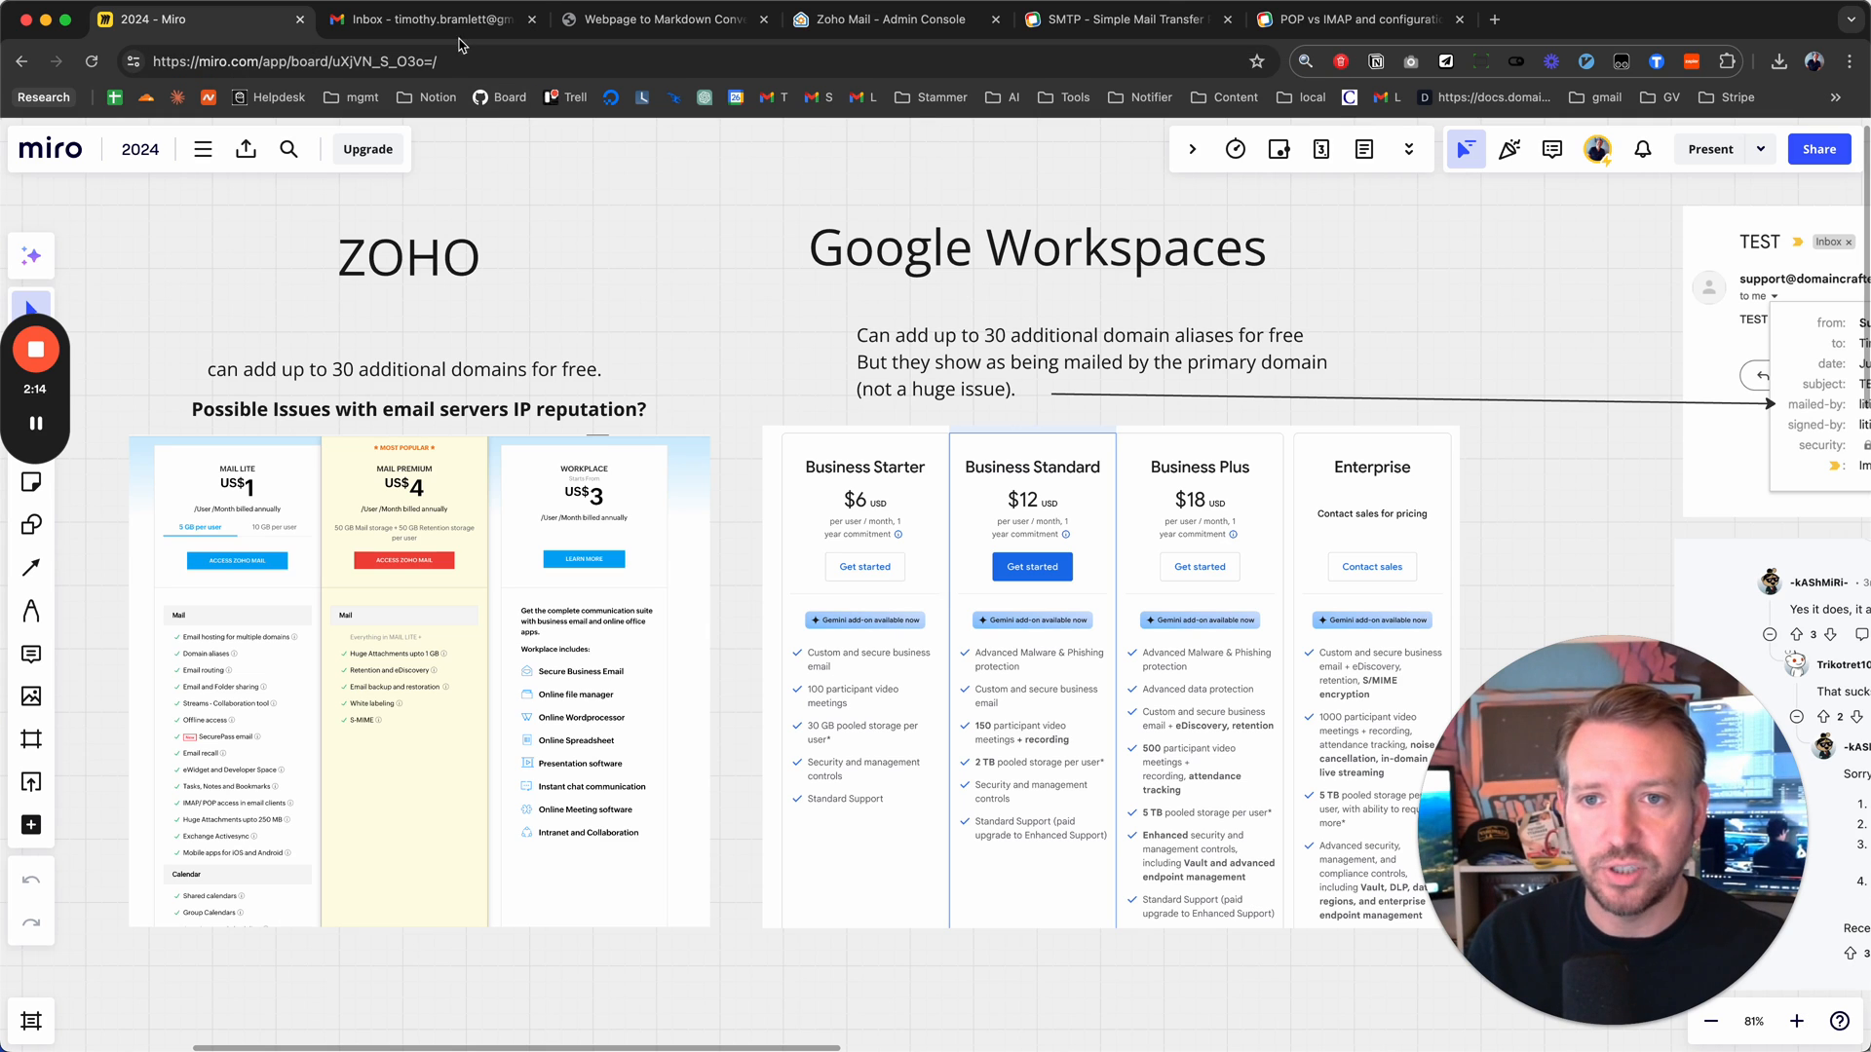
{"action": "mouse_move", "coordinate": [667, 20]}
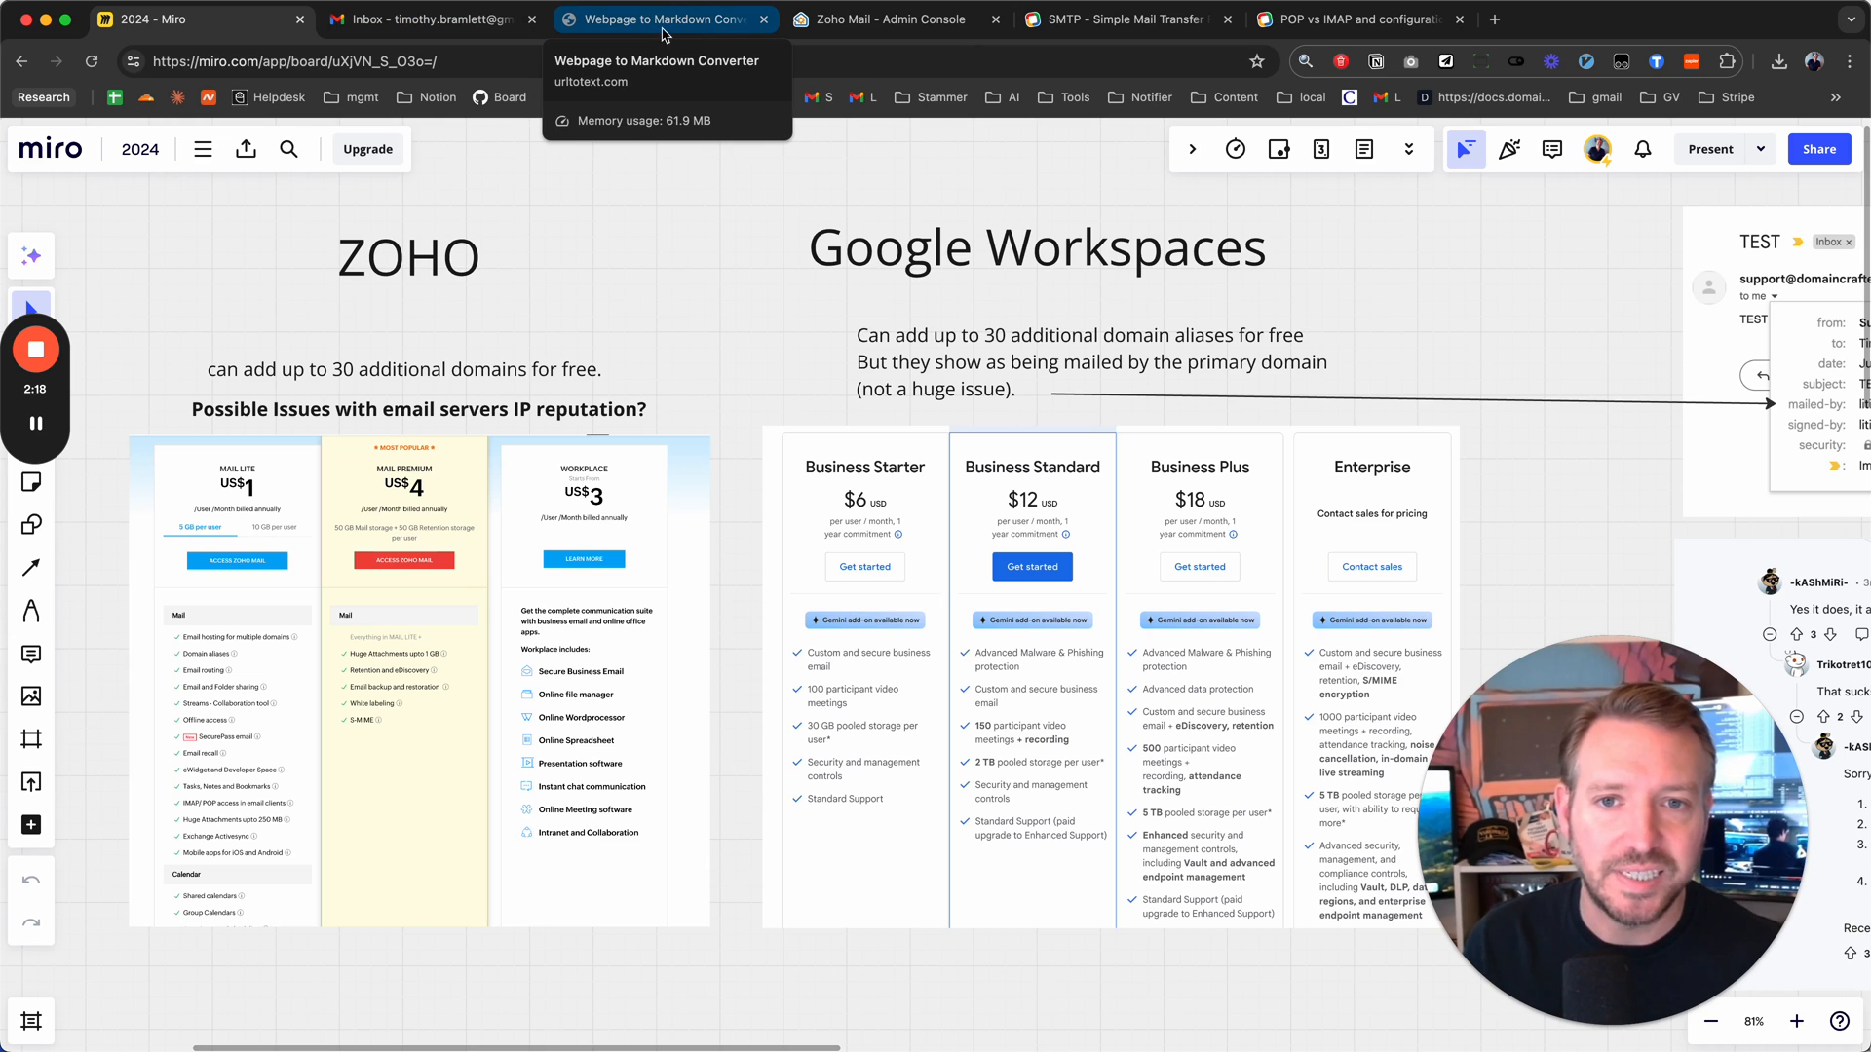
{"action": "mouse_move", "coordinate": [885, 19]}
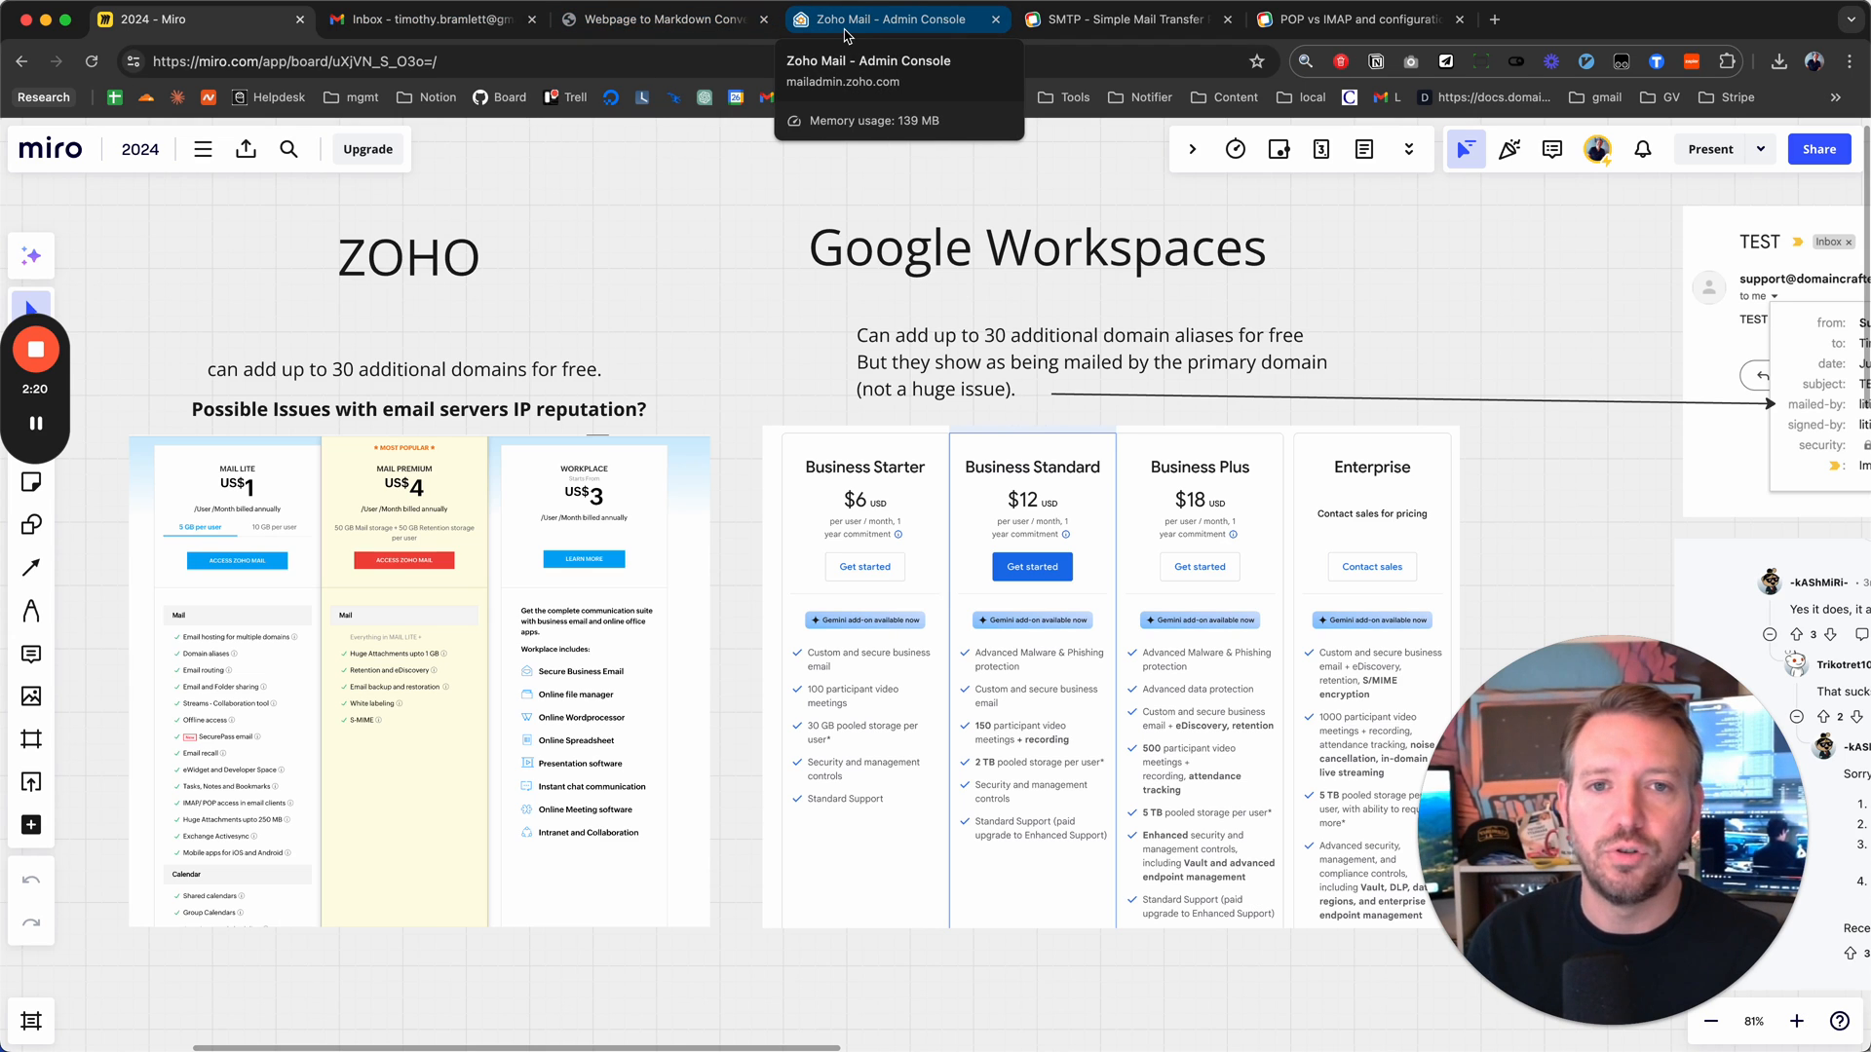
Switch to the Zoho Mail Admin Console showing the user's Mailbox Actions with POP and IMAP enabled
{"action": "left_click", "coordinate": [889, 20]}
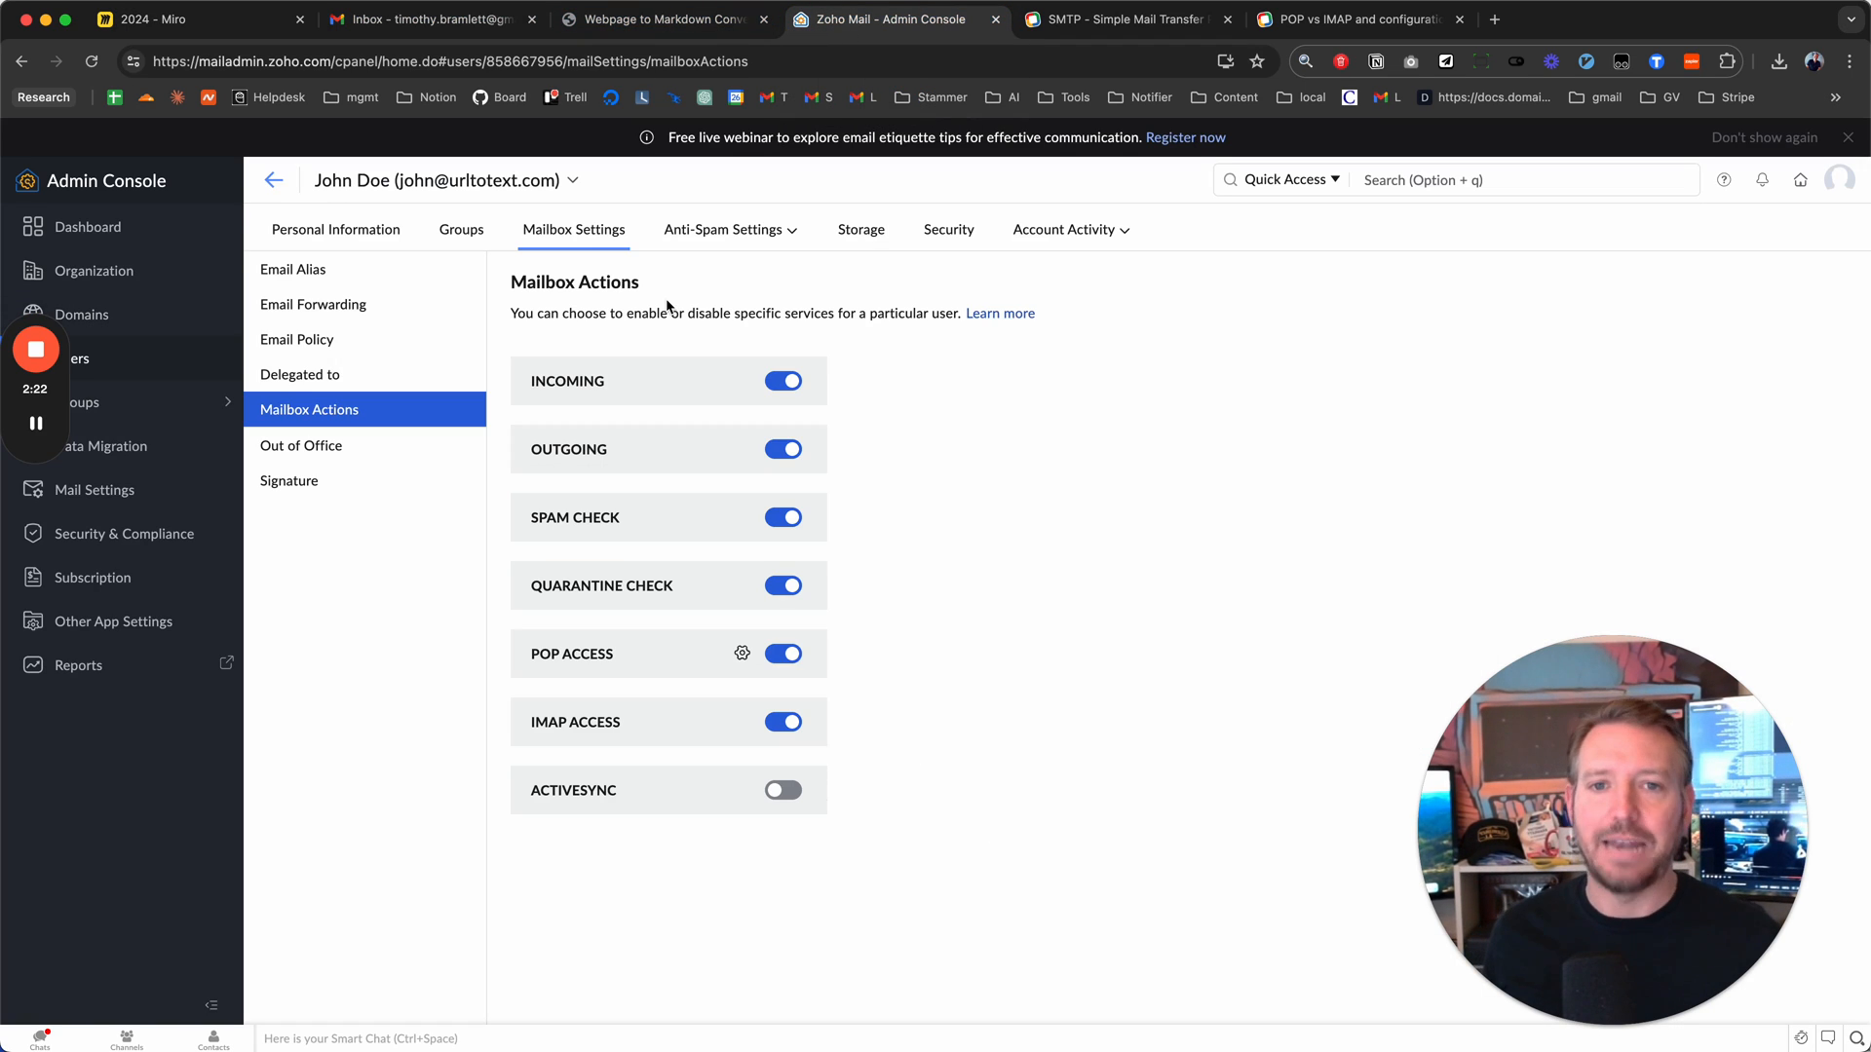
{"action": "mouse_move", "coordinate": [60, 372]}
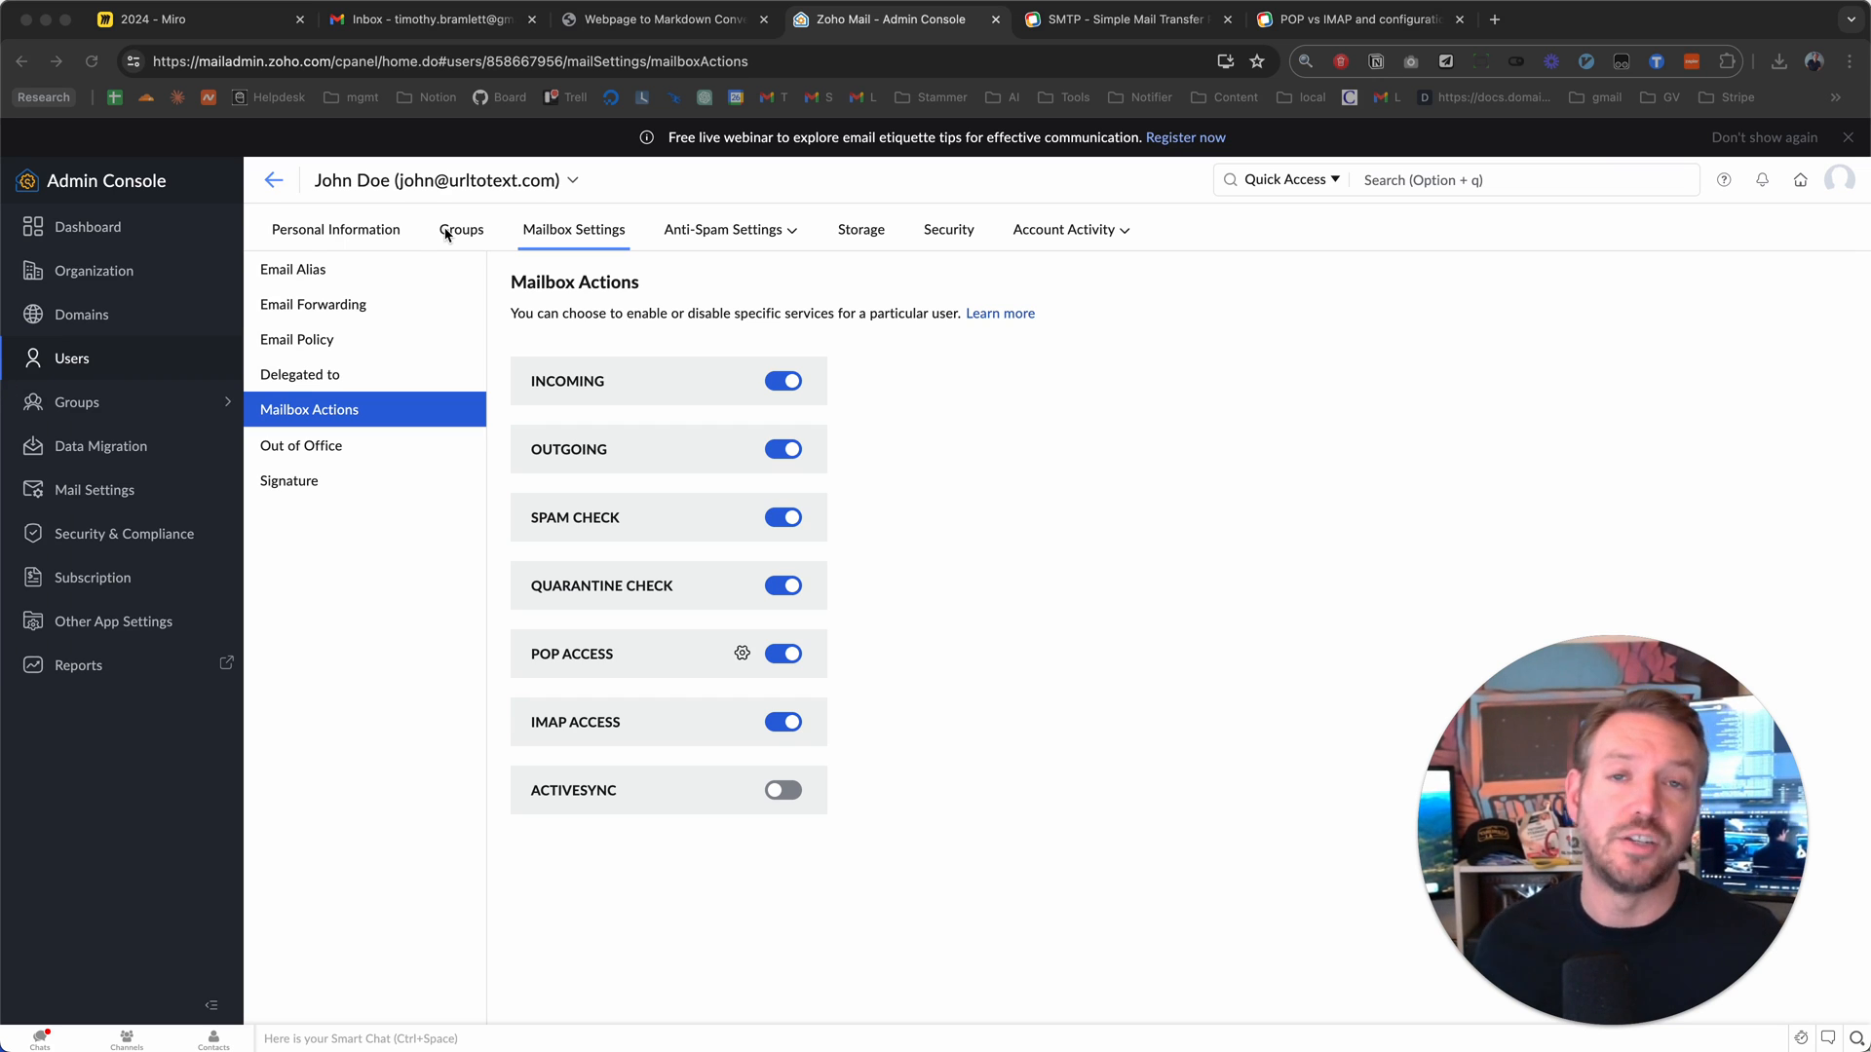
{"action": "mouse_move", "coordinate": [485, 337]}
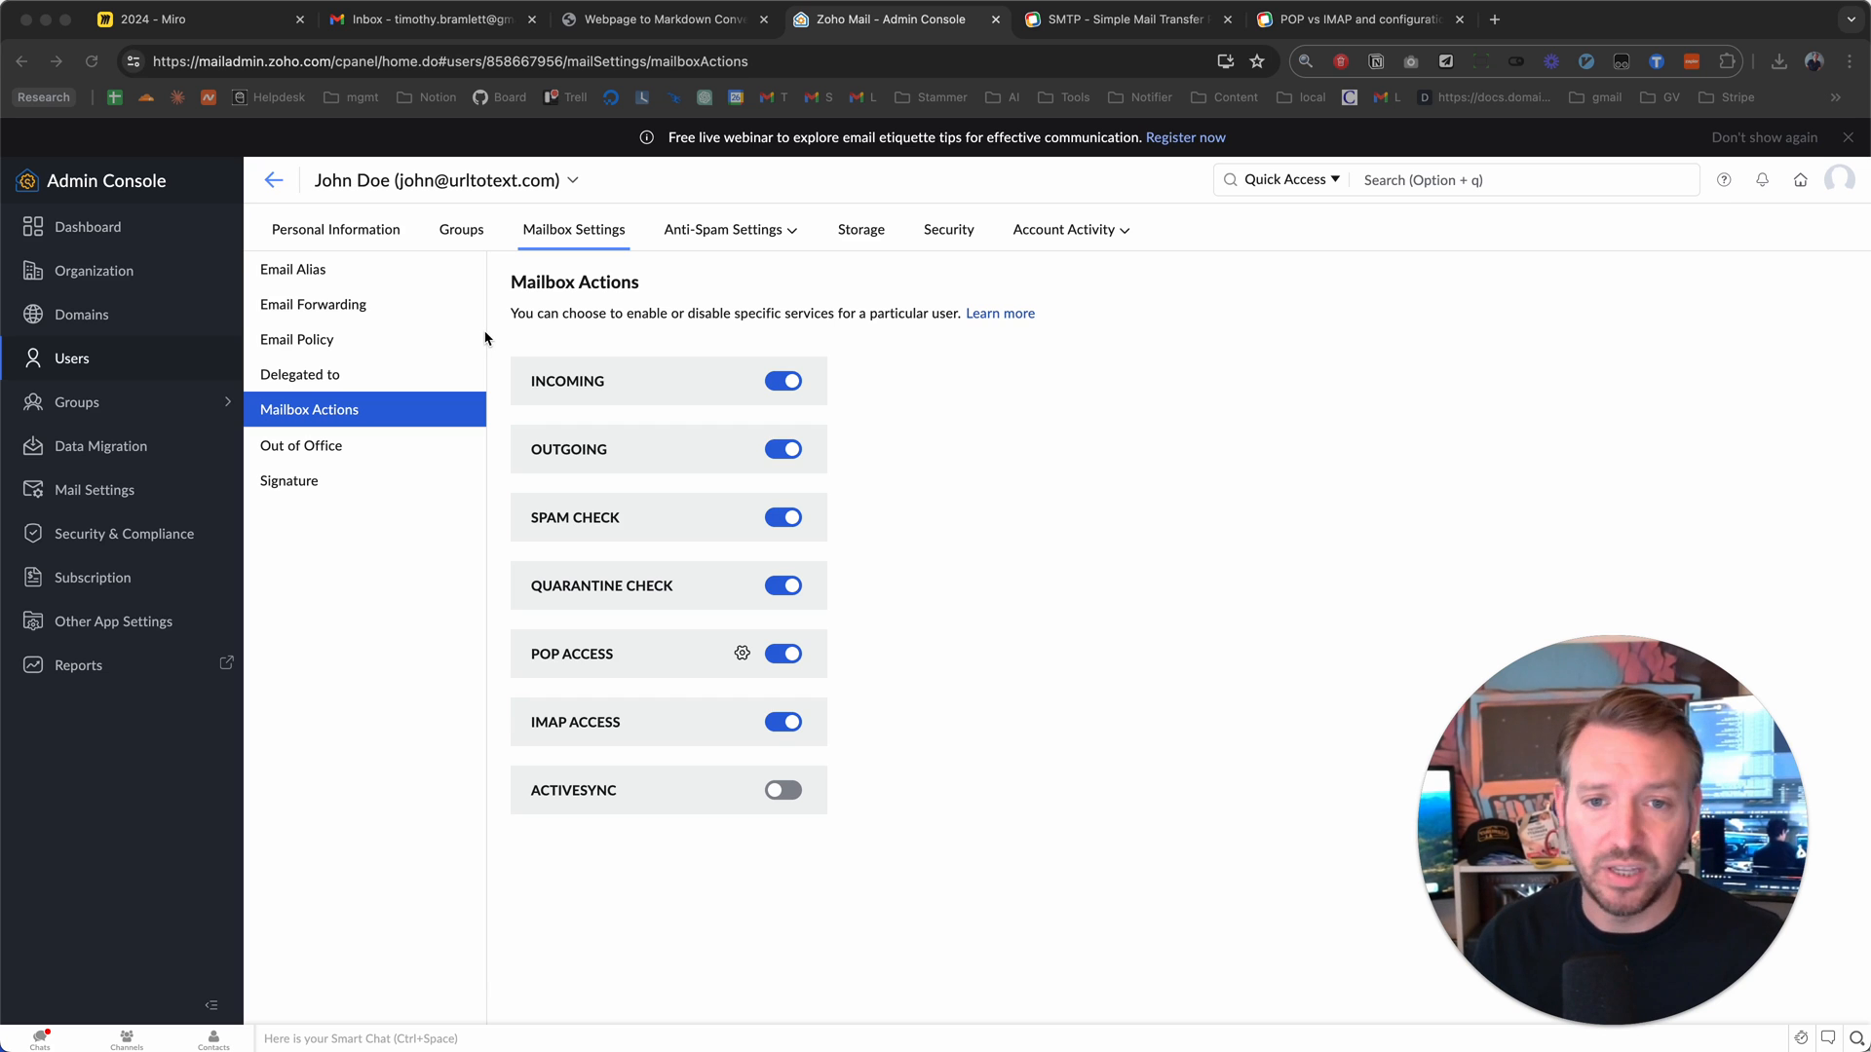
{"action": "mouse_move", "coordinate": [267, 239]}
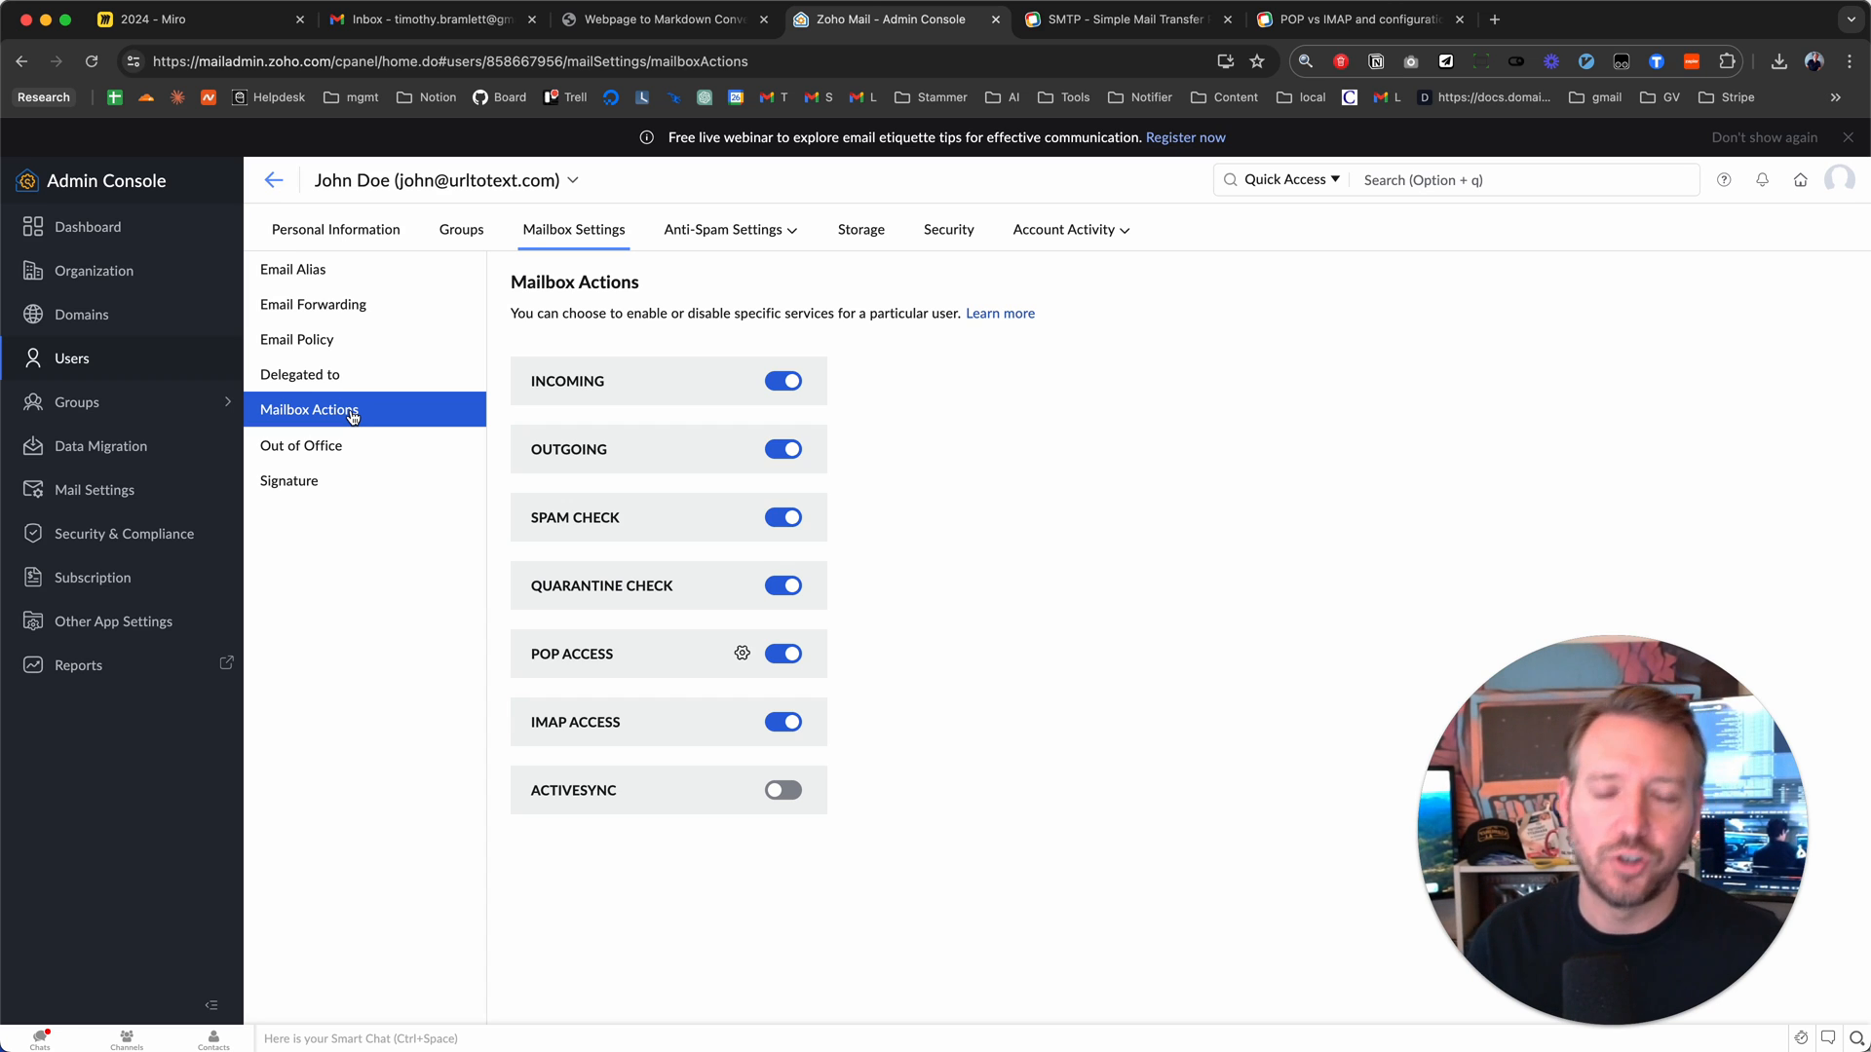
{"action": "mouse_move", "coordinate": [394, 158]}
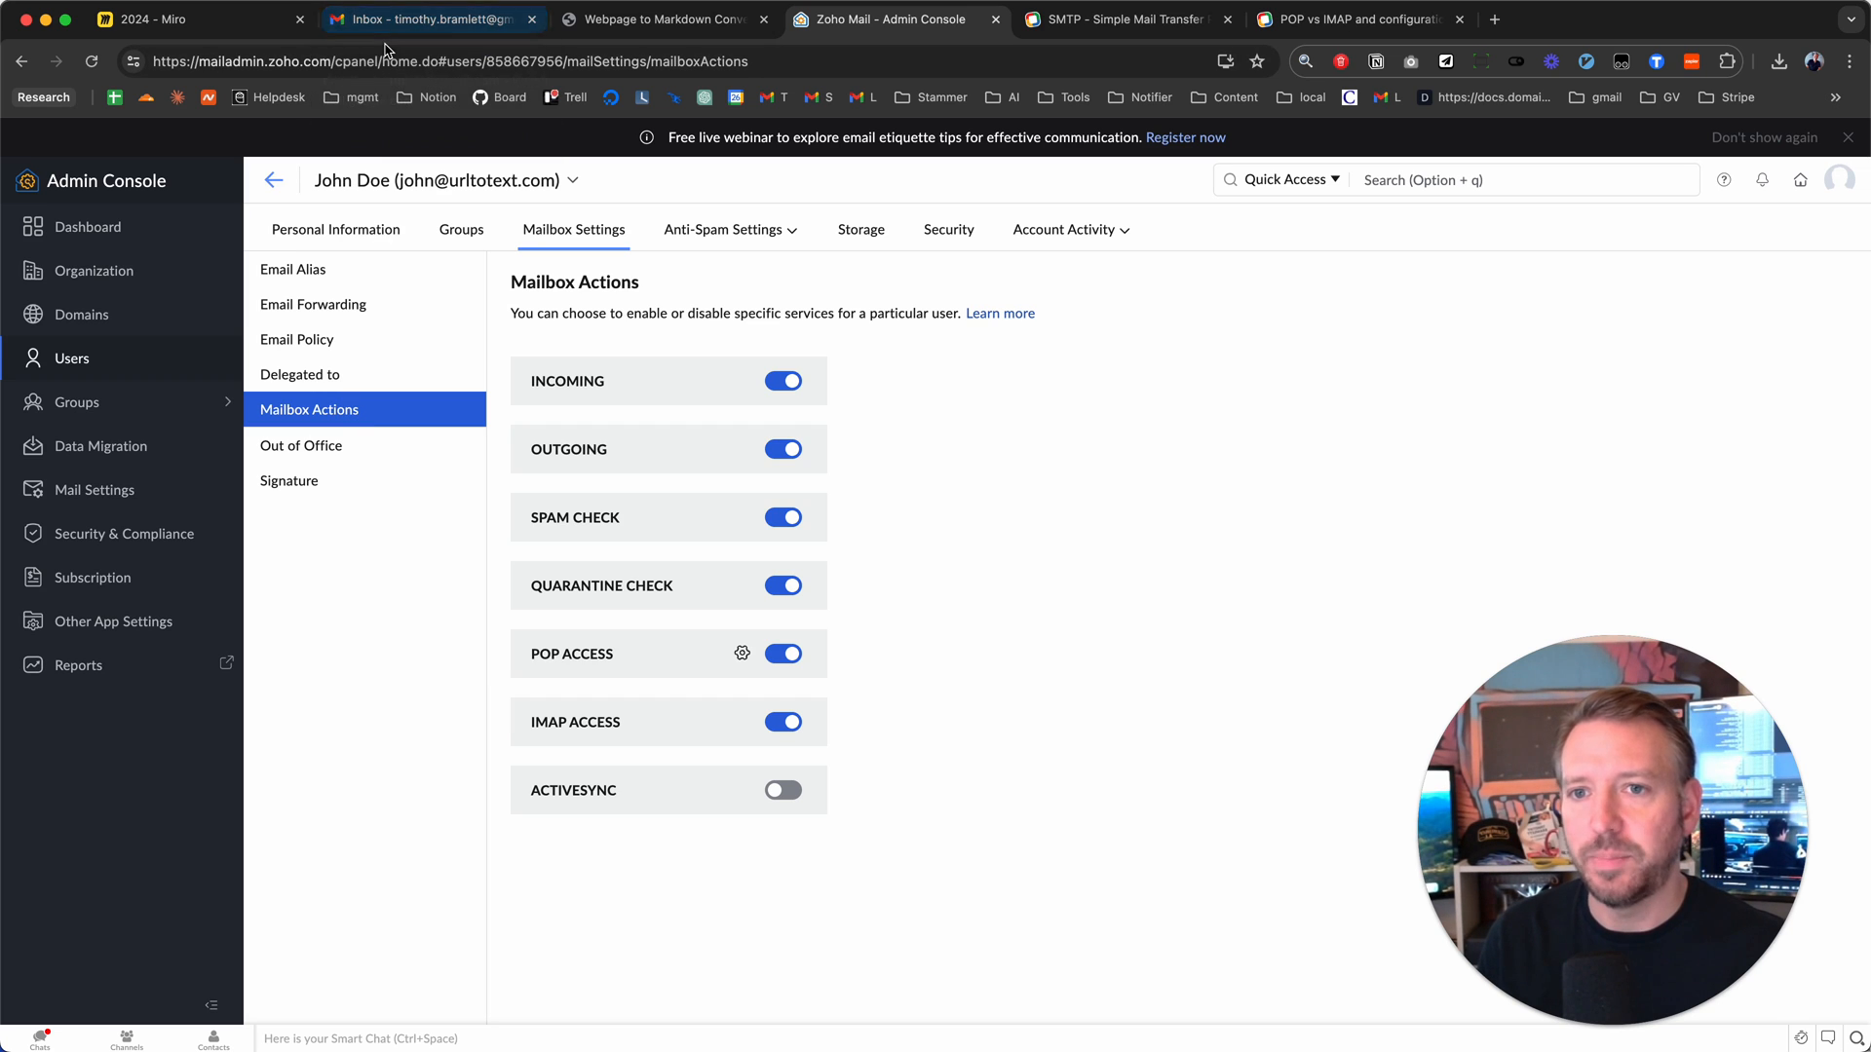
Return to Gmail and go to the Accounts and Import settings via See all settings
{"action": "left_click", "coordinate": [429, 19]}
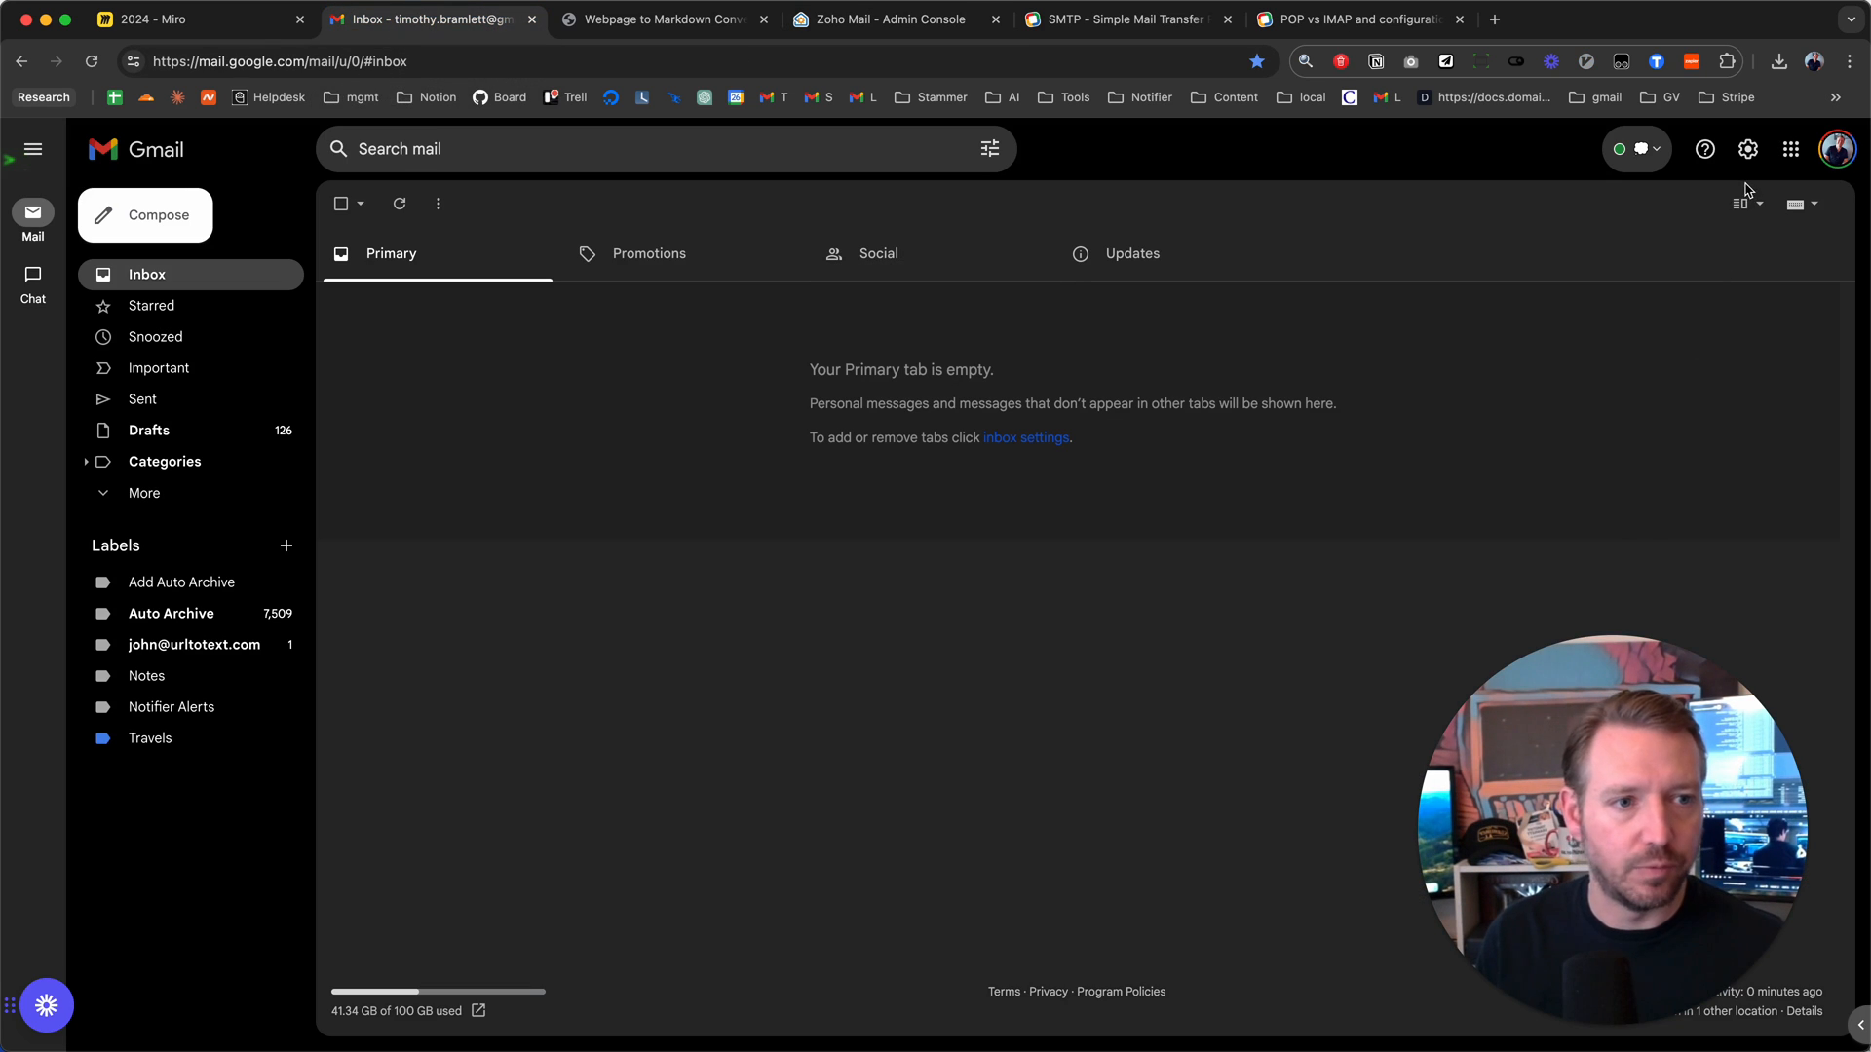
{"action": "left_click", "coordinate": [1747, 150]}
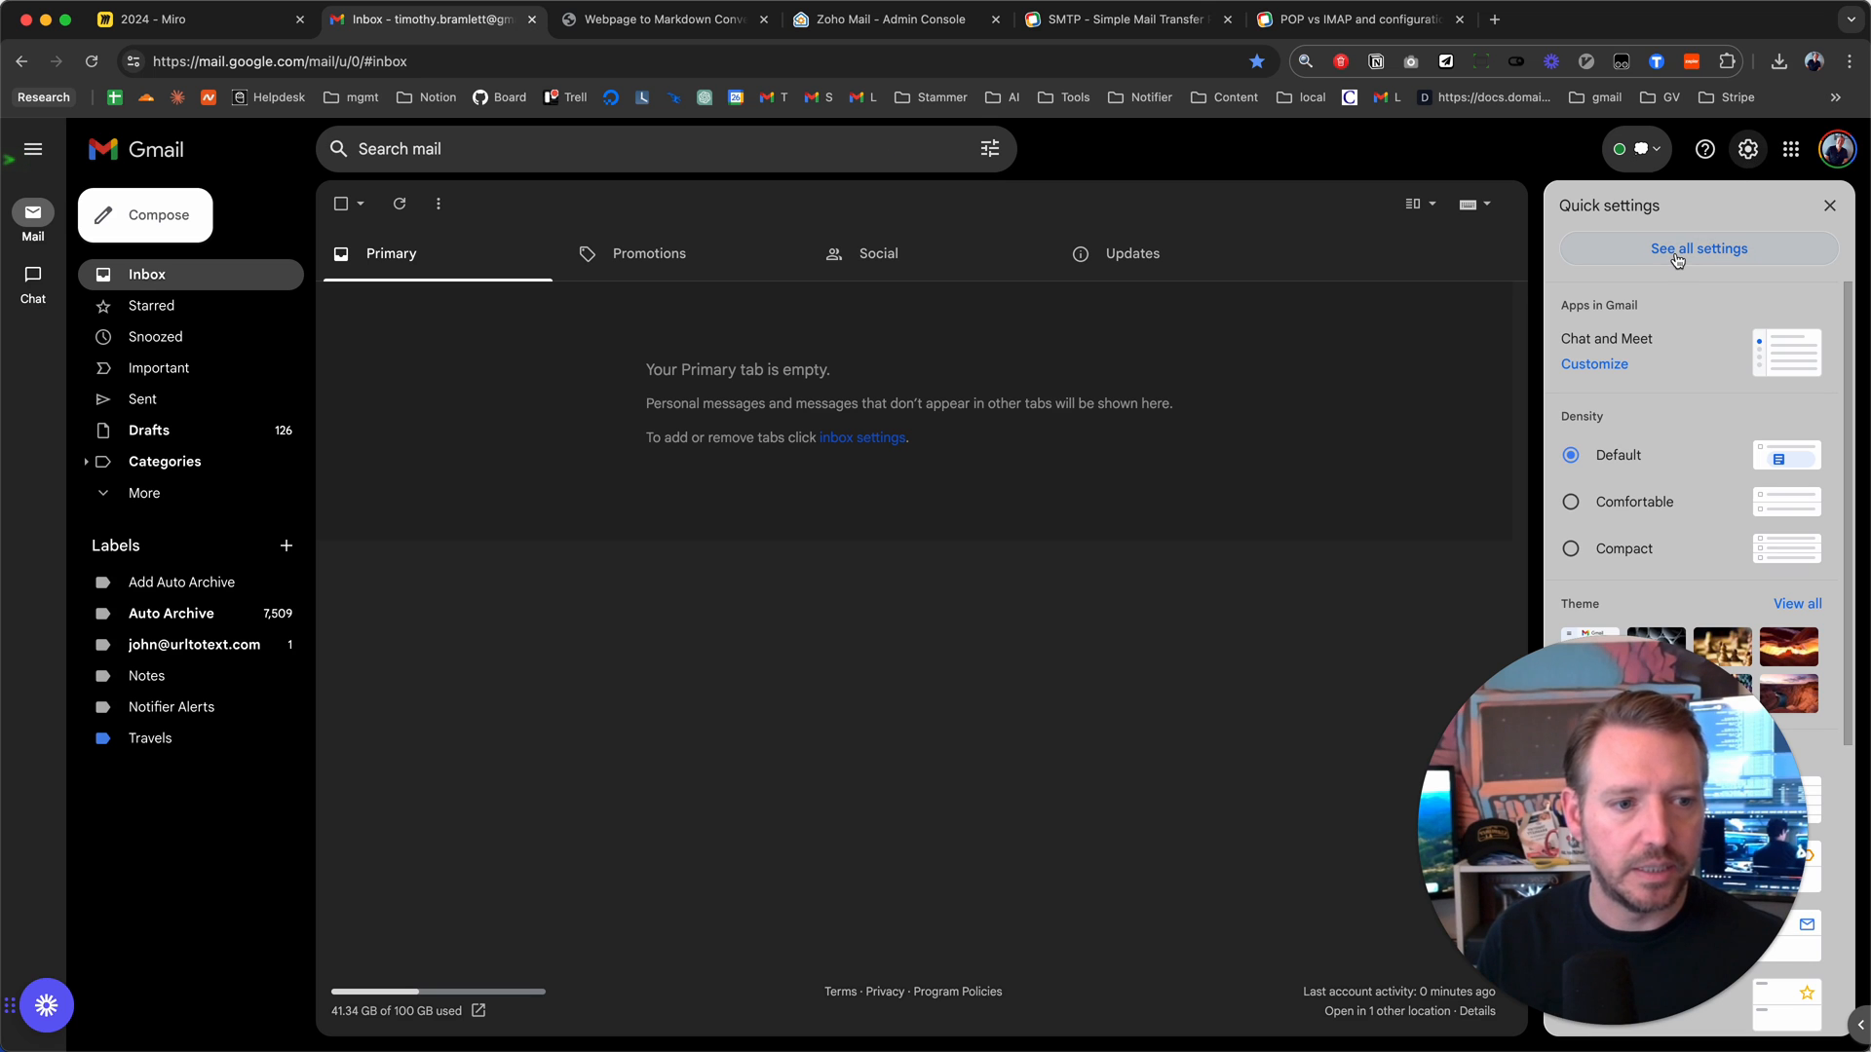
{"action": "left_click", "coordinate": [1697, 248]}
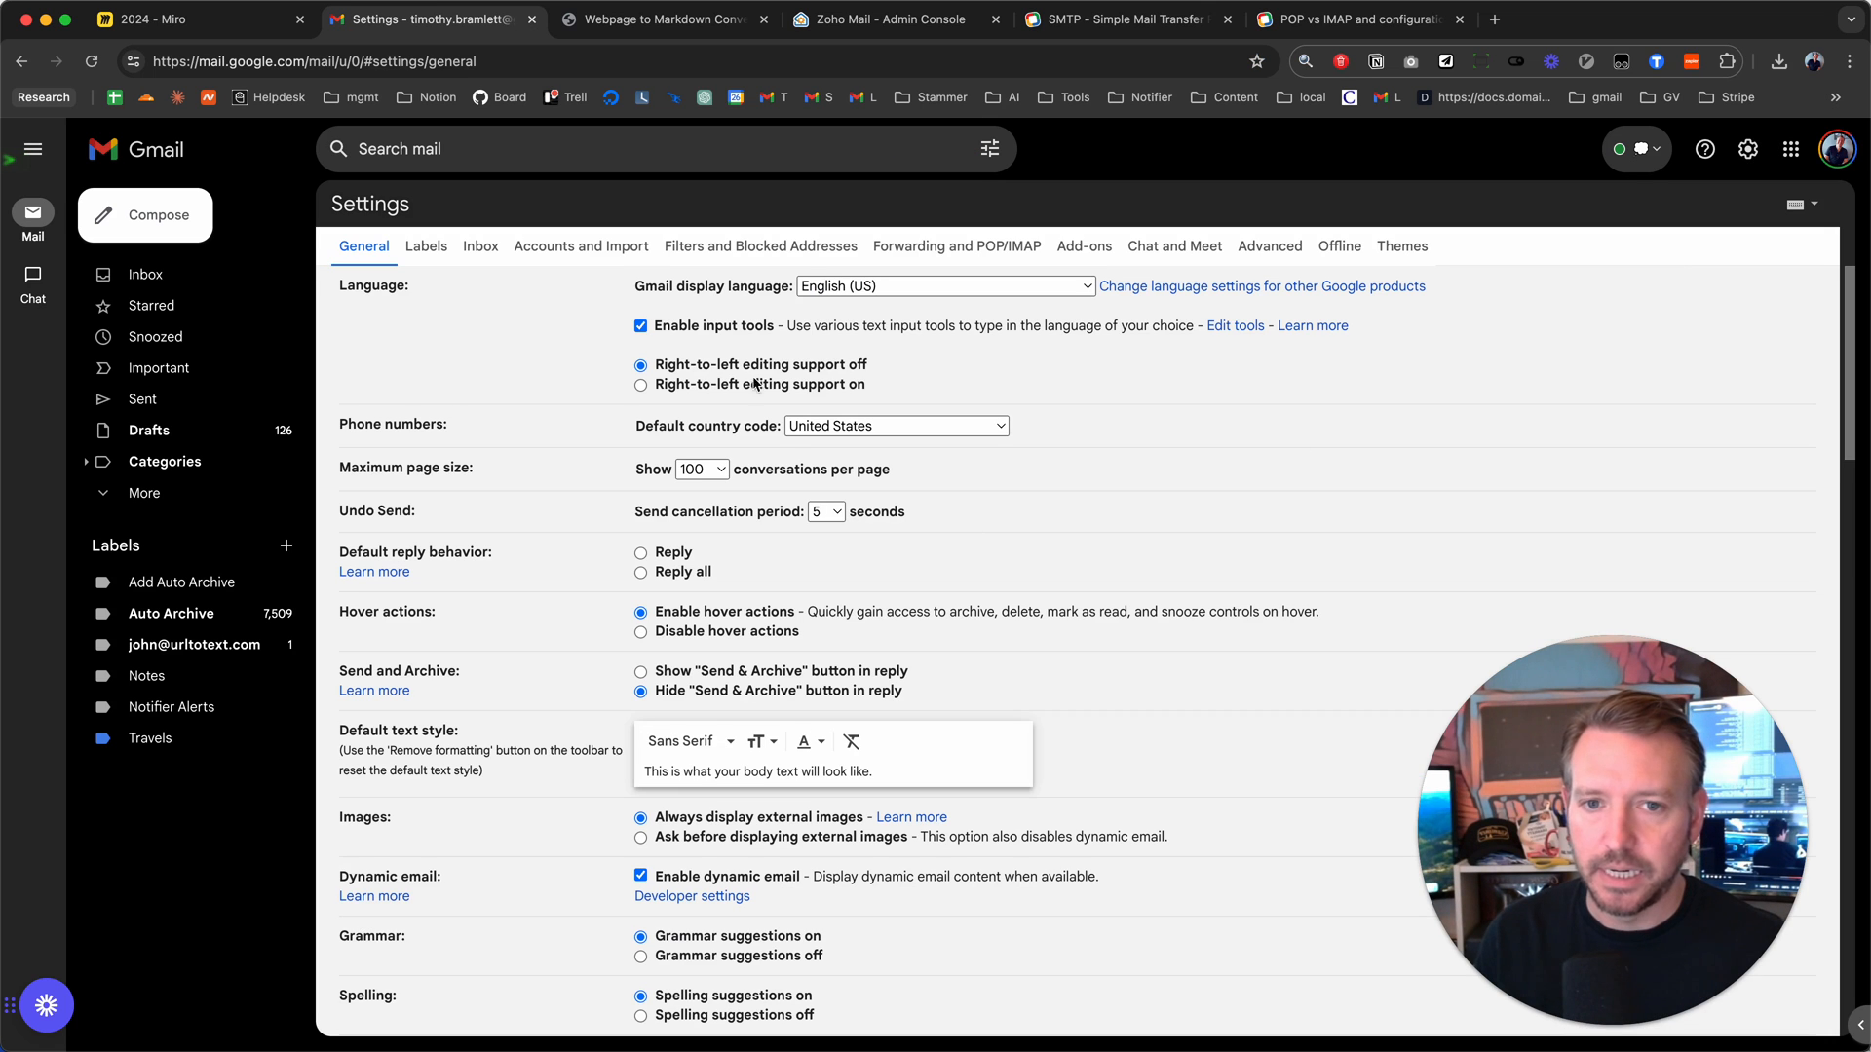
{"action": "left_click", "coordinate": [581, 245]}
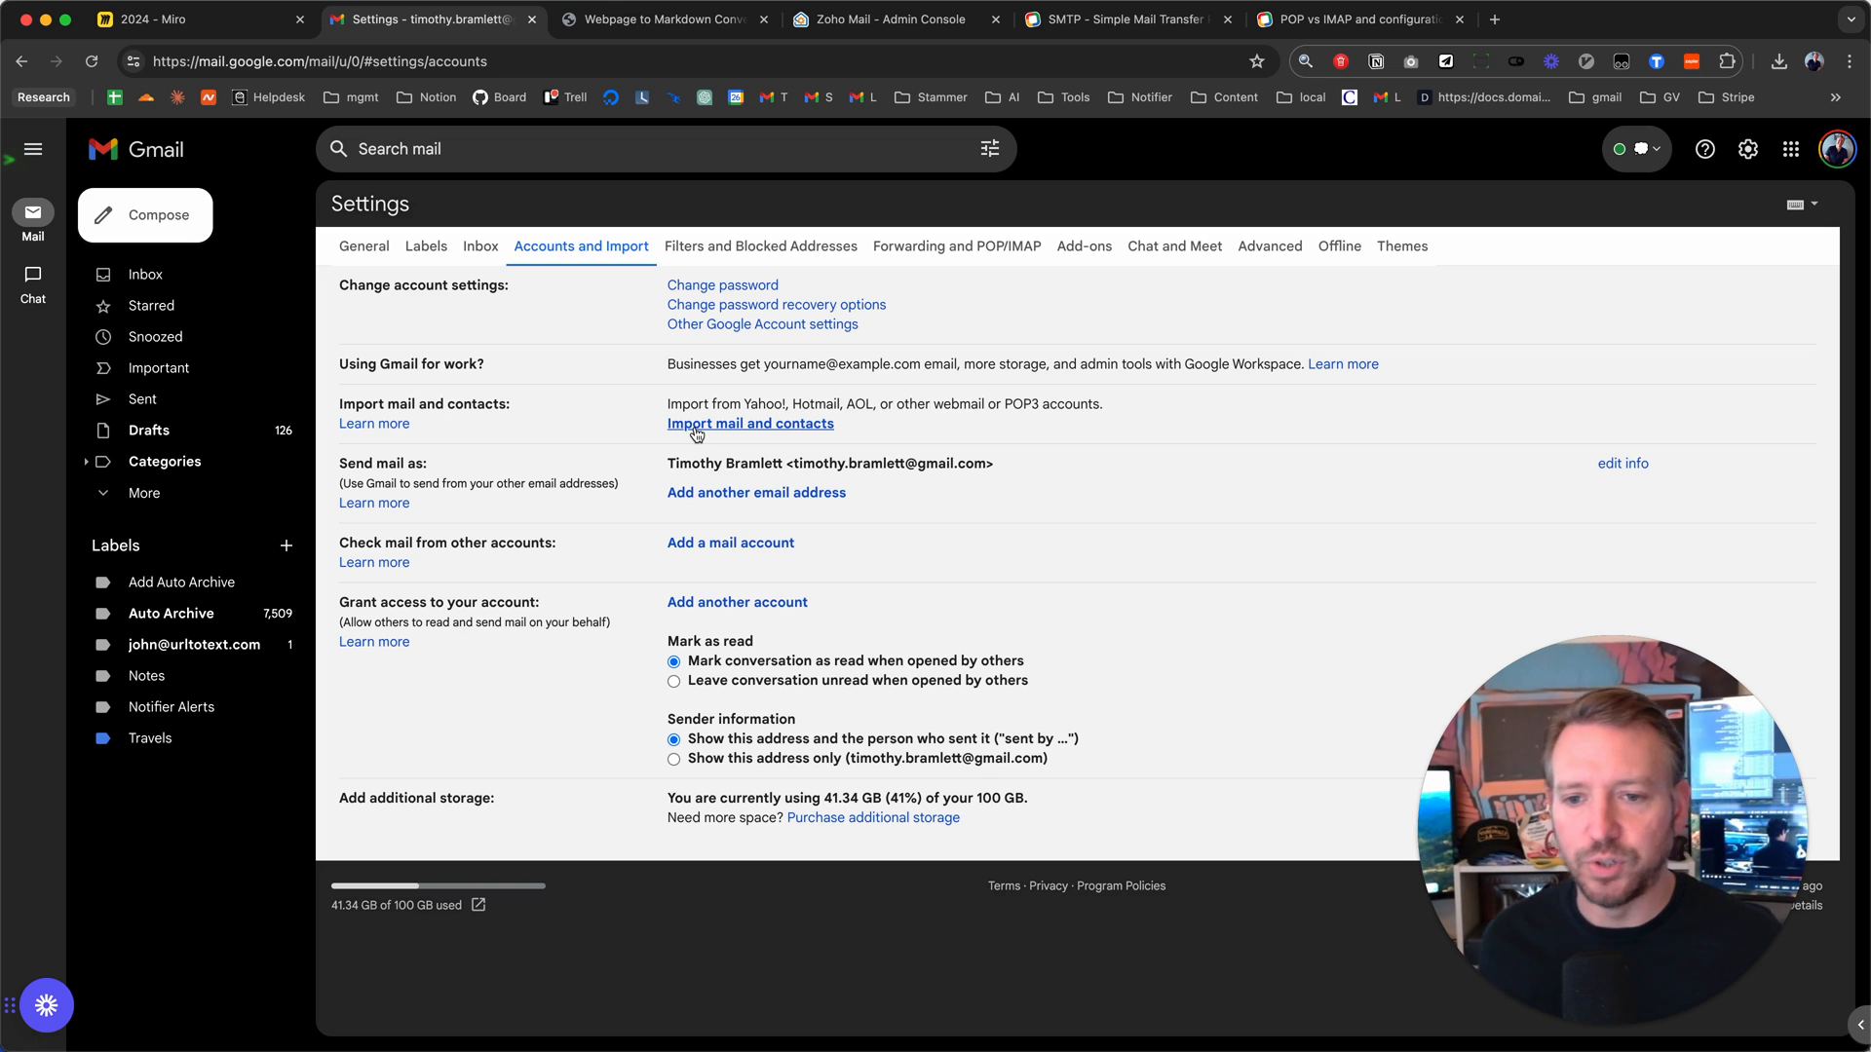
{"action": "mouse_move", "coordinate": [731, 544]}
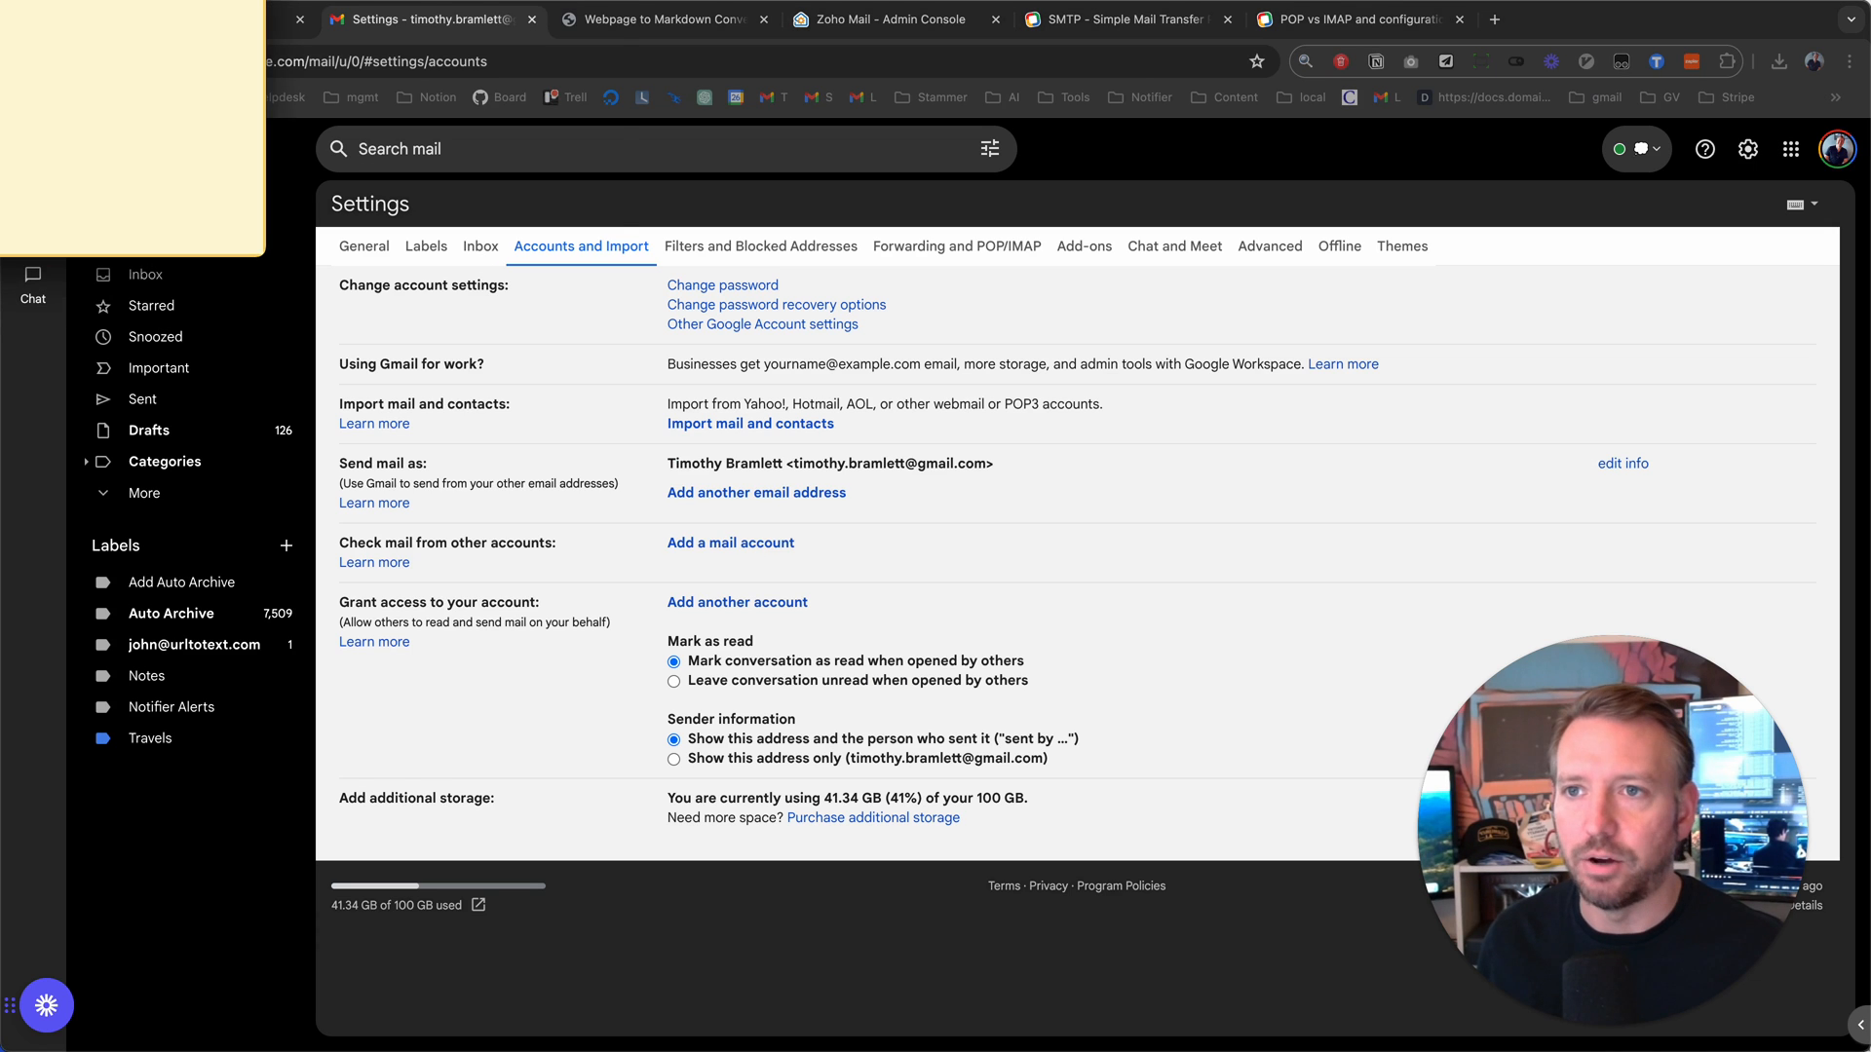
{"action": "left_click", "coordinate": [730, 544]}
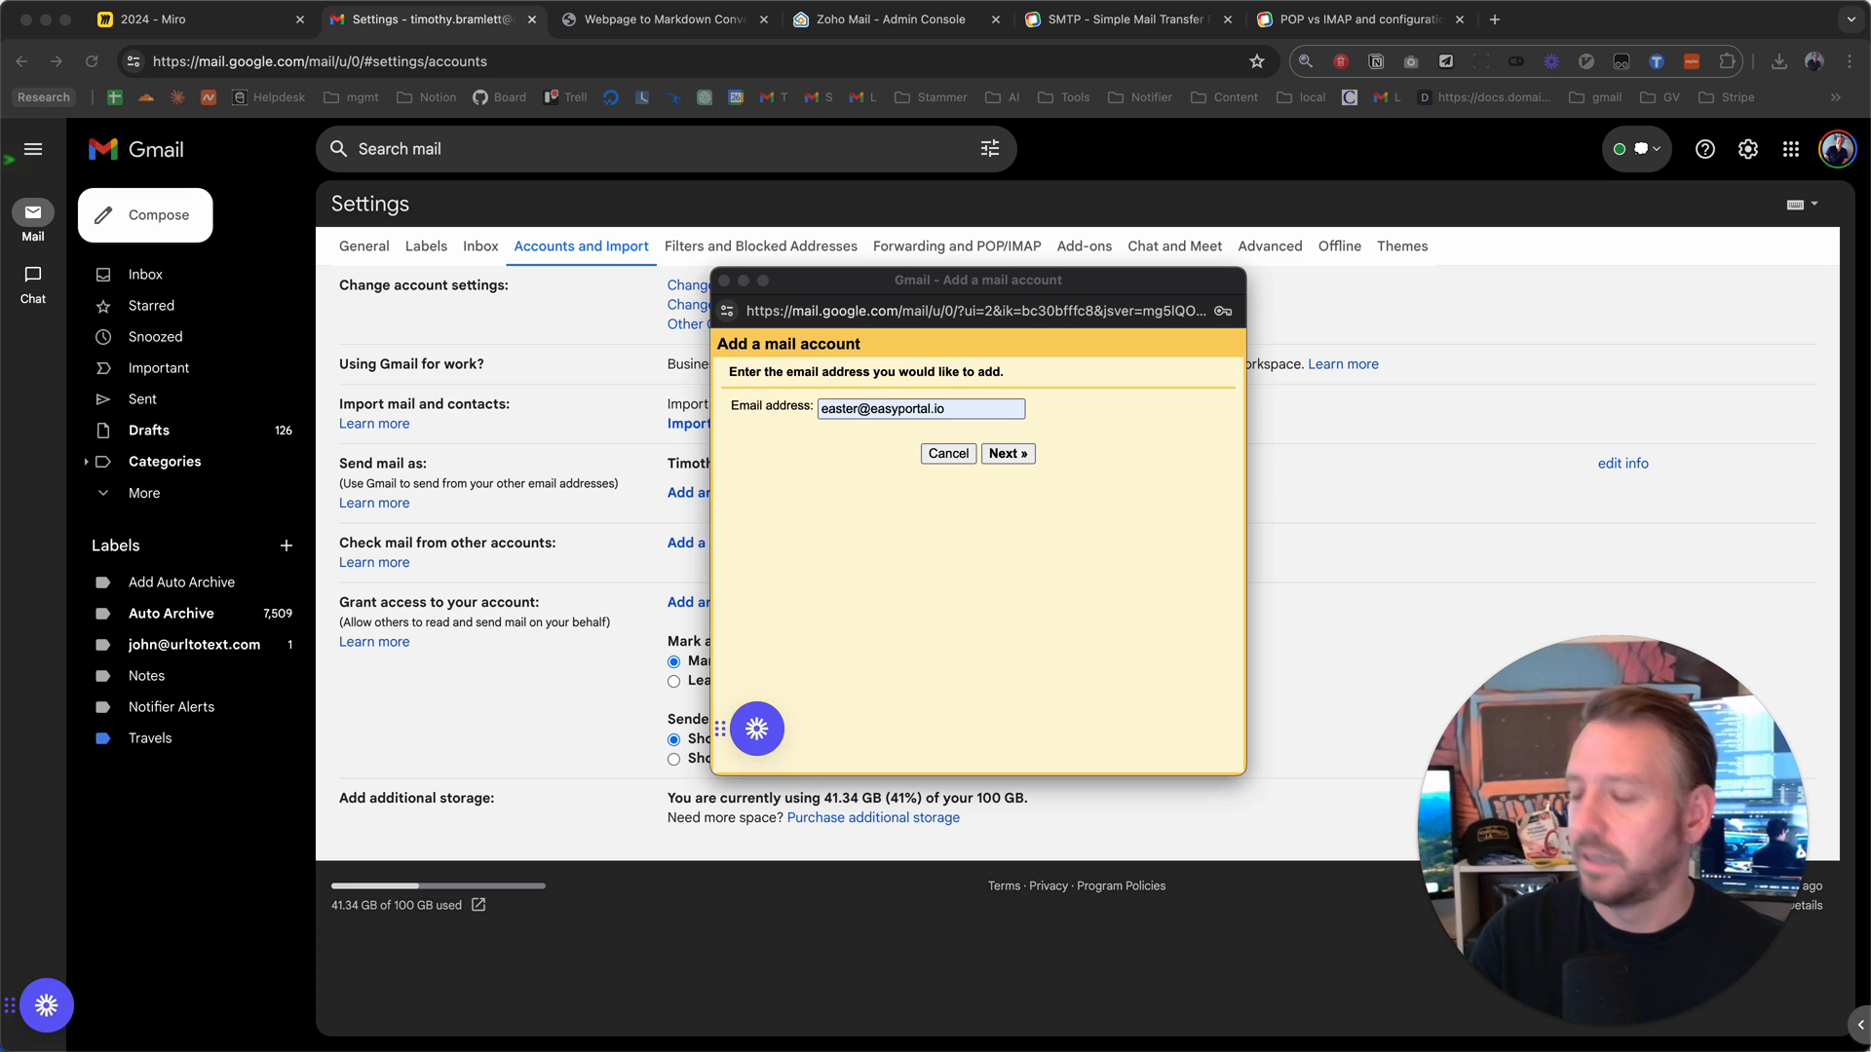
{"action": "mouse_move", "coordinate": [916, 448]}
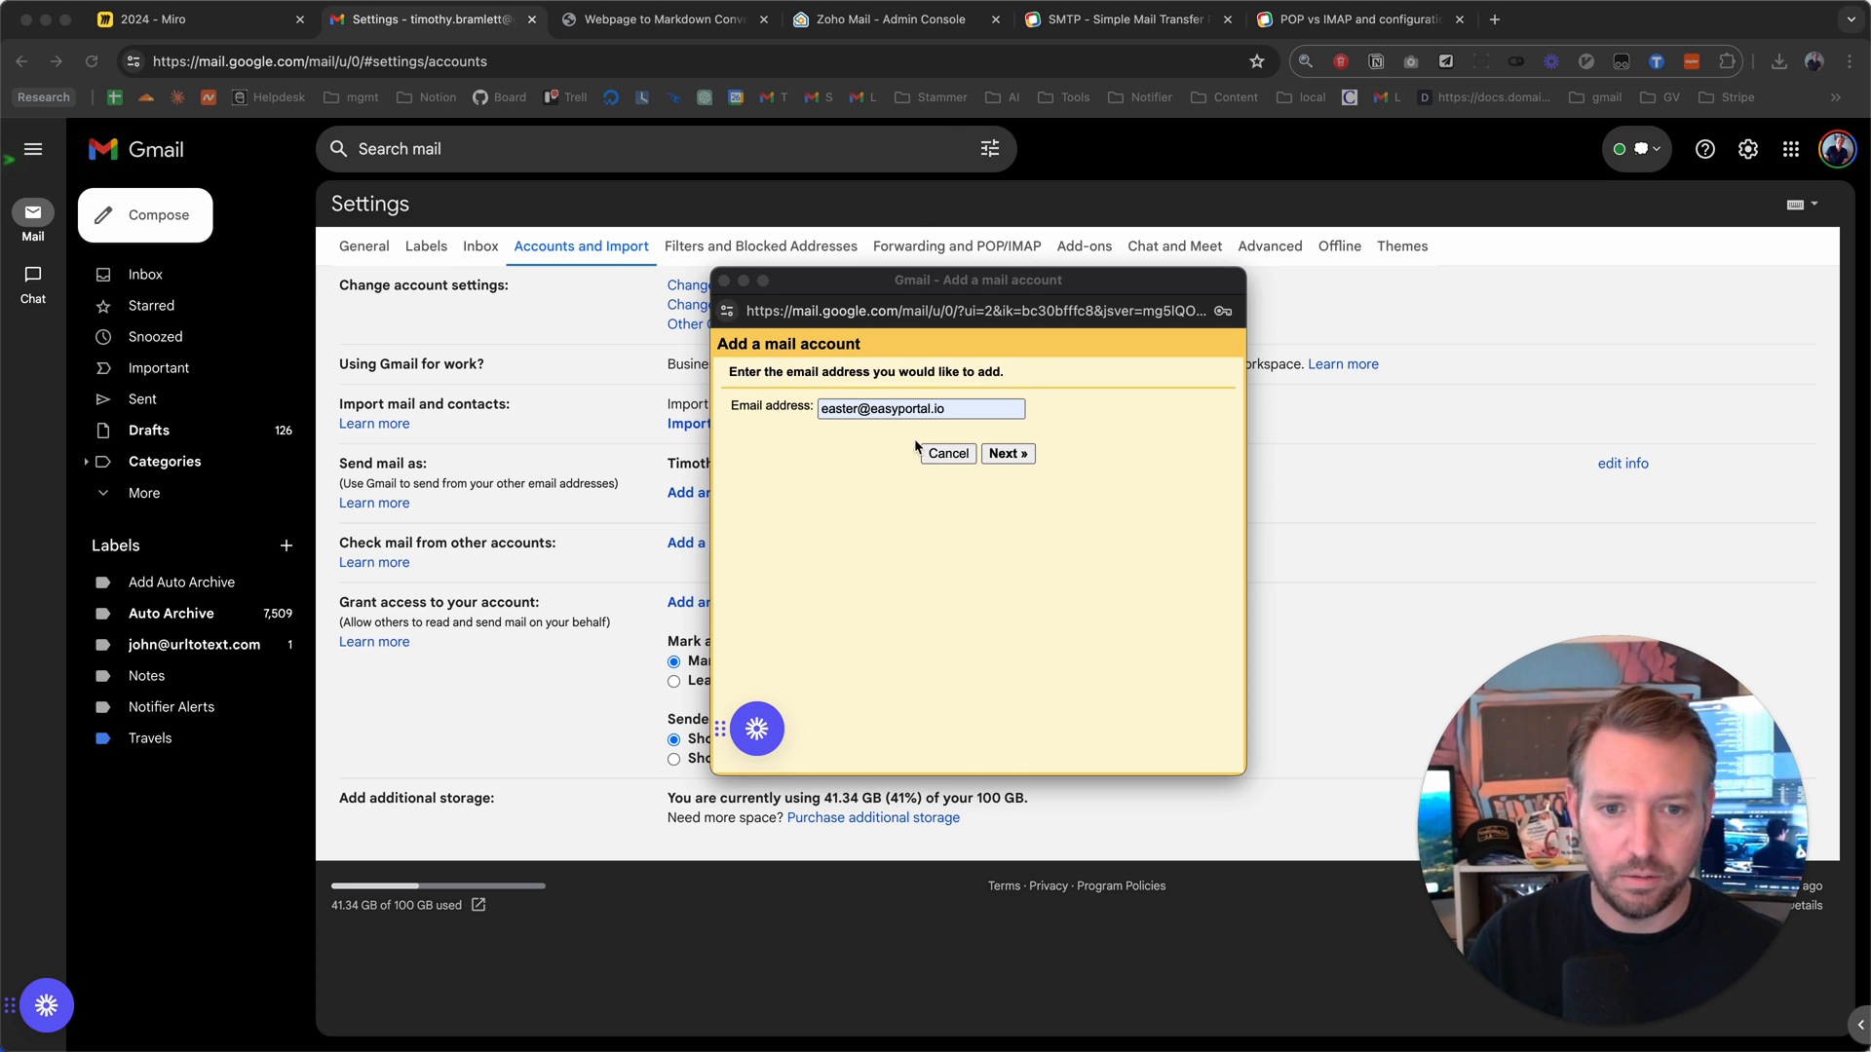
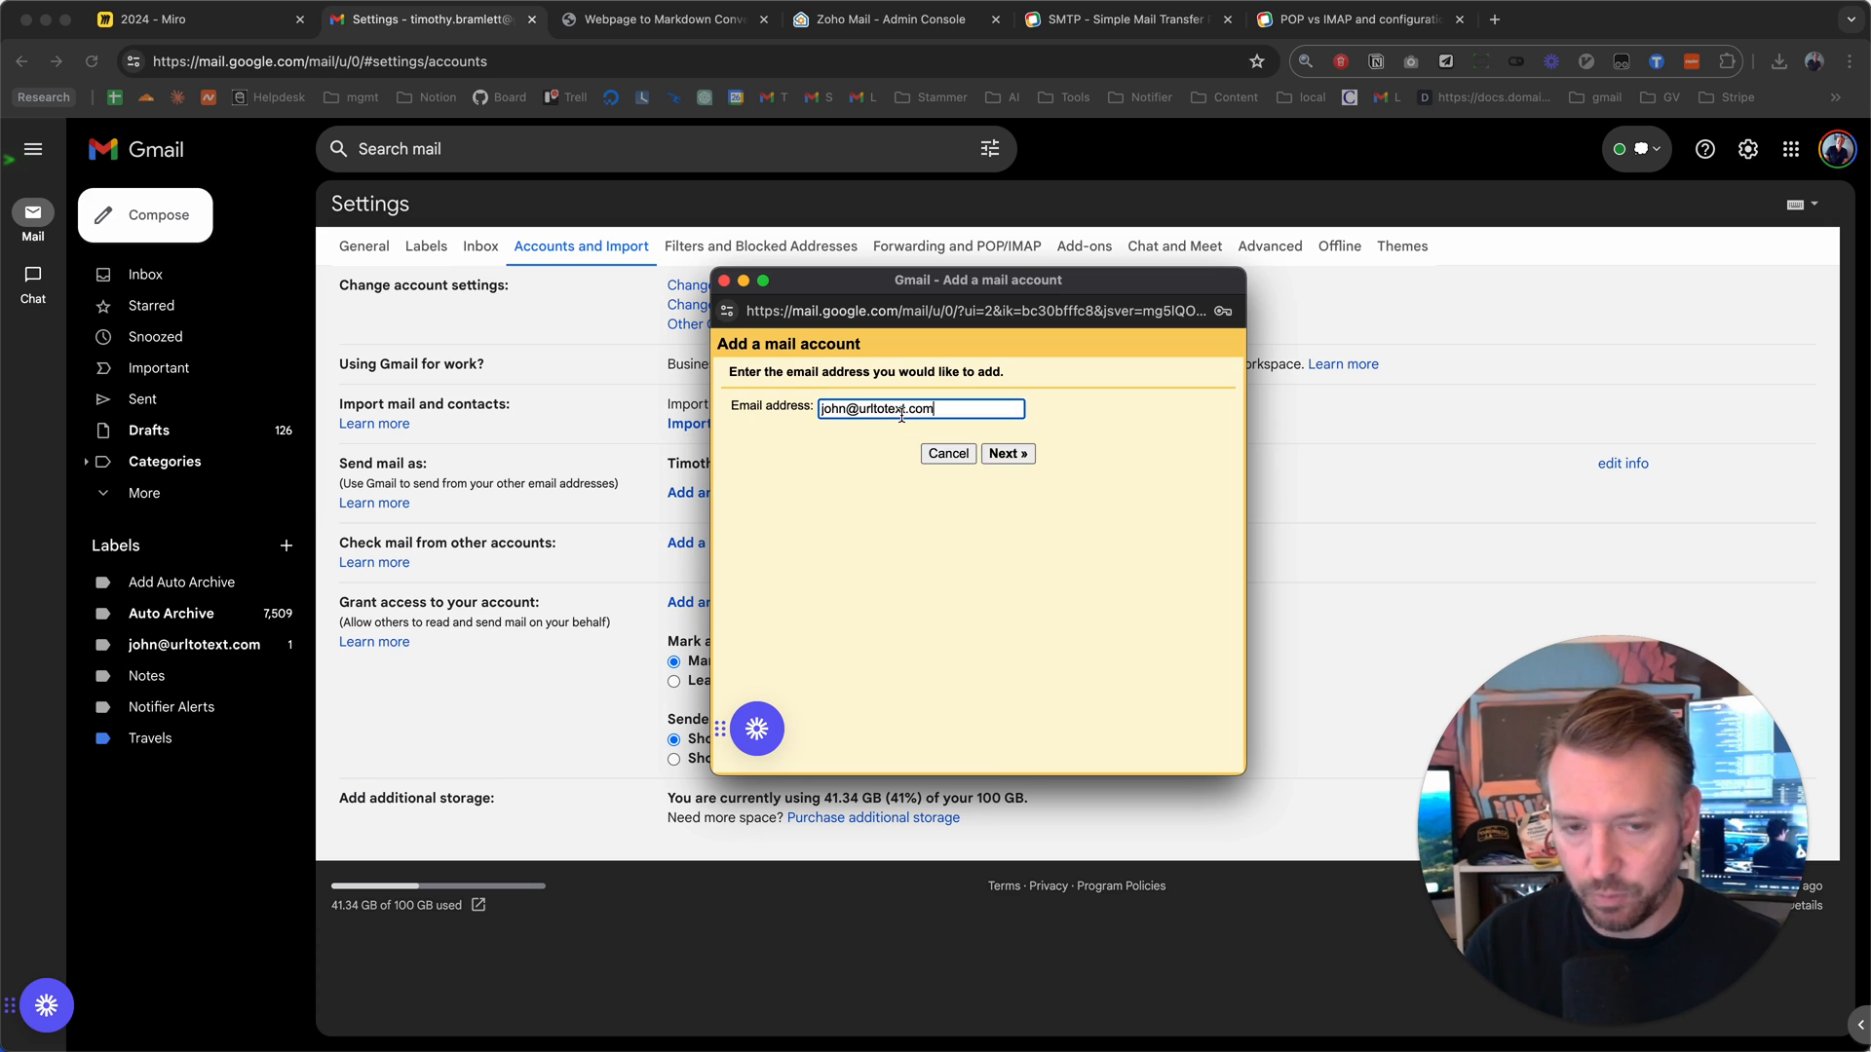
{"action": "left_click", "coordinate": [1005, 455]}
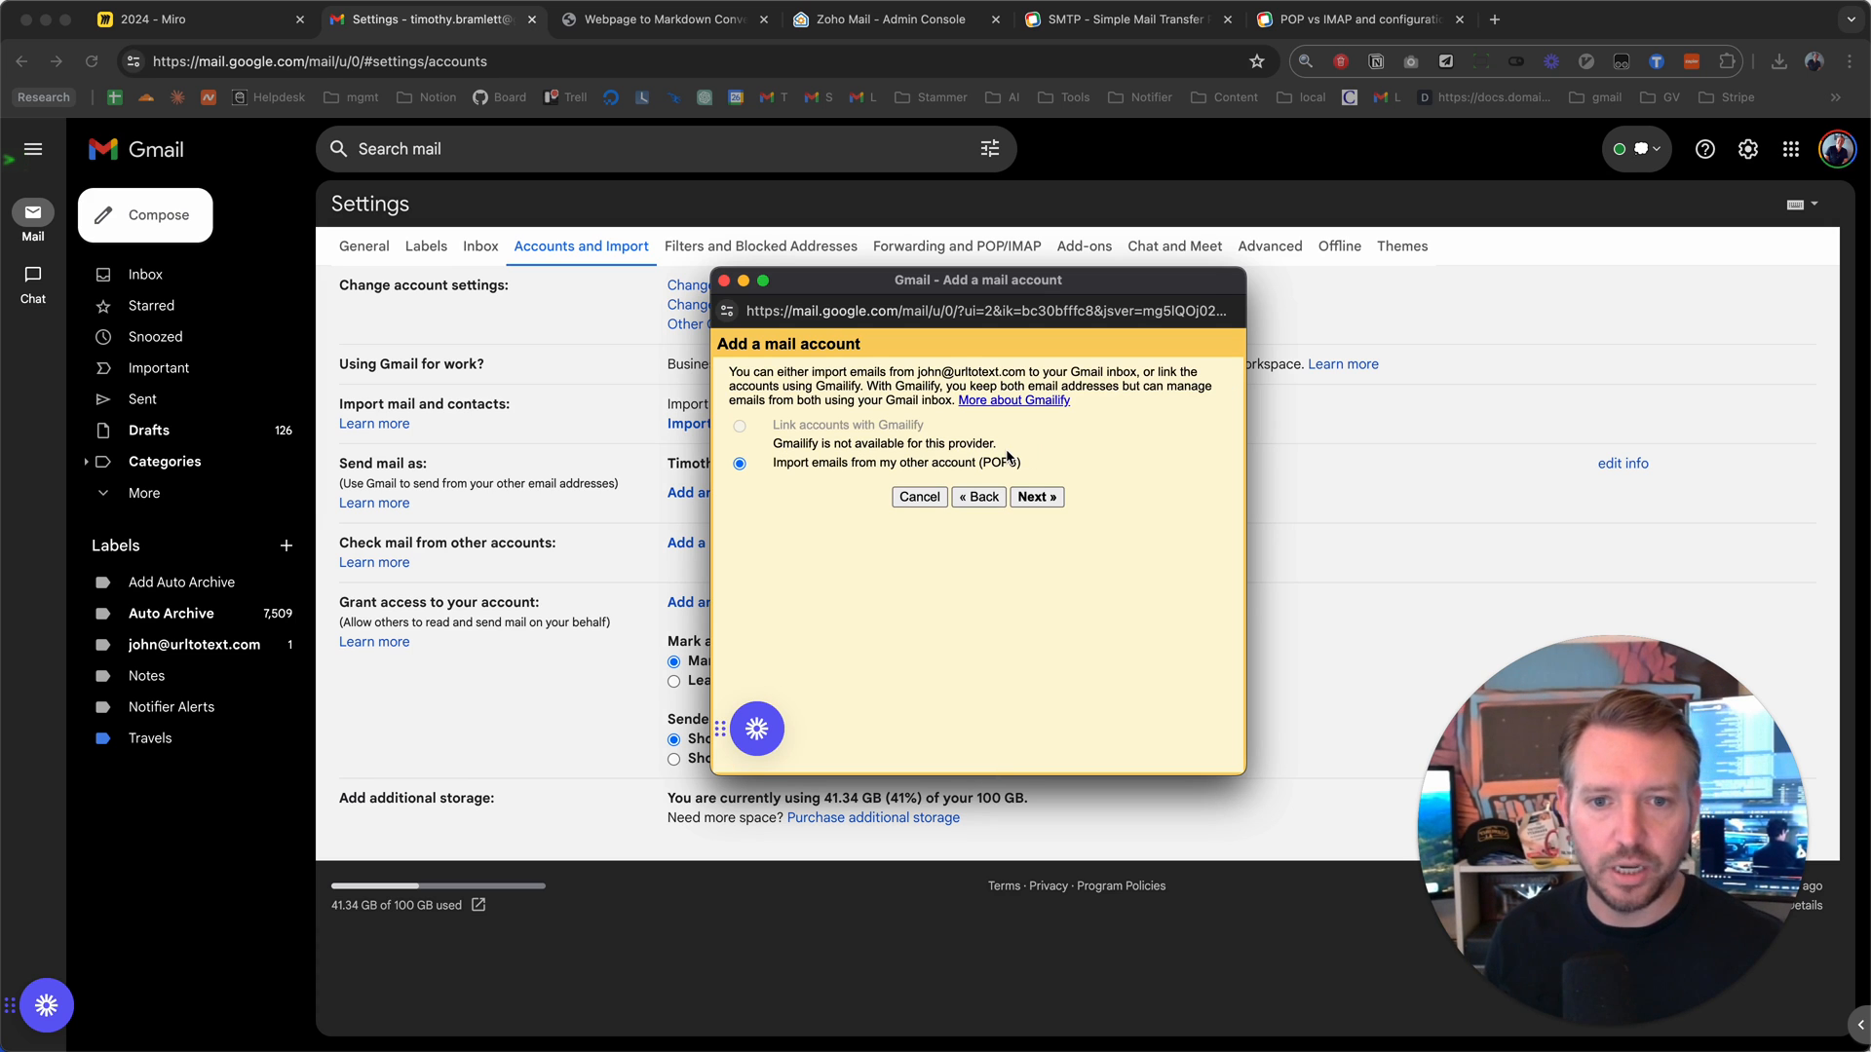
{"action": "mouse_move", "coordinate": [1064, 532]}
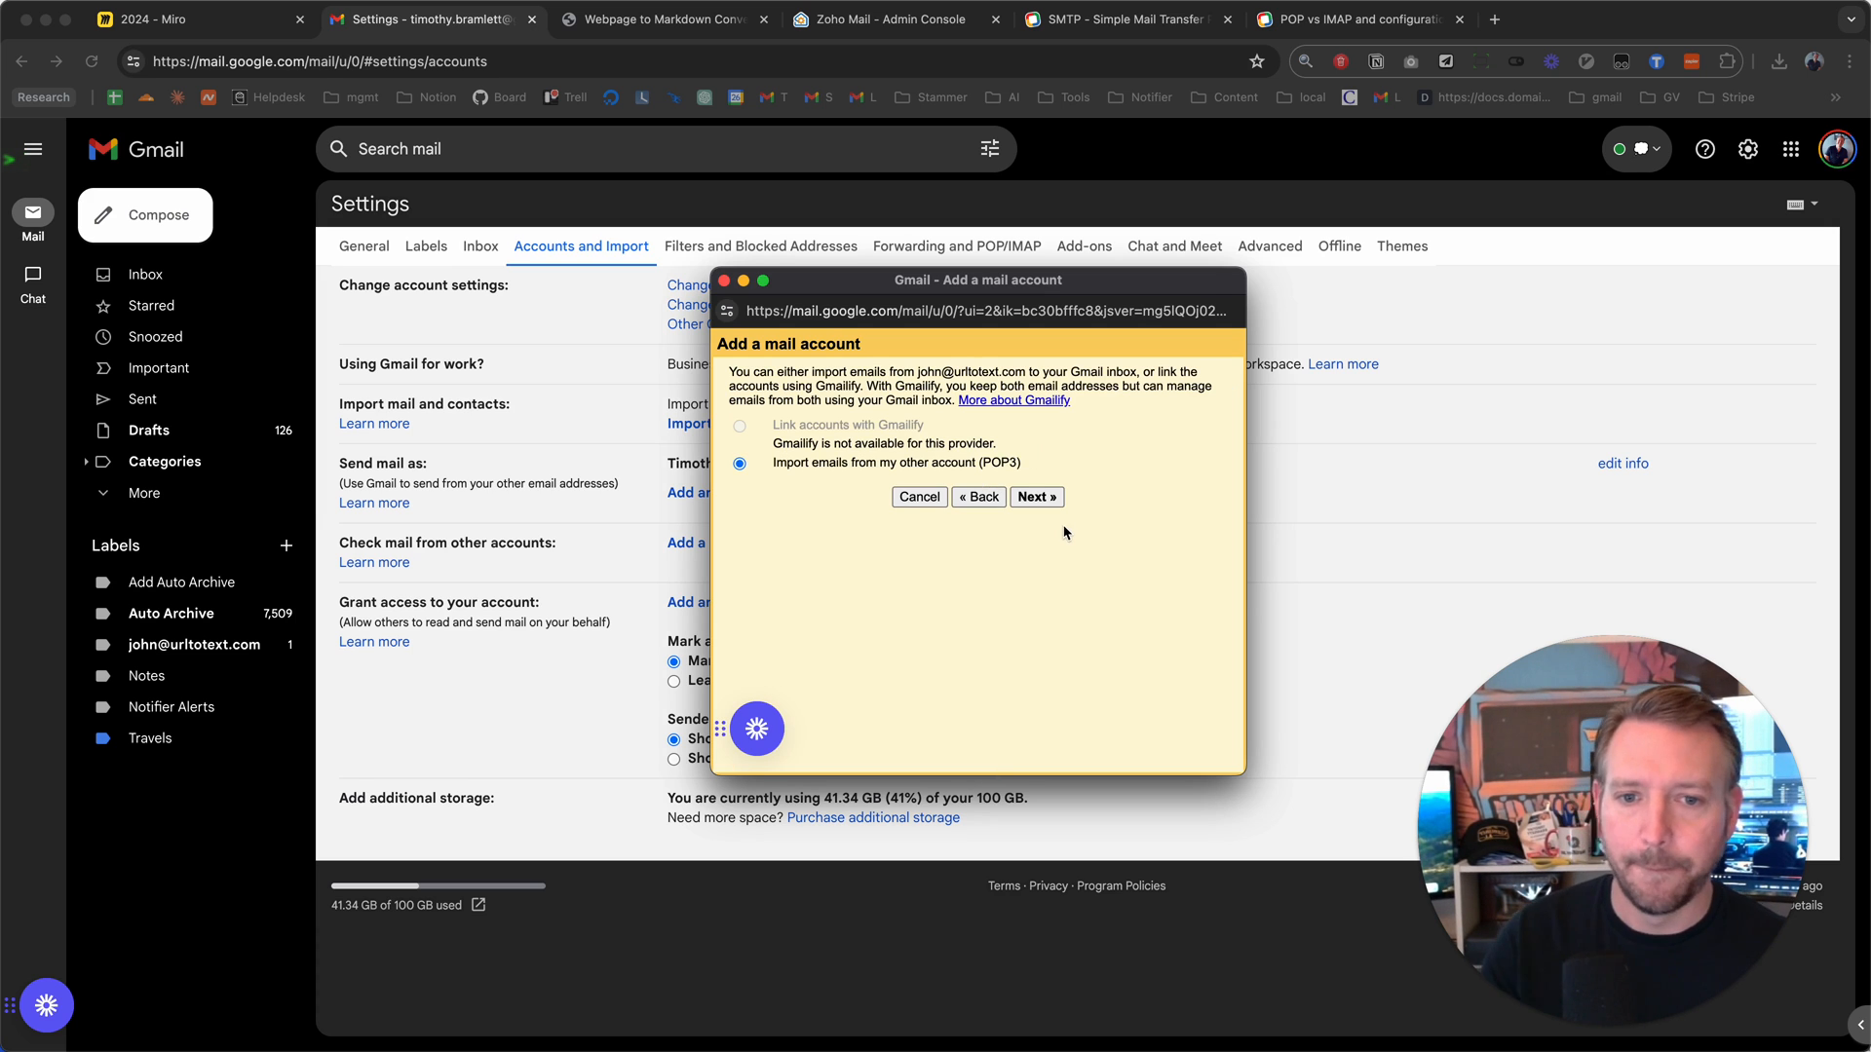
{"action": "left_click", "coordinate": [1033, 497]}
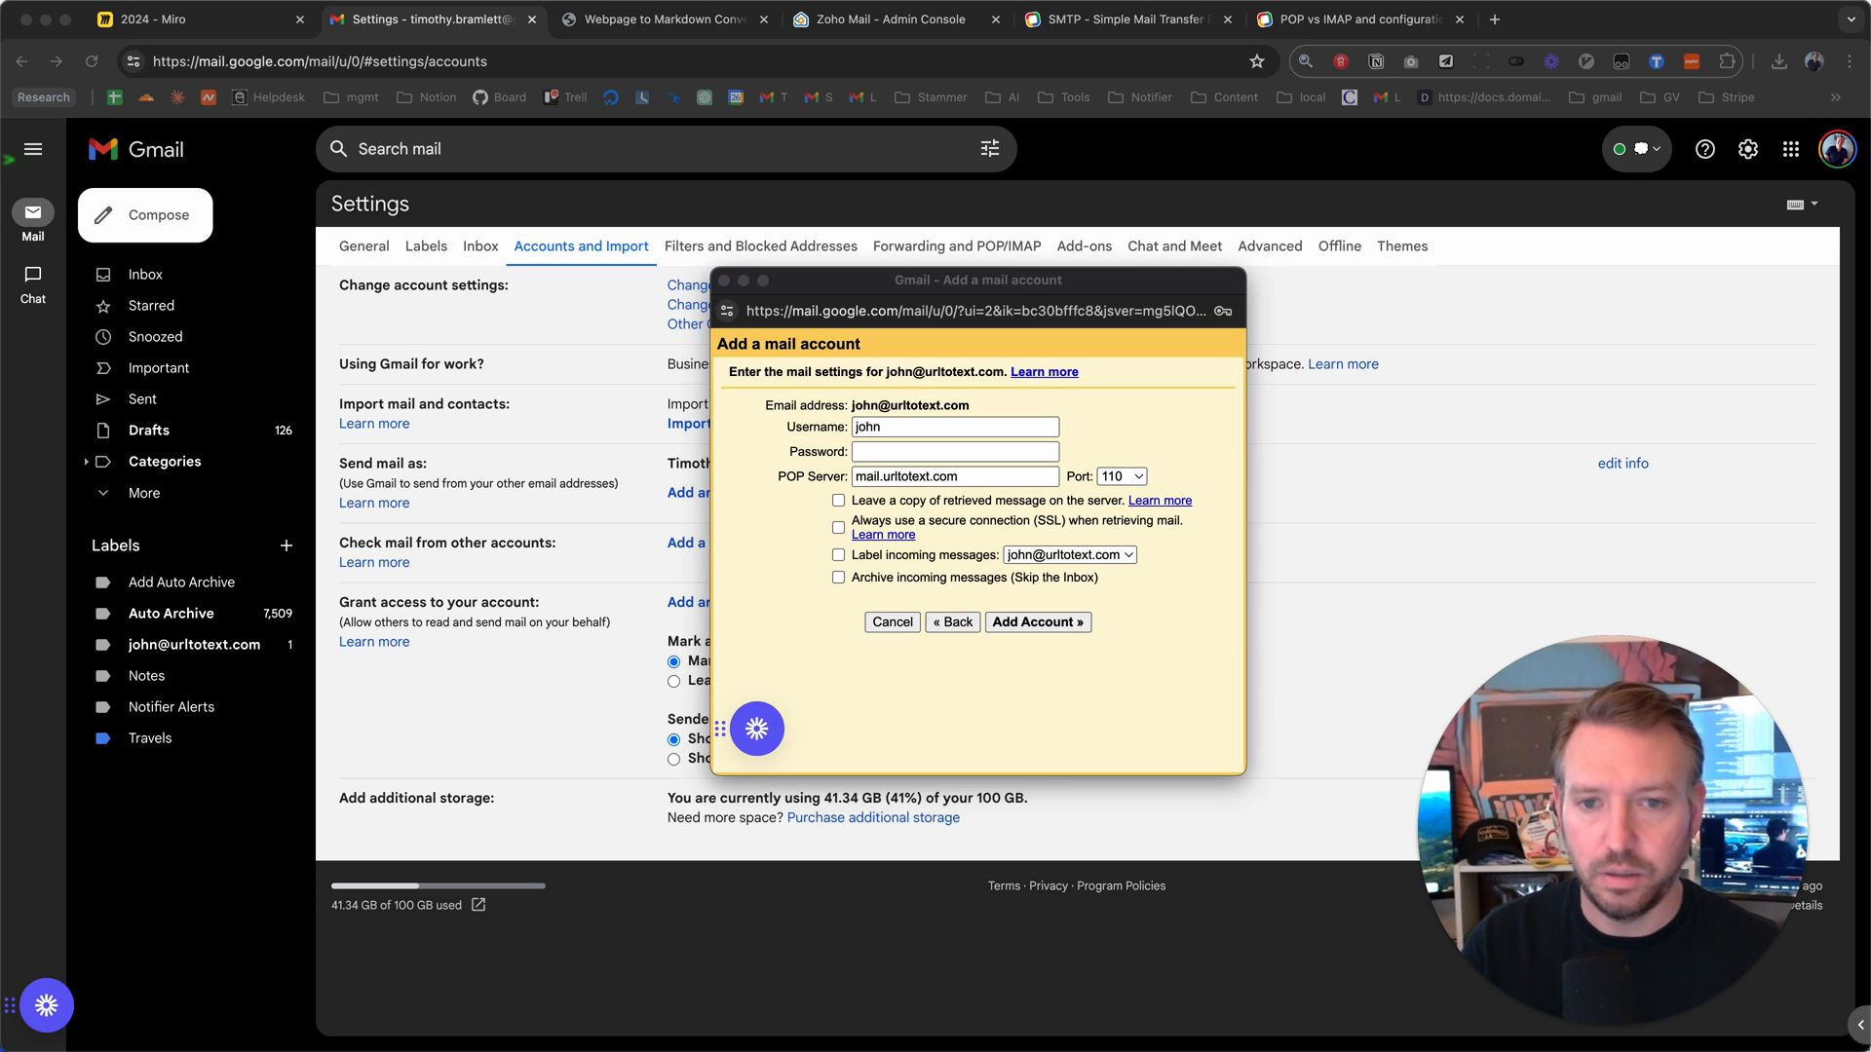
Fill the POP form with username, password and server poppro.zoho.com, then check Zoho's POP settings
{"action": "left_click", "coordinate": [953, 427]}
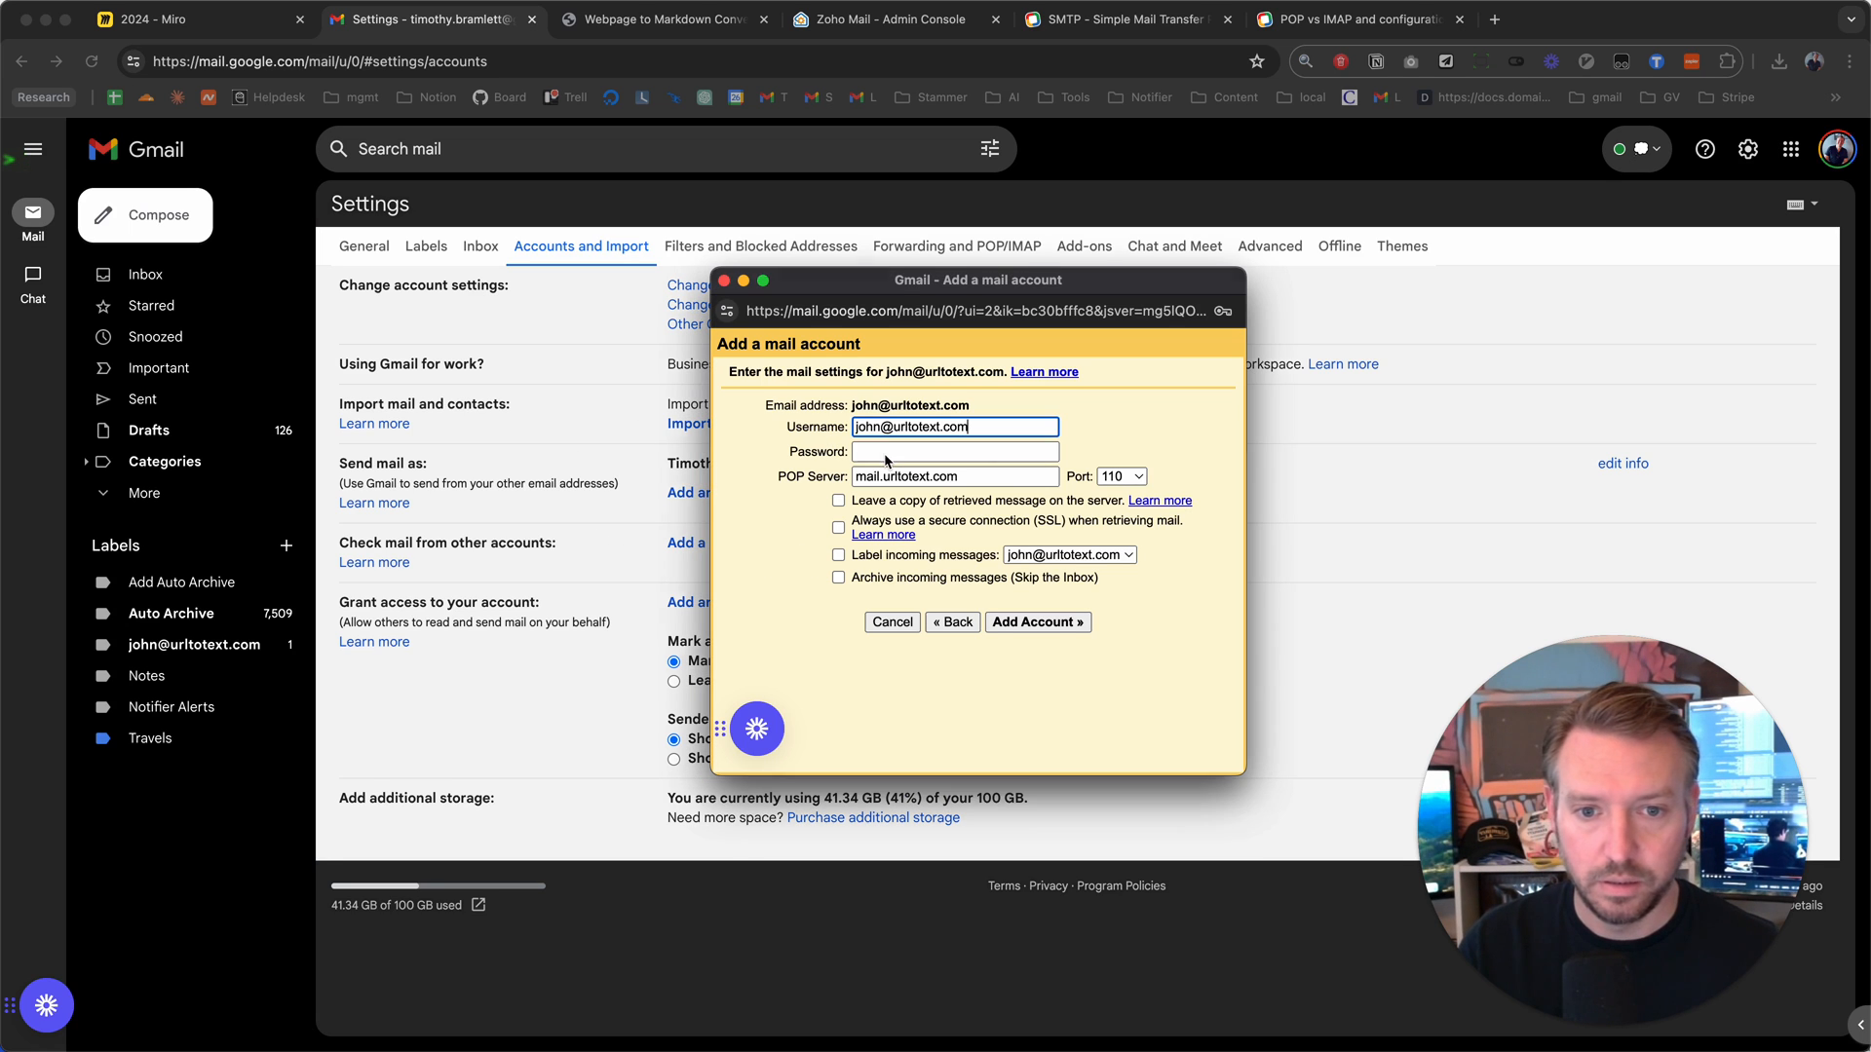
{"action": "type", "text": "password"}
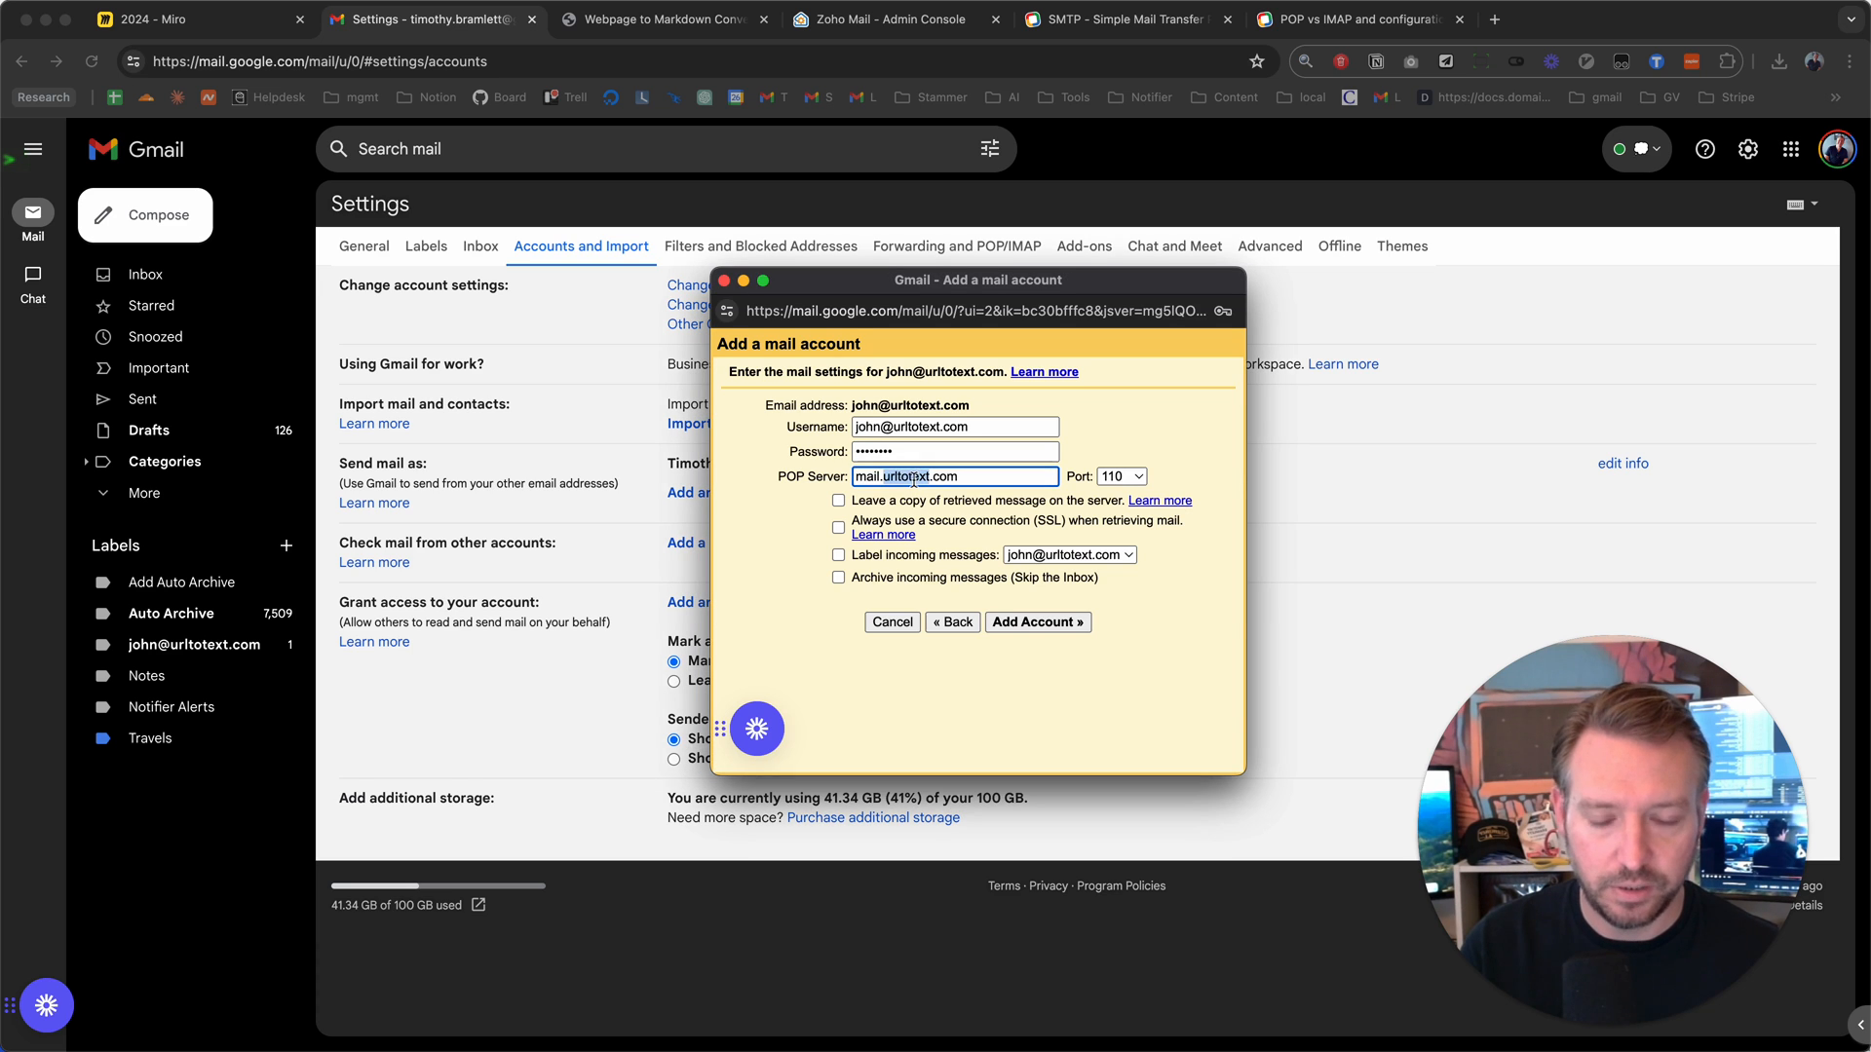
{"action": "type", "text": "poppro.zoho.com"}
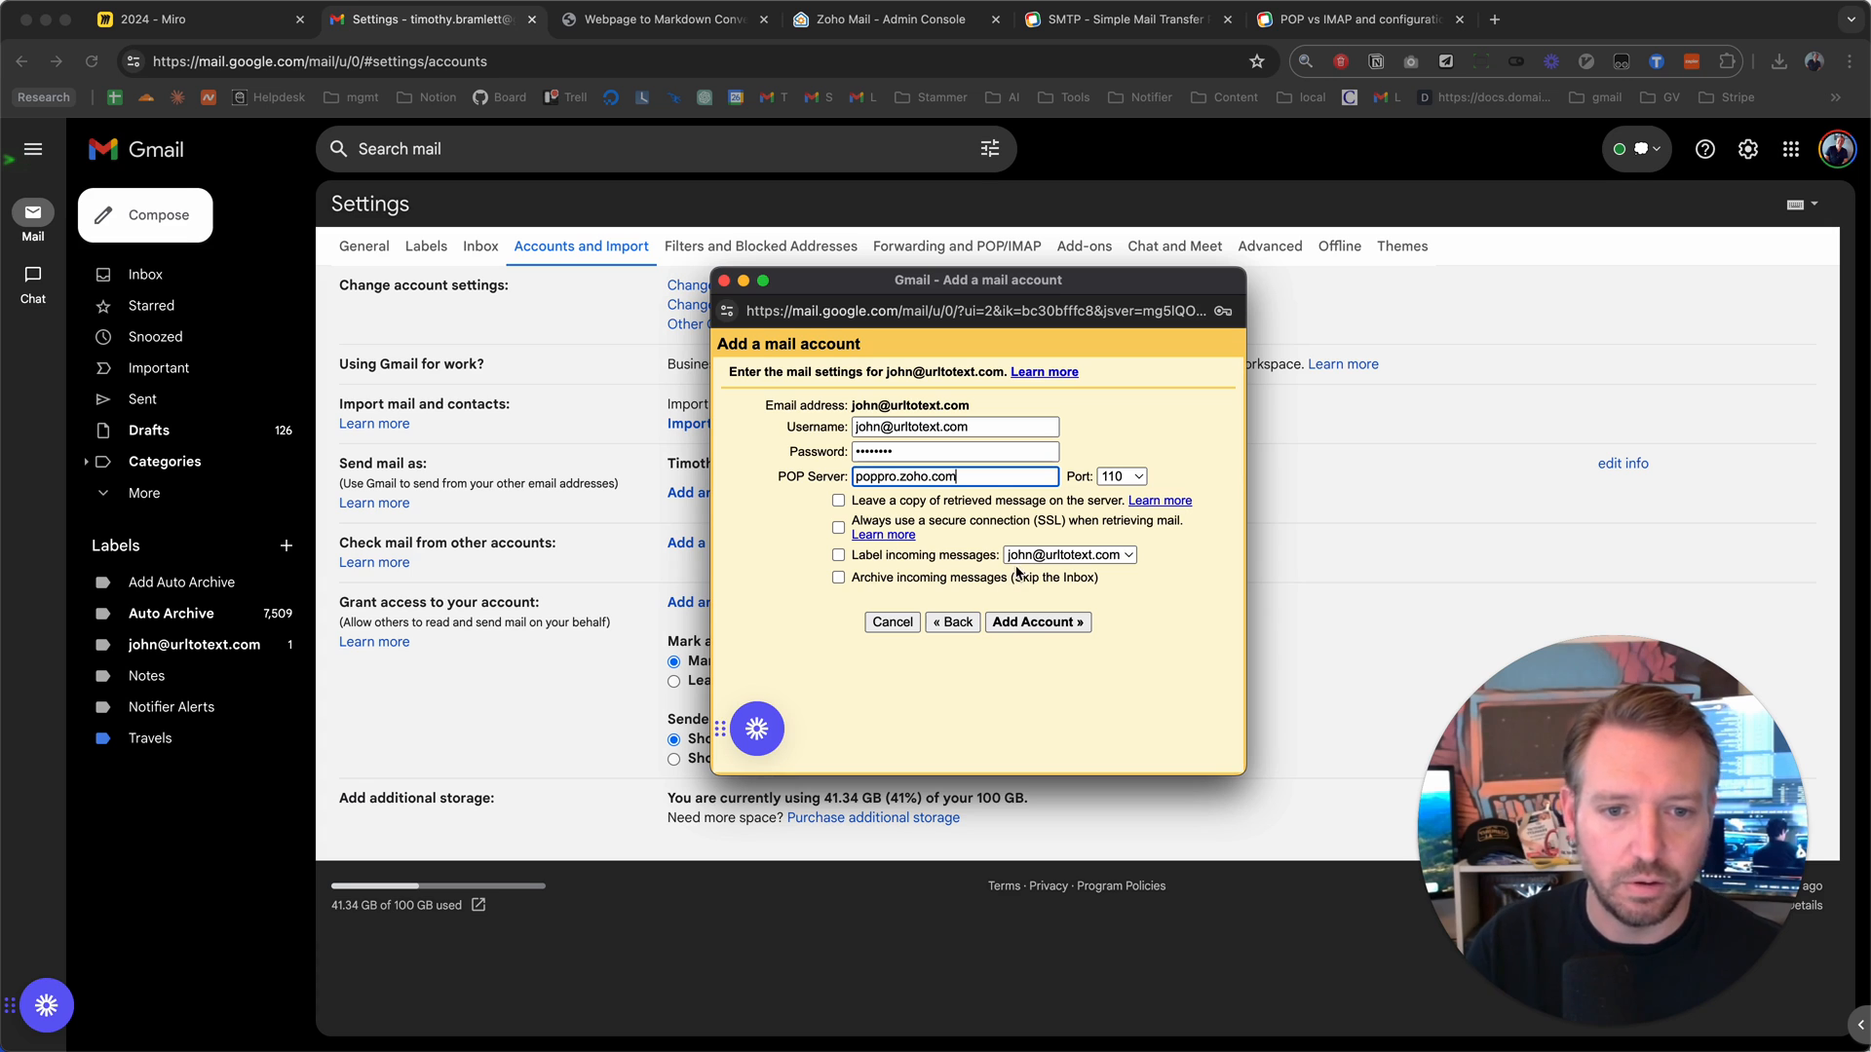
{"action": "left_click", "coordinate": [1119, 476]}
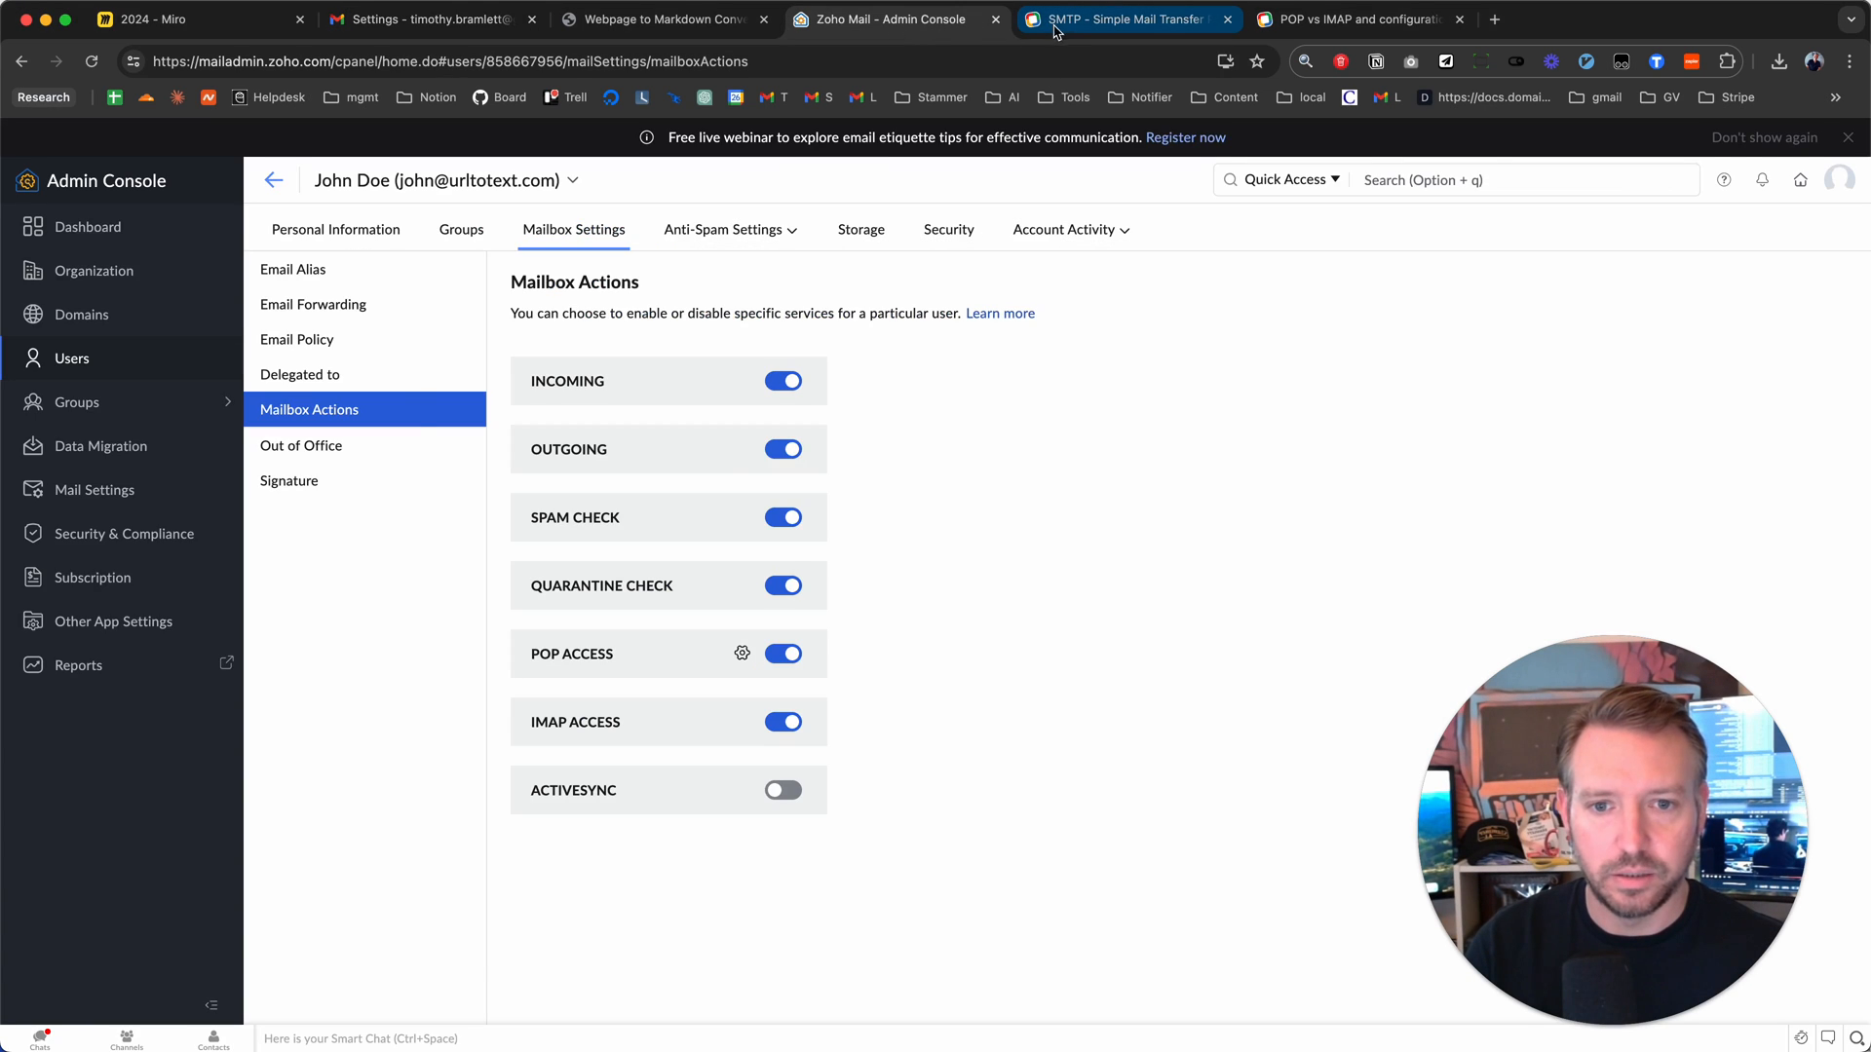
Consult Zoho's POP help page (poppro.zoho.com, port 995, SSL) and return to Gmail
{"action": "left_click", "coordinate": [1349, 20]}
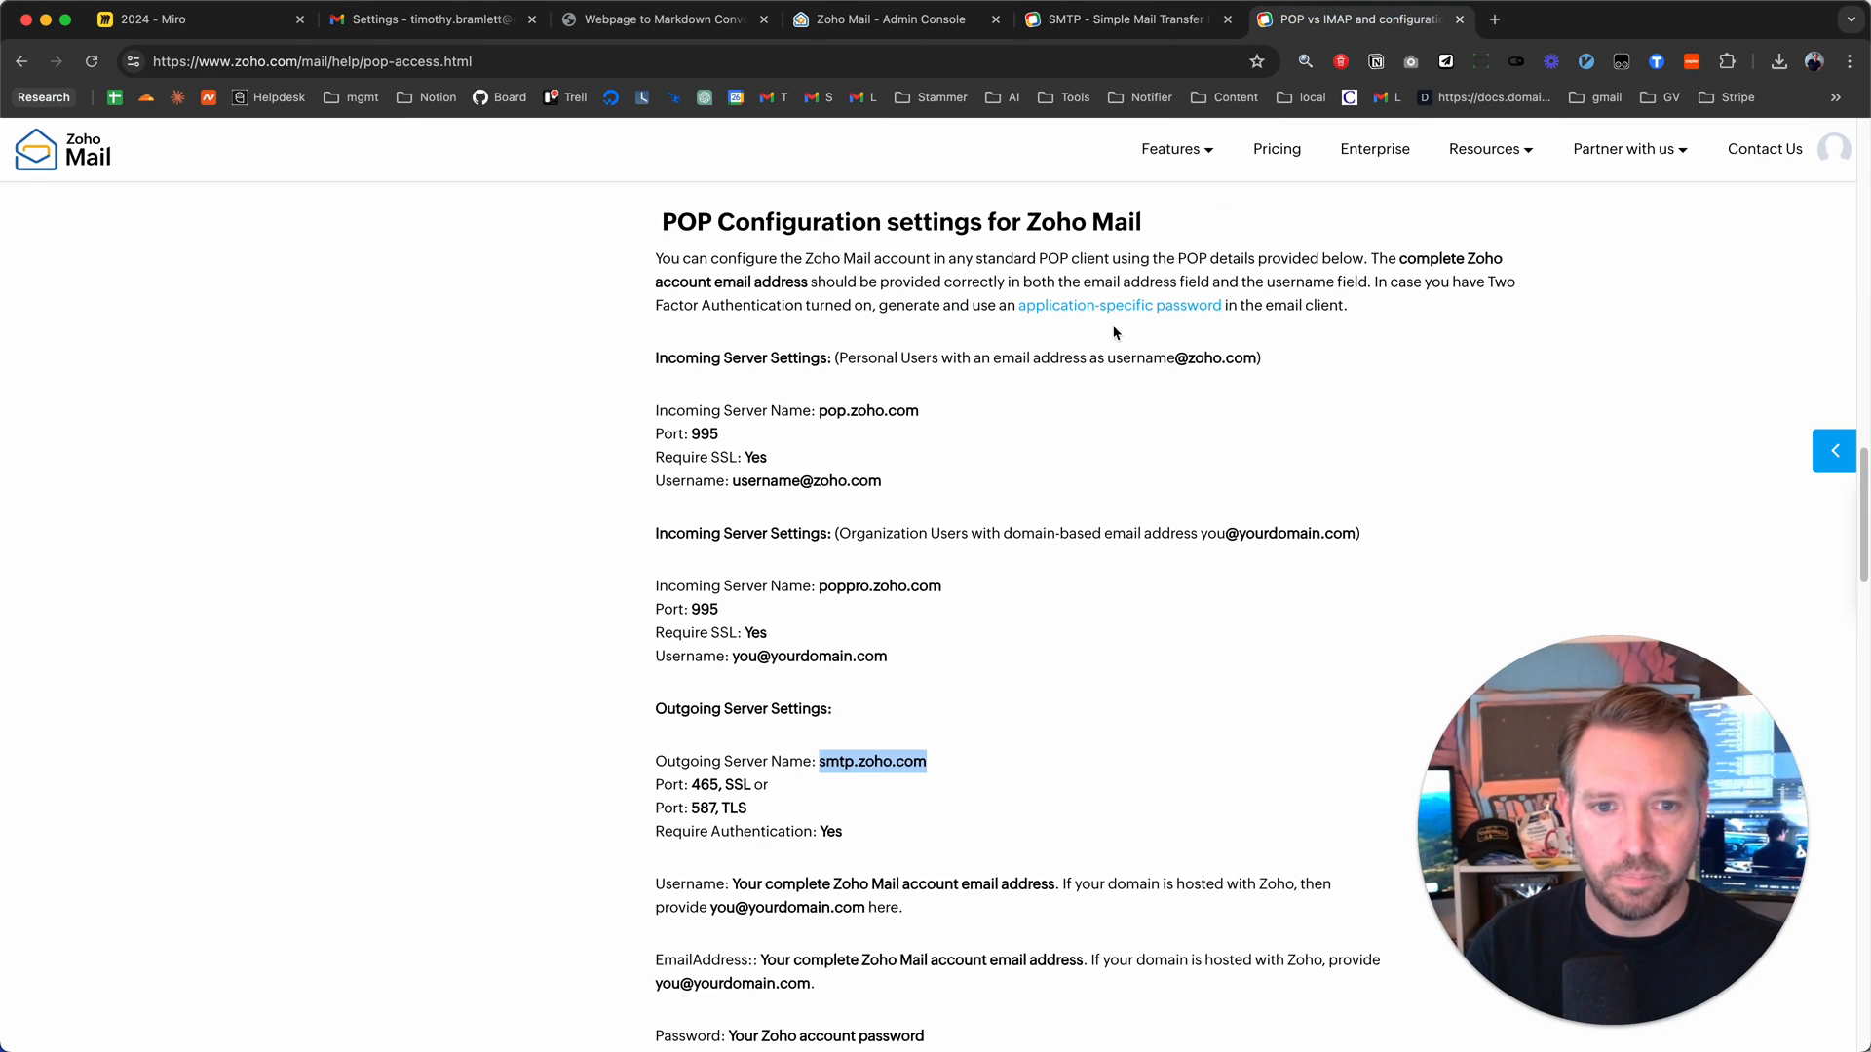
{"action": "mouse_move", "coordinate": [729, 622]}
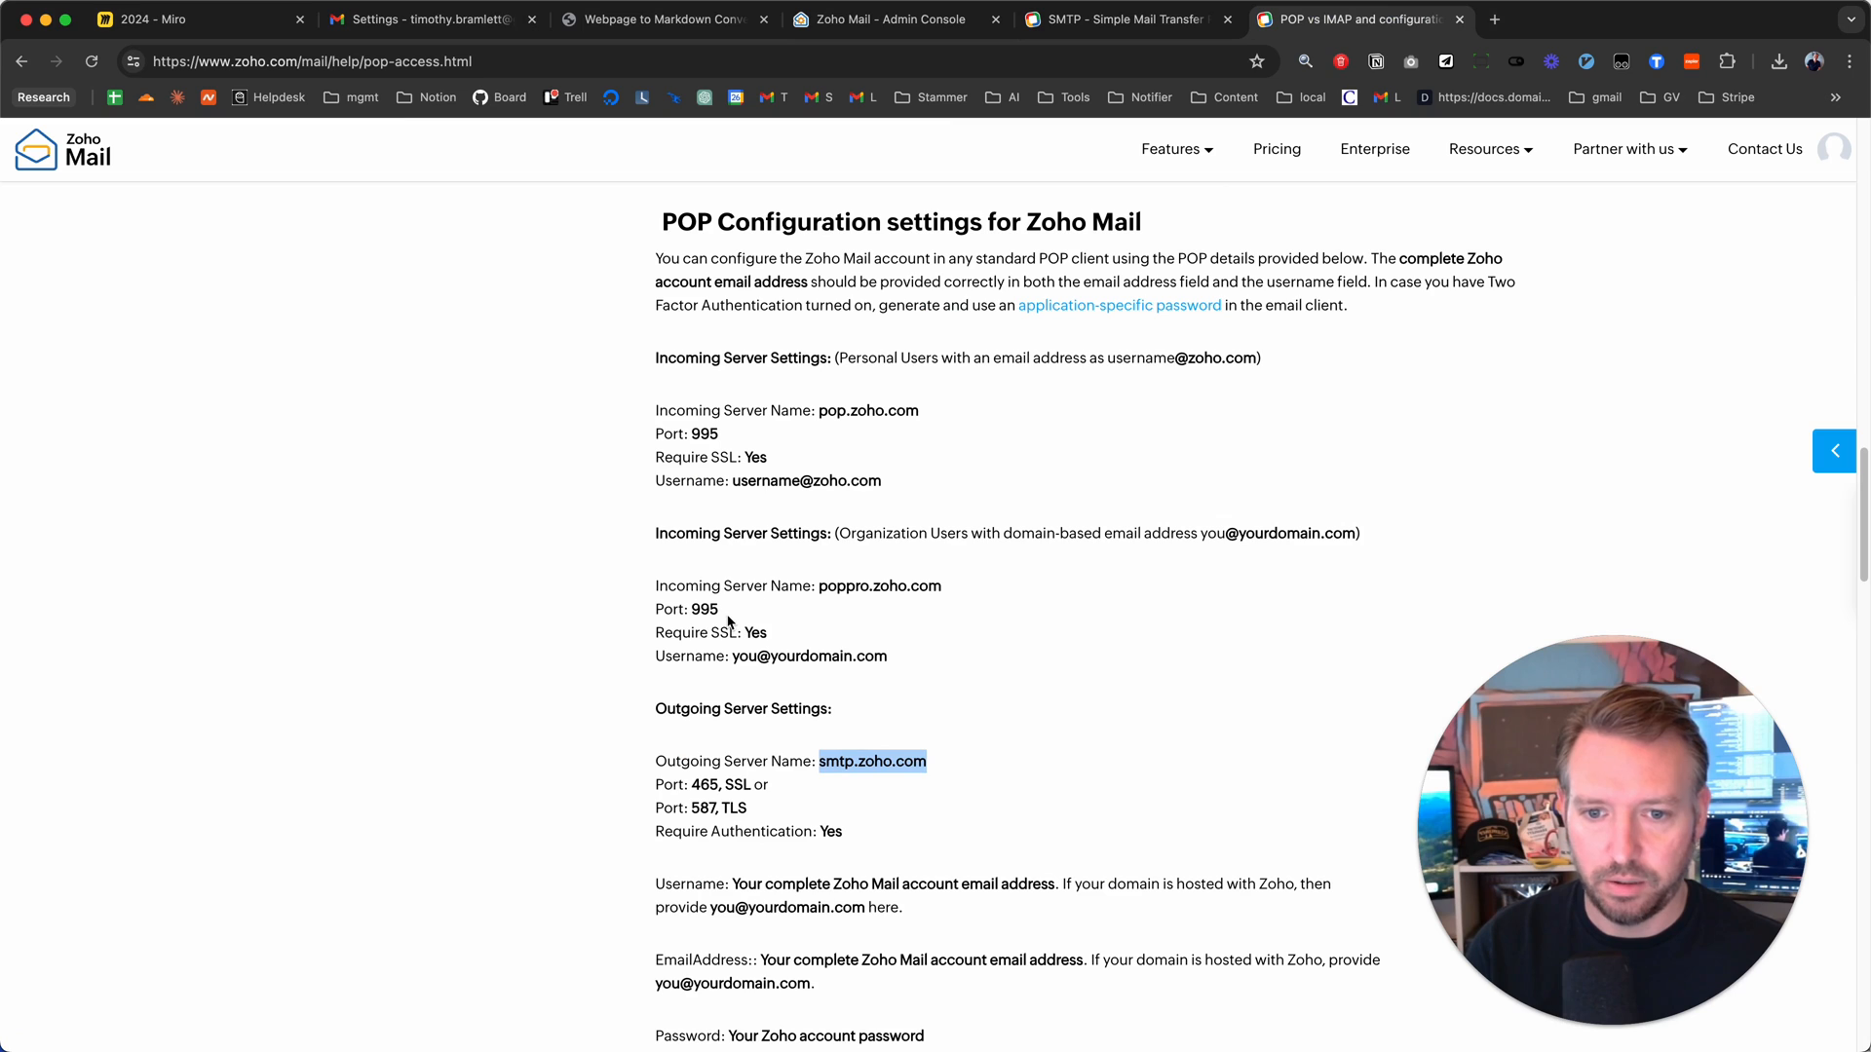
{"action": "mouse_move", "coordinate": [701, 625]}
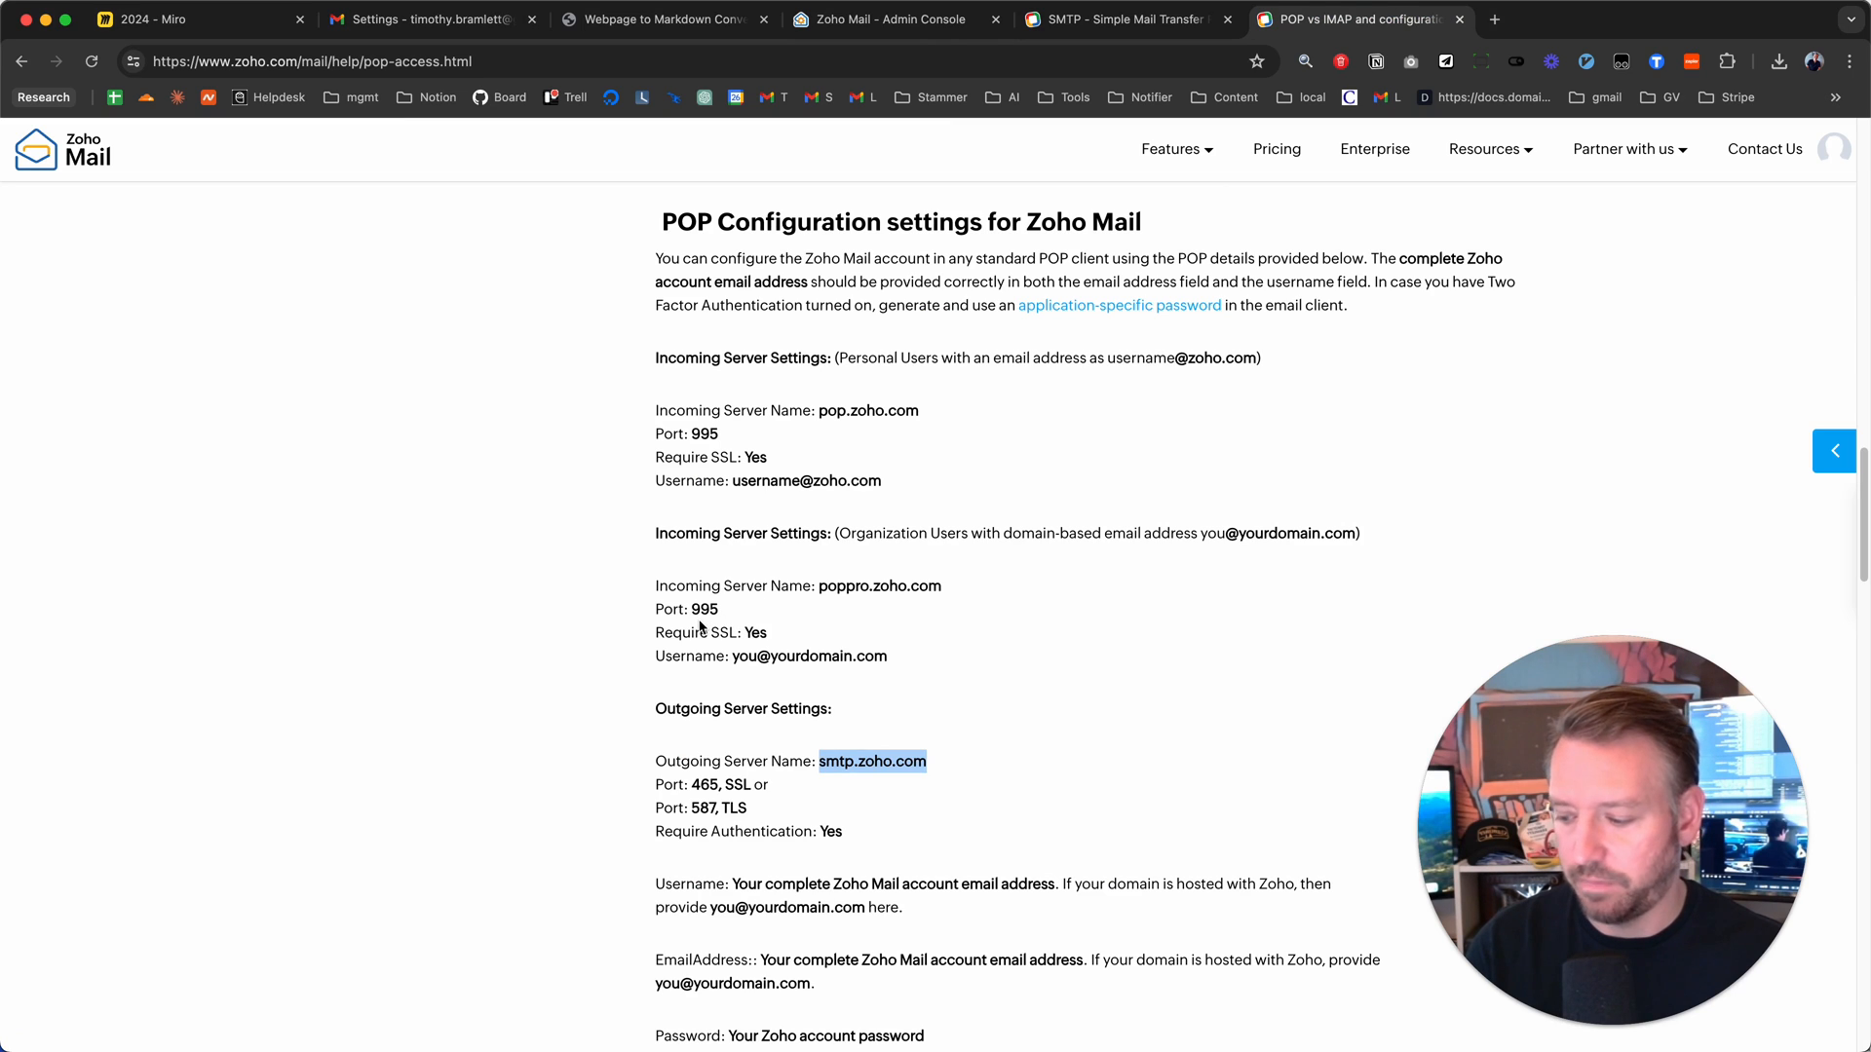
{"action": "mouse_move", "coordinate": [817, 641]}
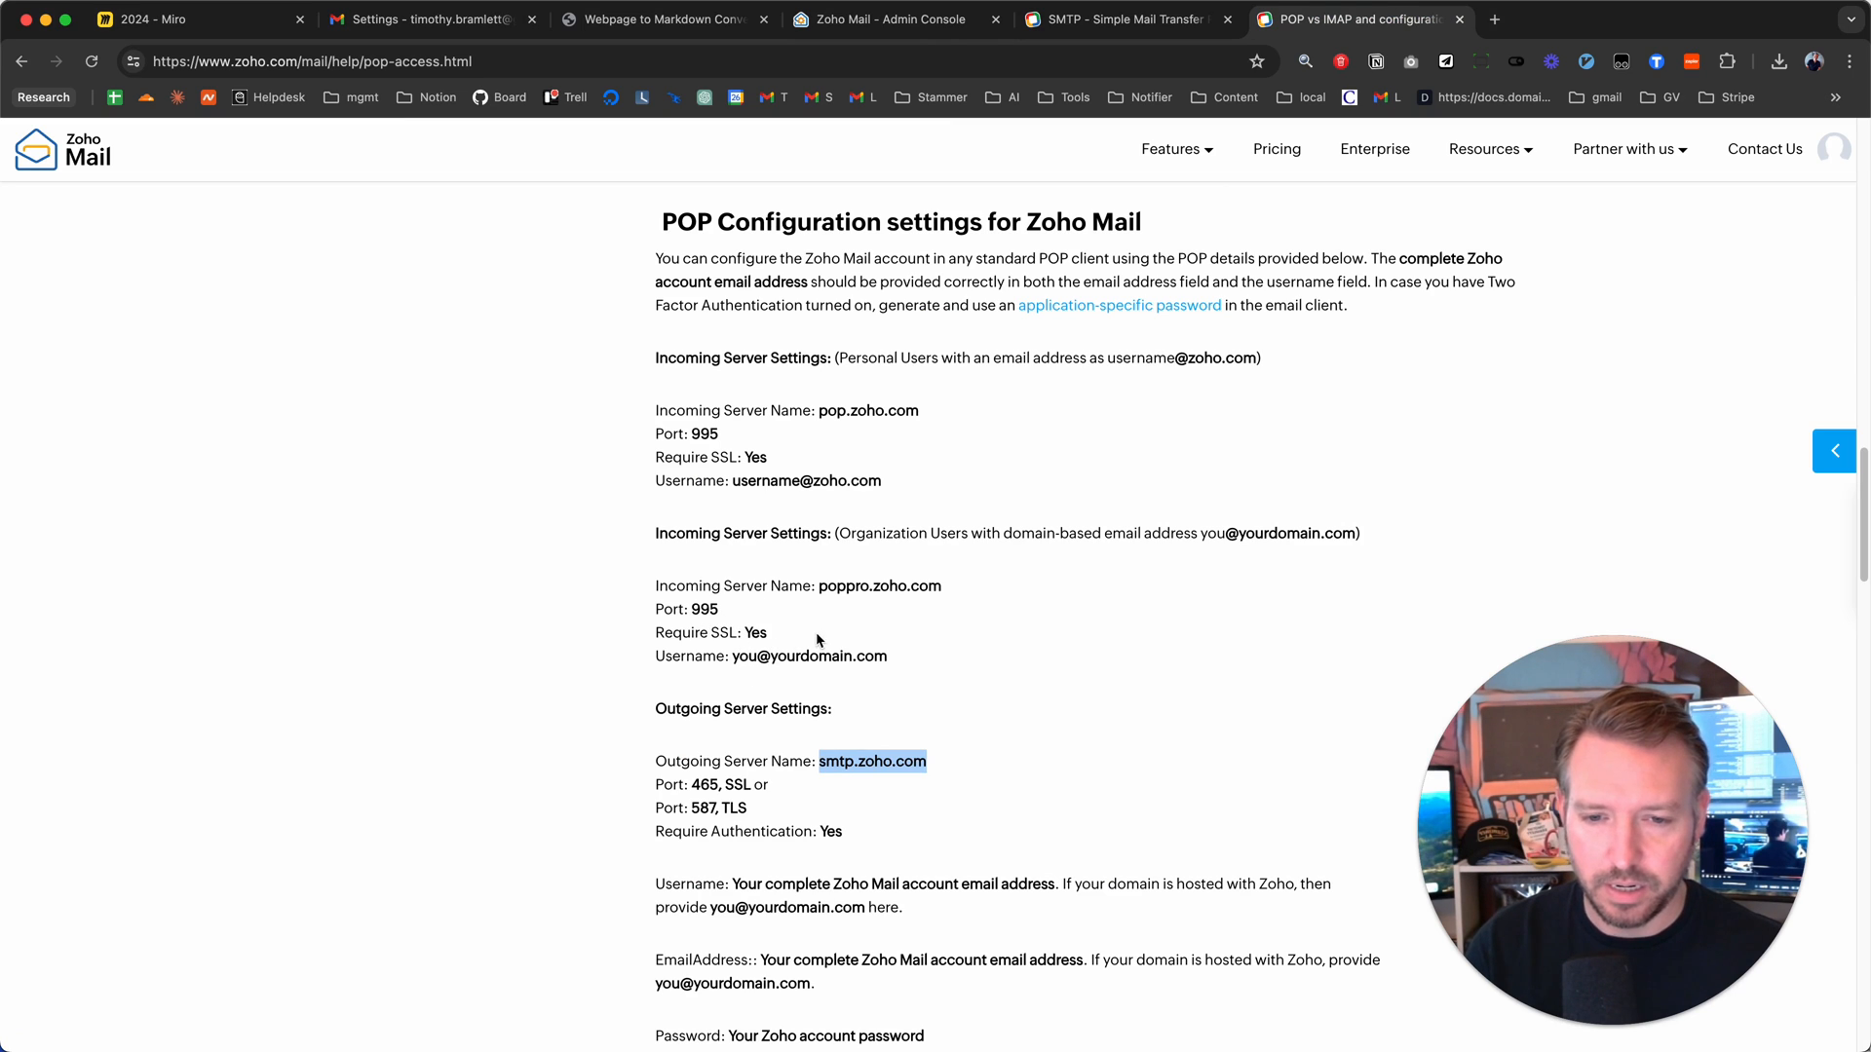
{"action": "left_click", "coordinate": [423, 20]}
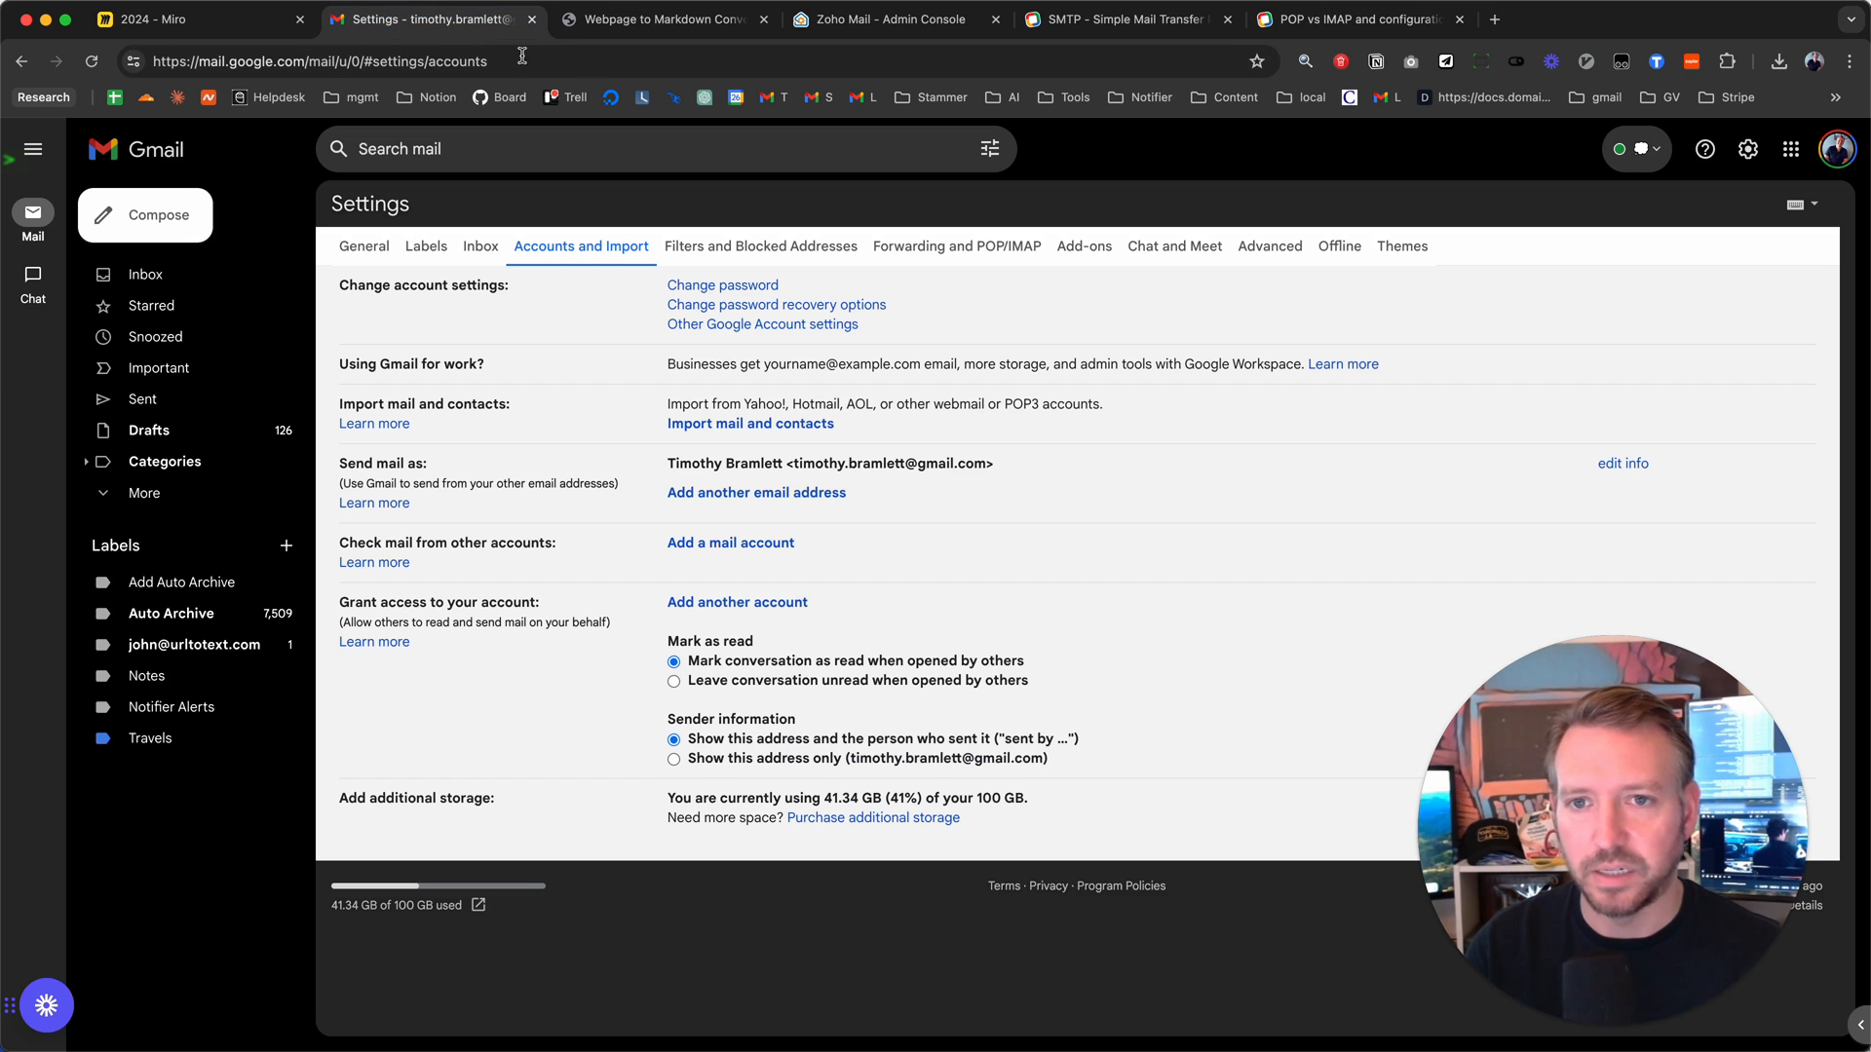
{"action": "mouse_move", "coordinate": [762, 113]}
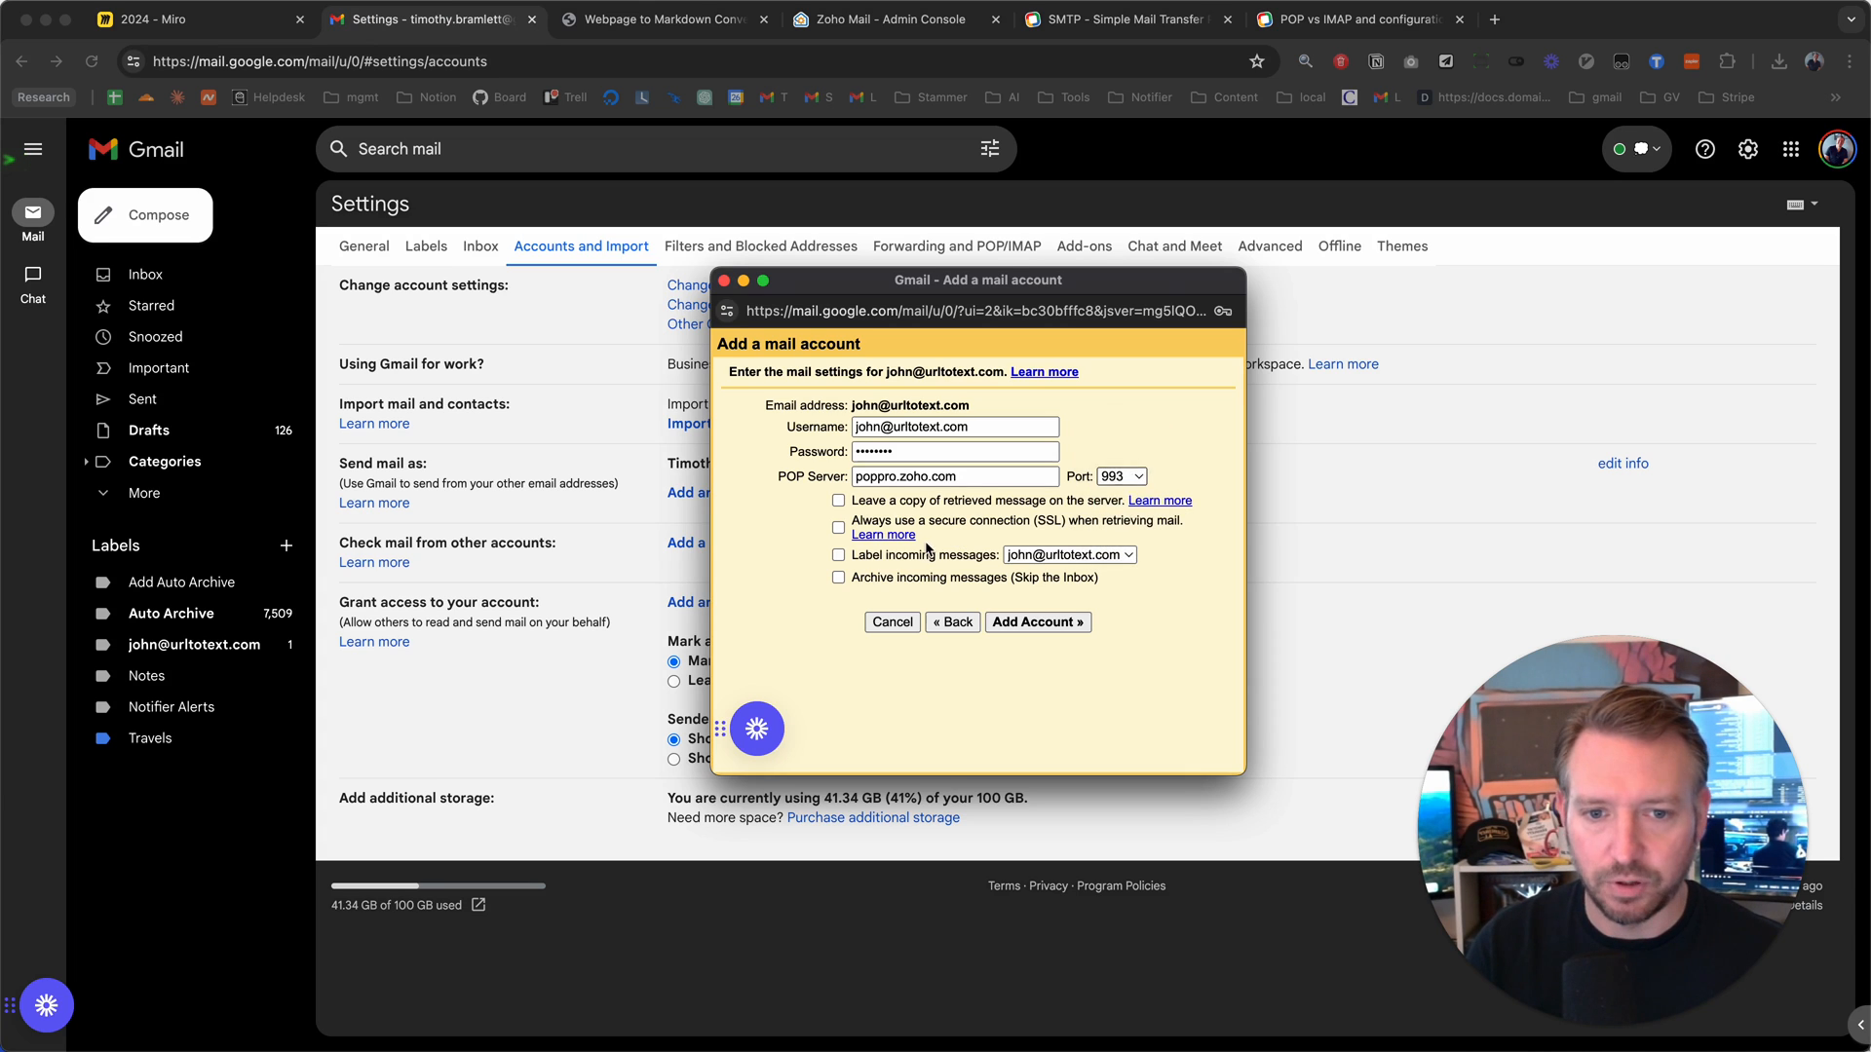
Add the POP account on port 995, leaving copies on the server and labelling incoming messages
{"action": "left_click", "coordinate": [1119, 476]}
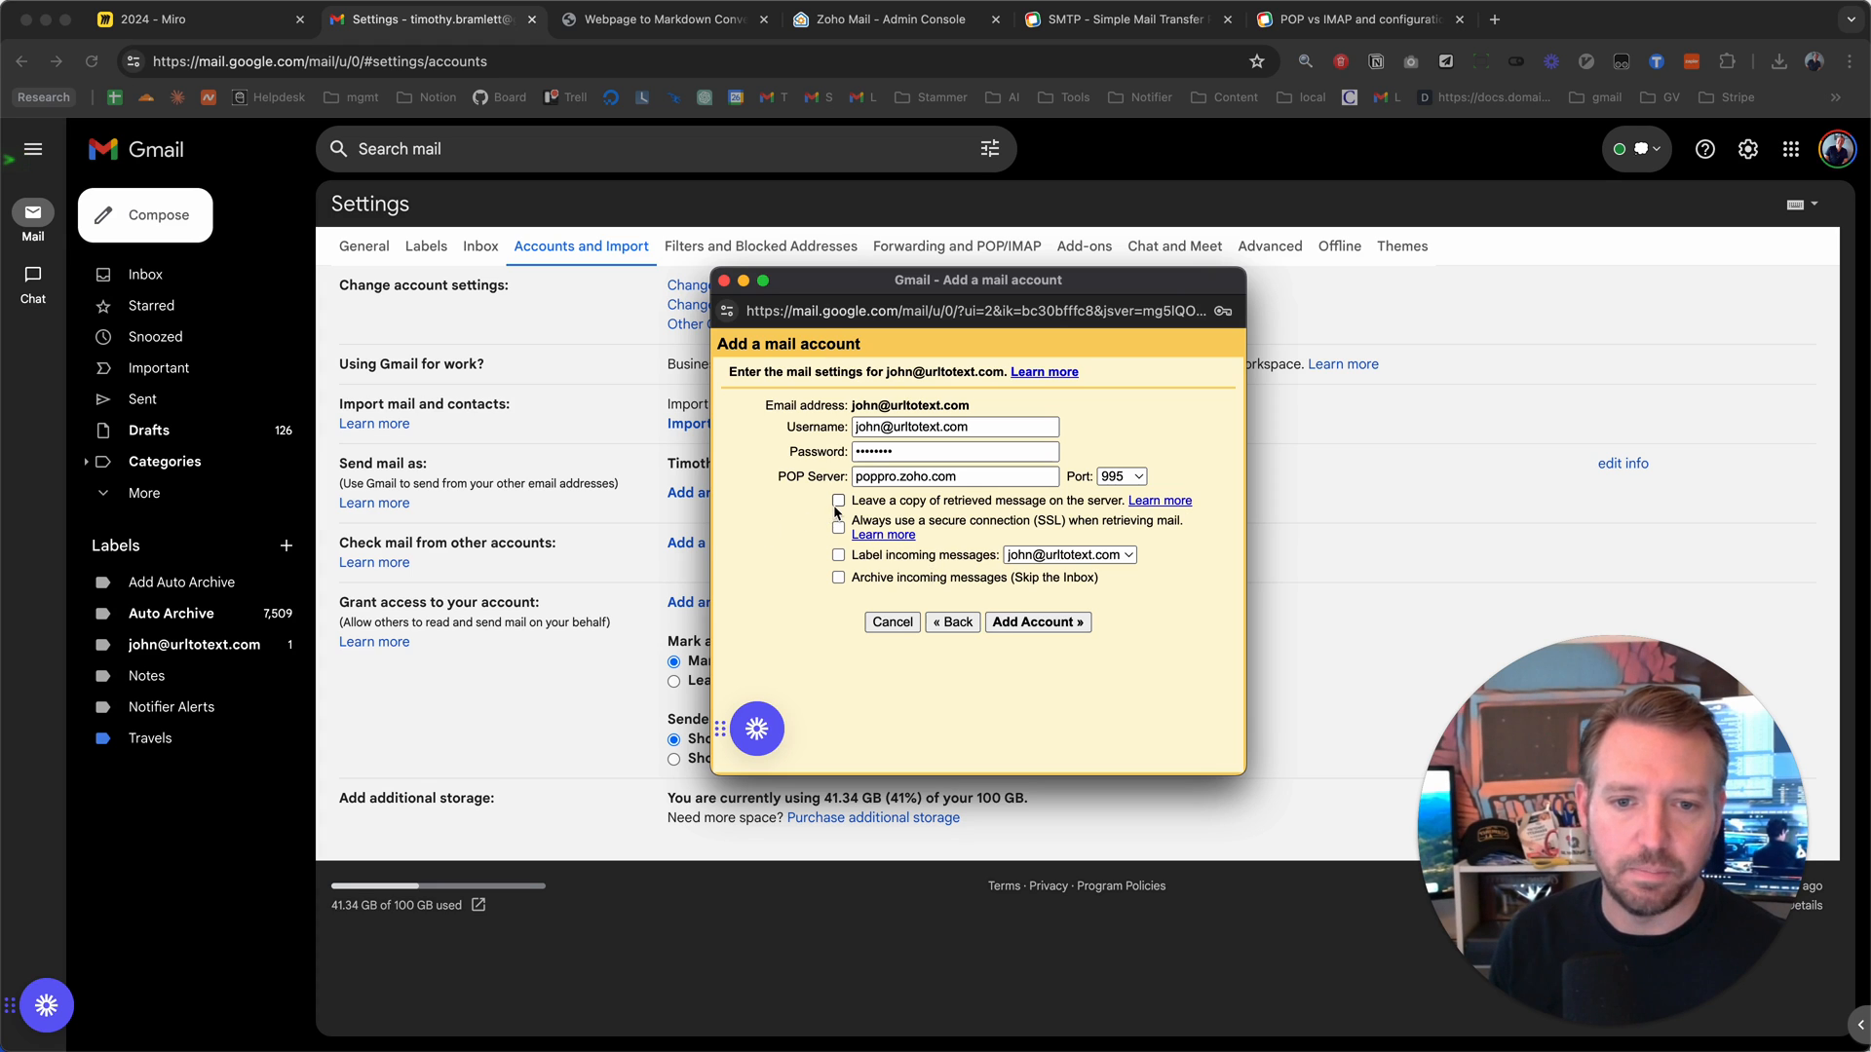
{"action": "left_click", "coordinate": [838, 528]}
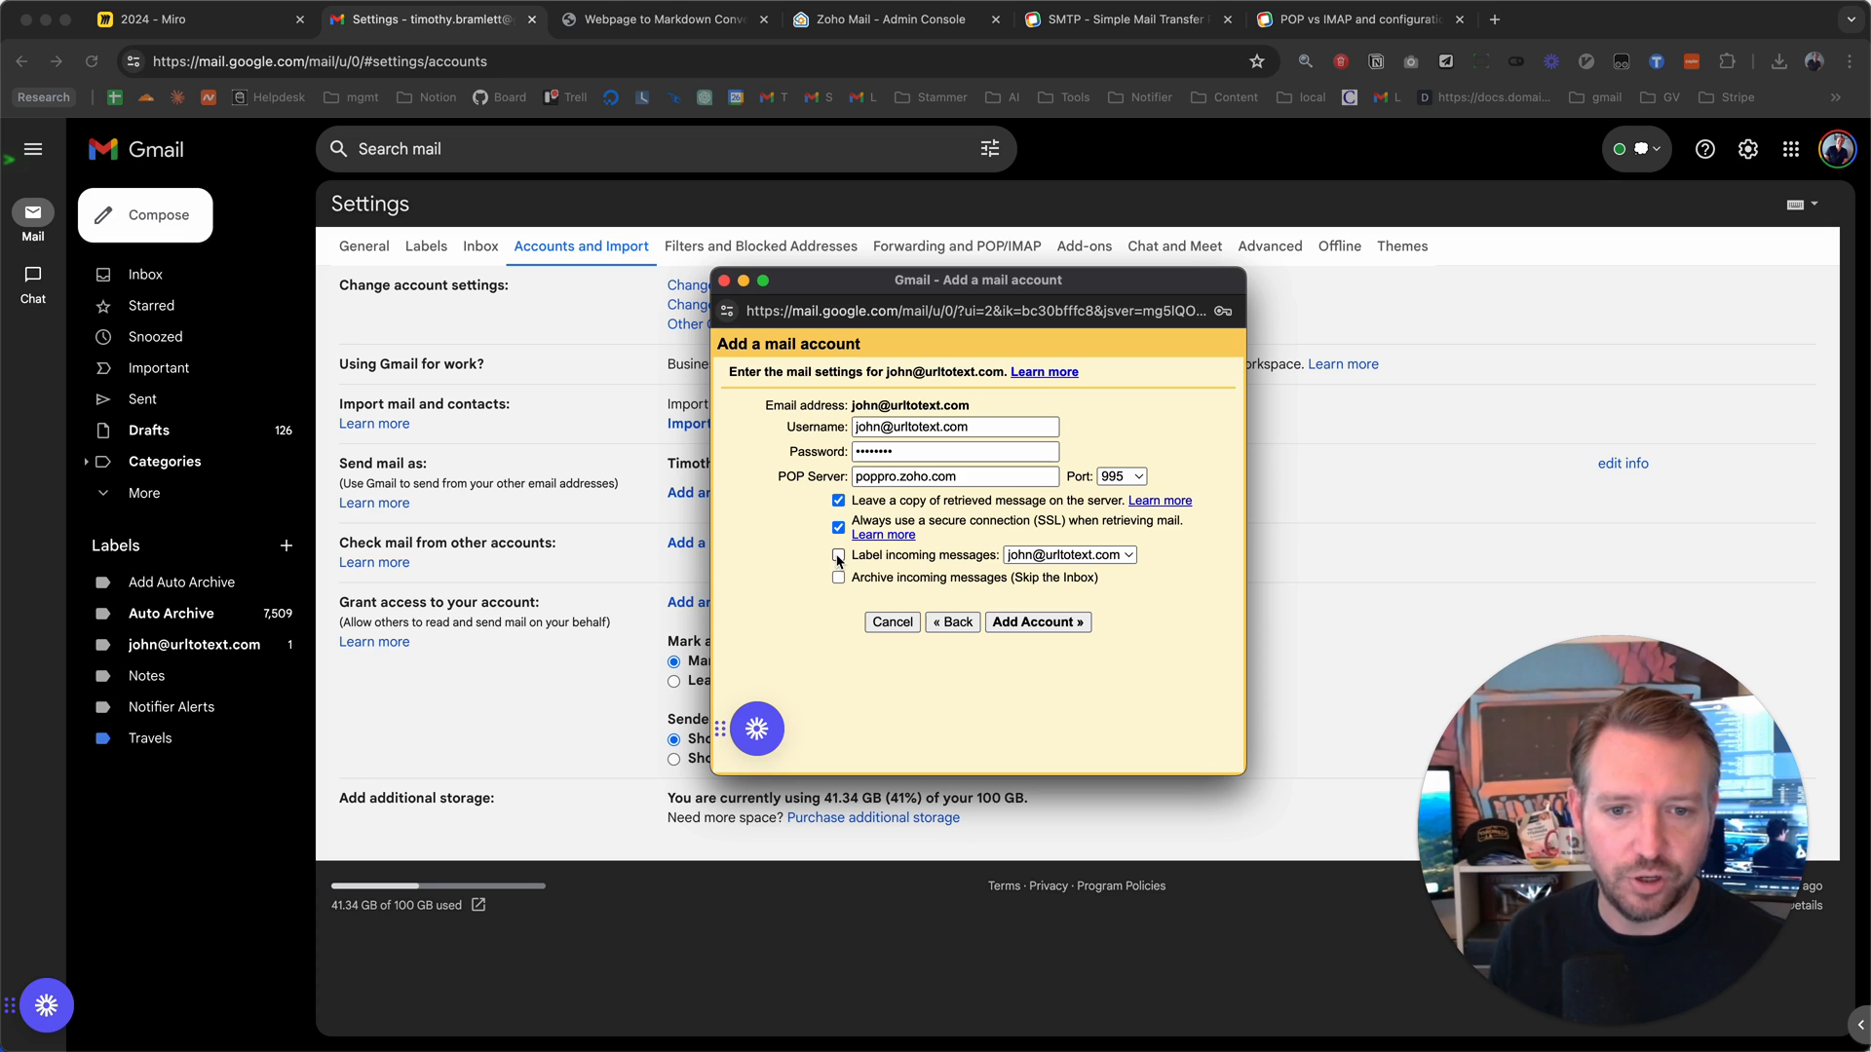
{"action": "left_click", "coordinate": [838, 555]}
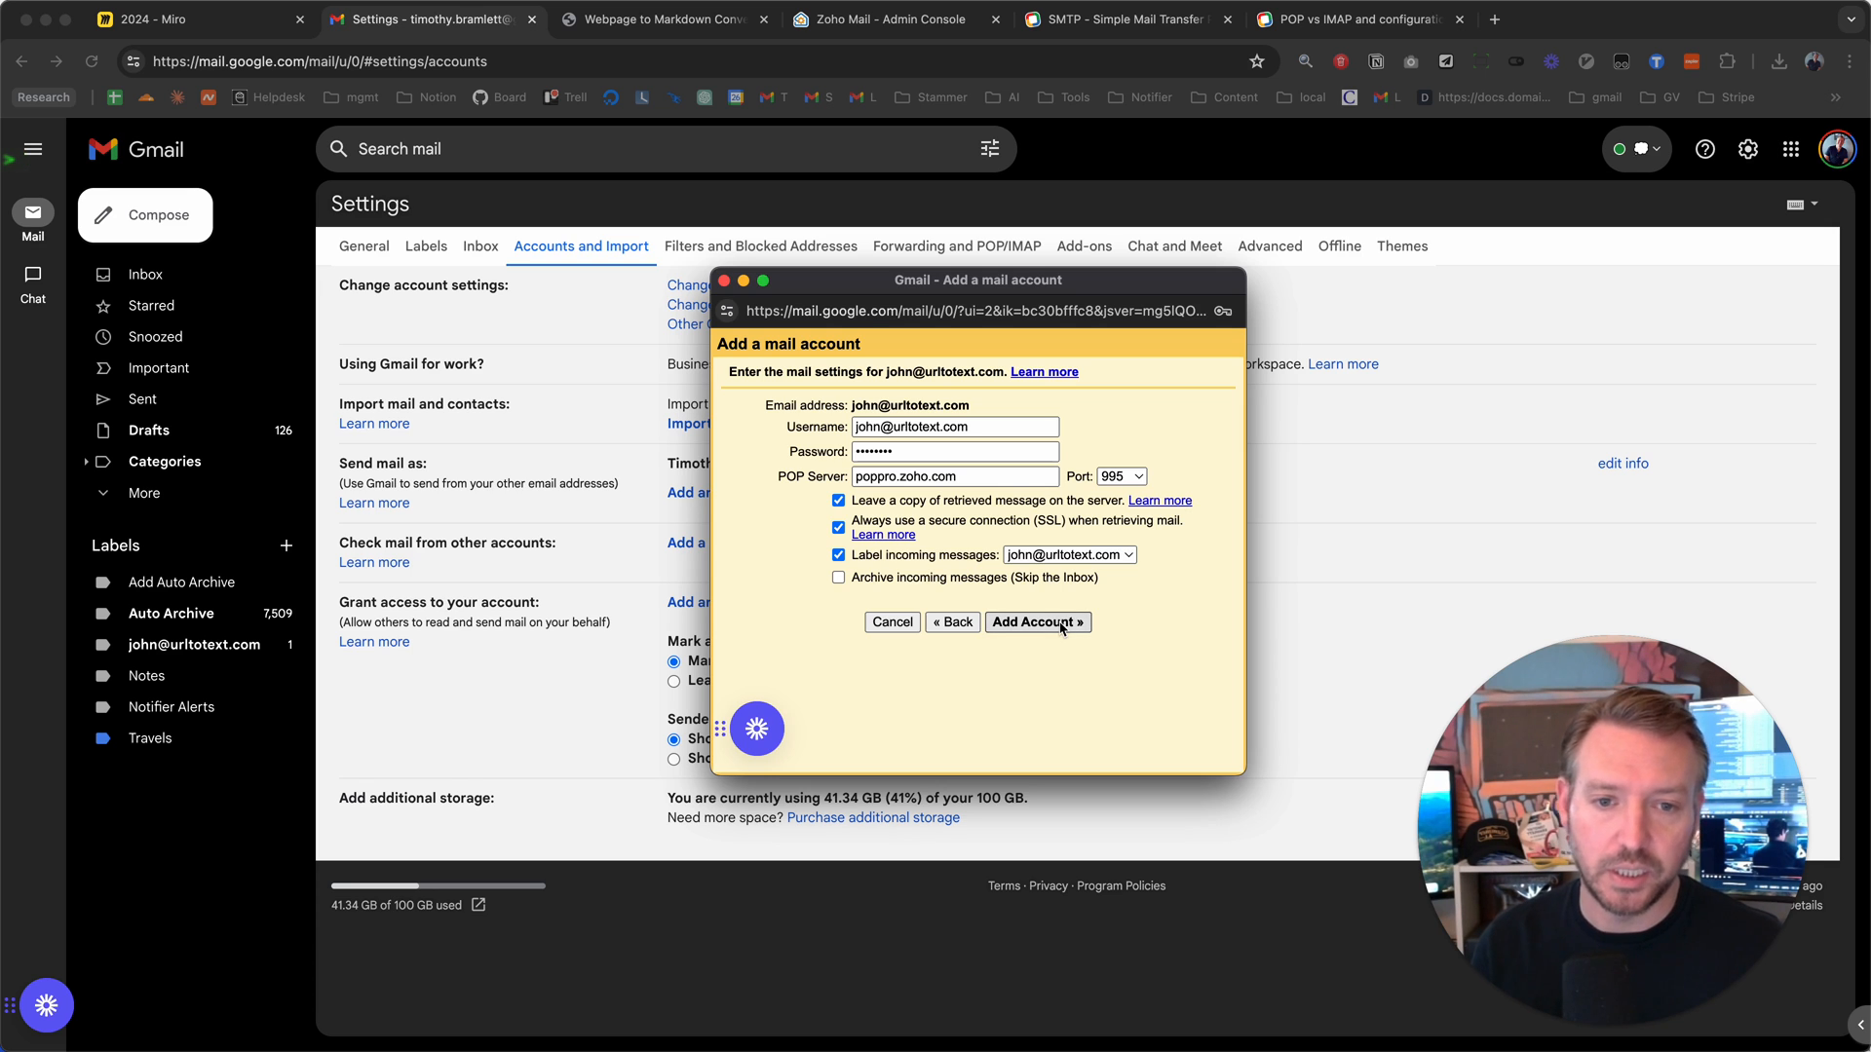
{"action": "left_click", "coordinate": [1035, 622]}
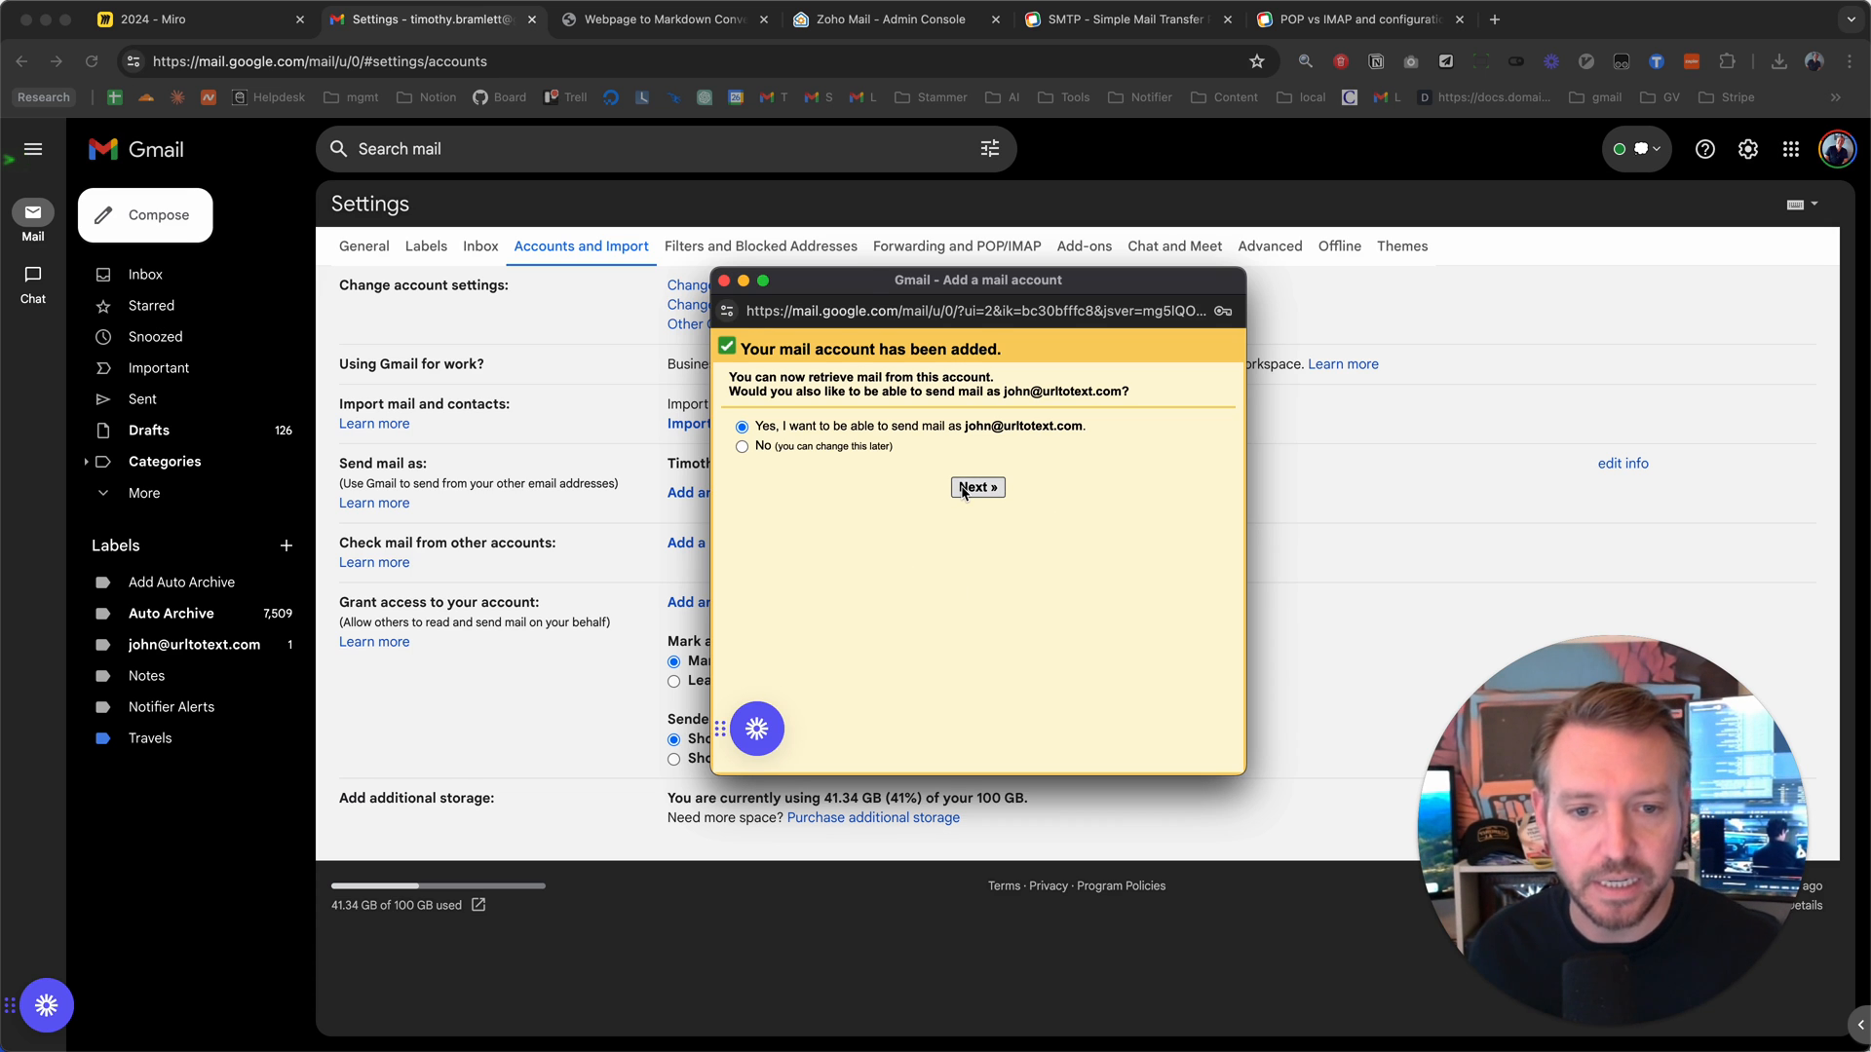
{"action": "left_click", "coordinate": [977, 488]}
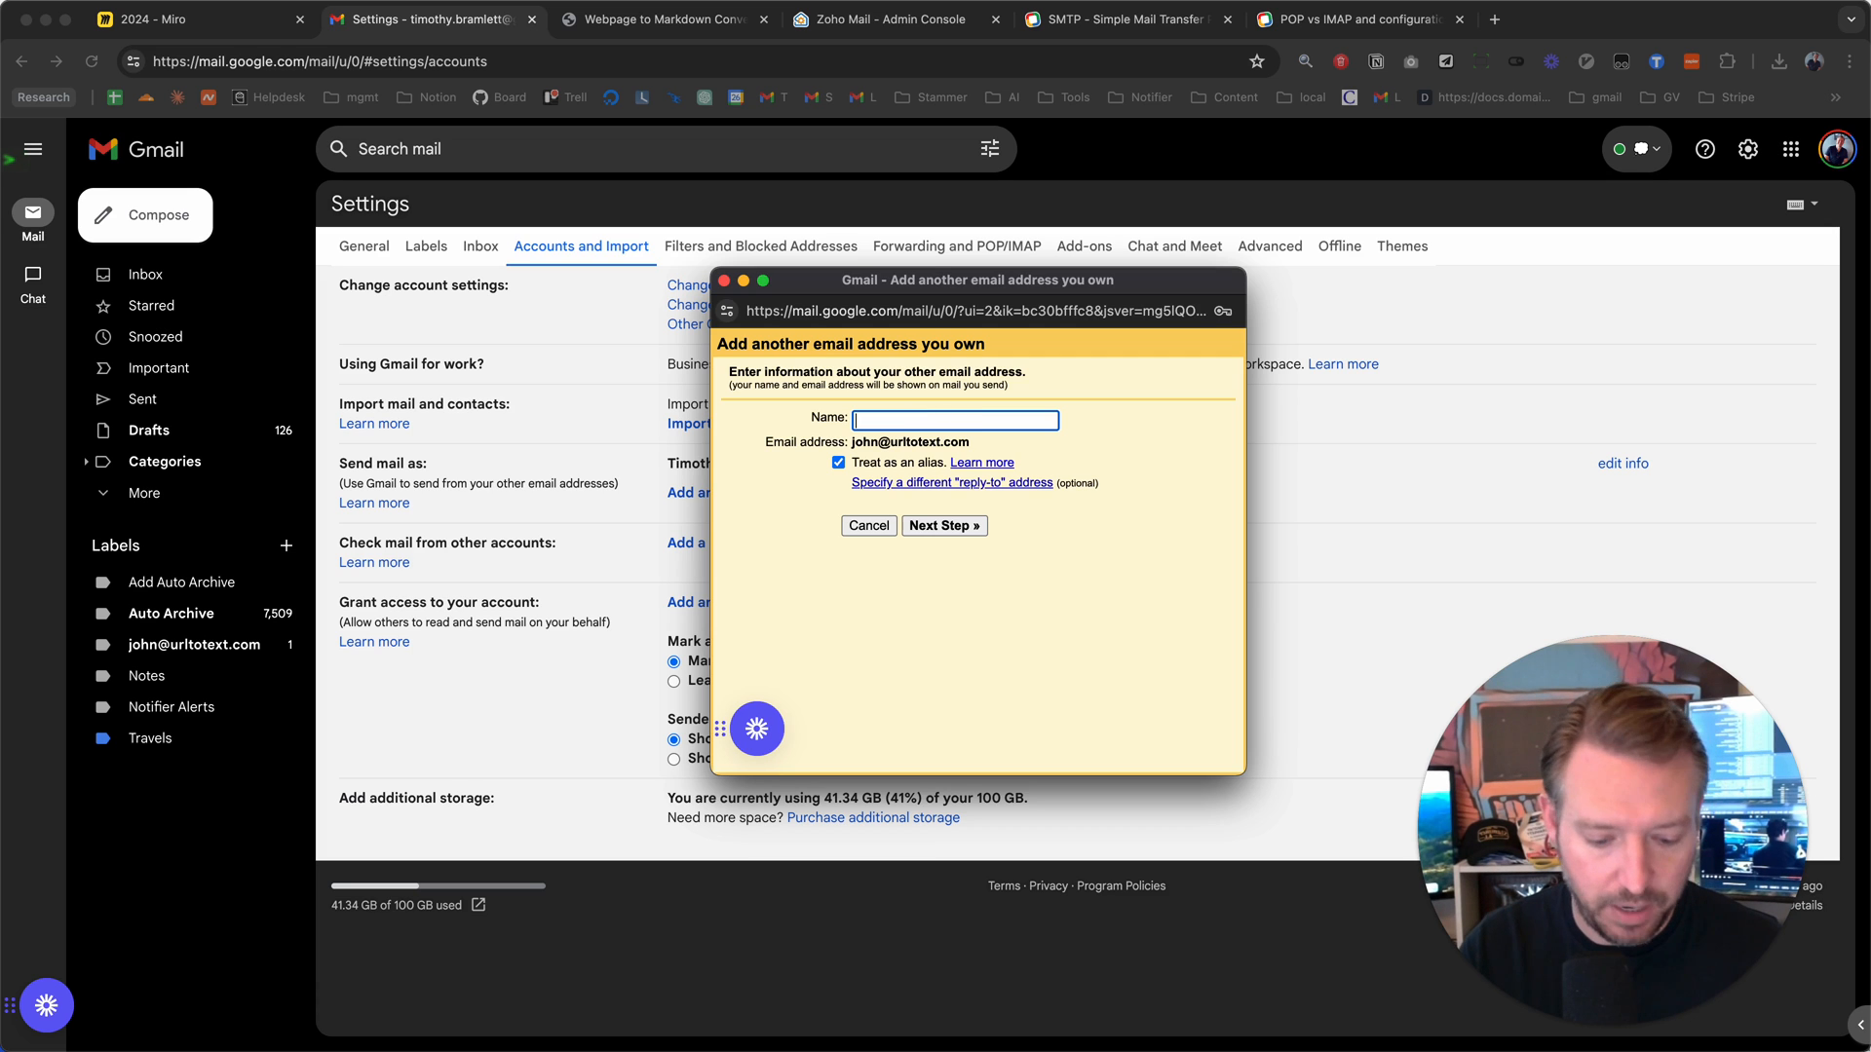
{"action": "type", "text": "J"}
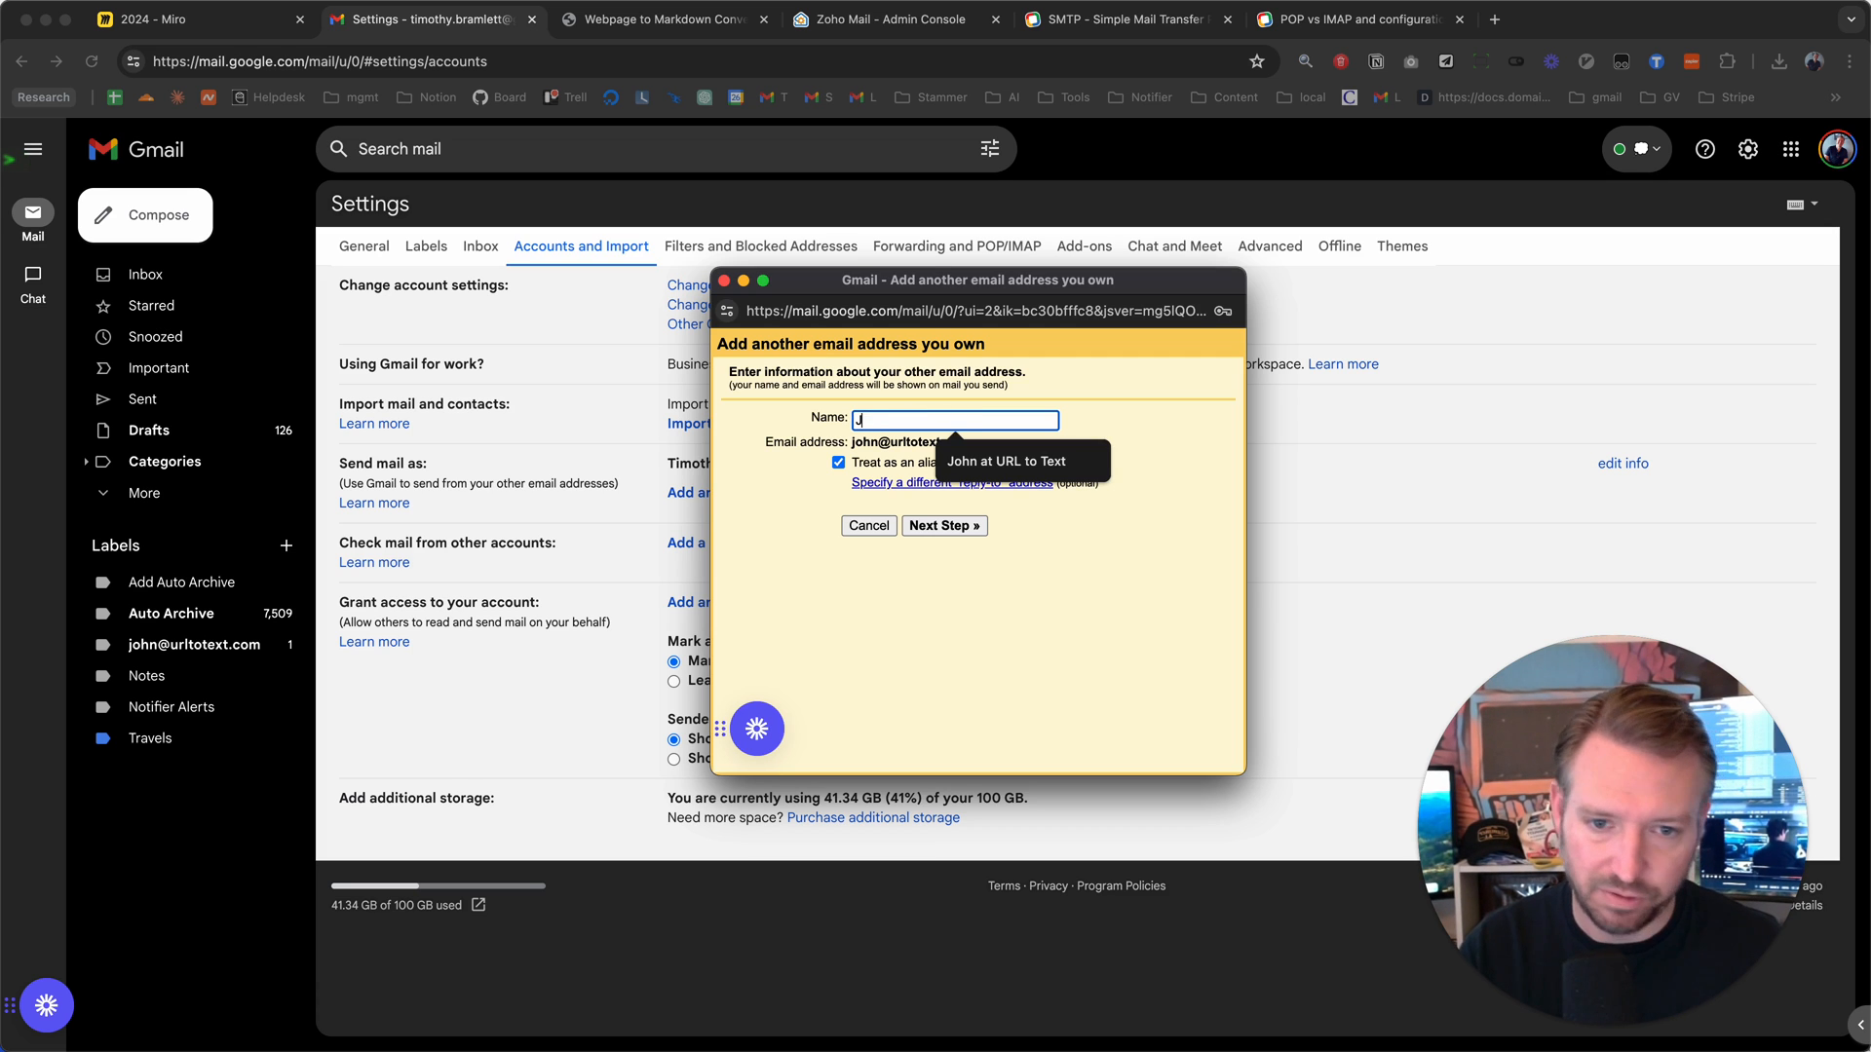
{"action": "type", "text": "ohn at URL to Text"}
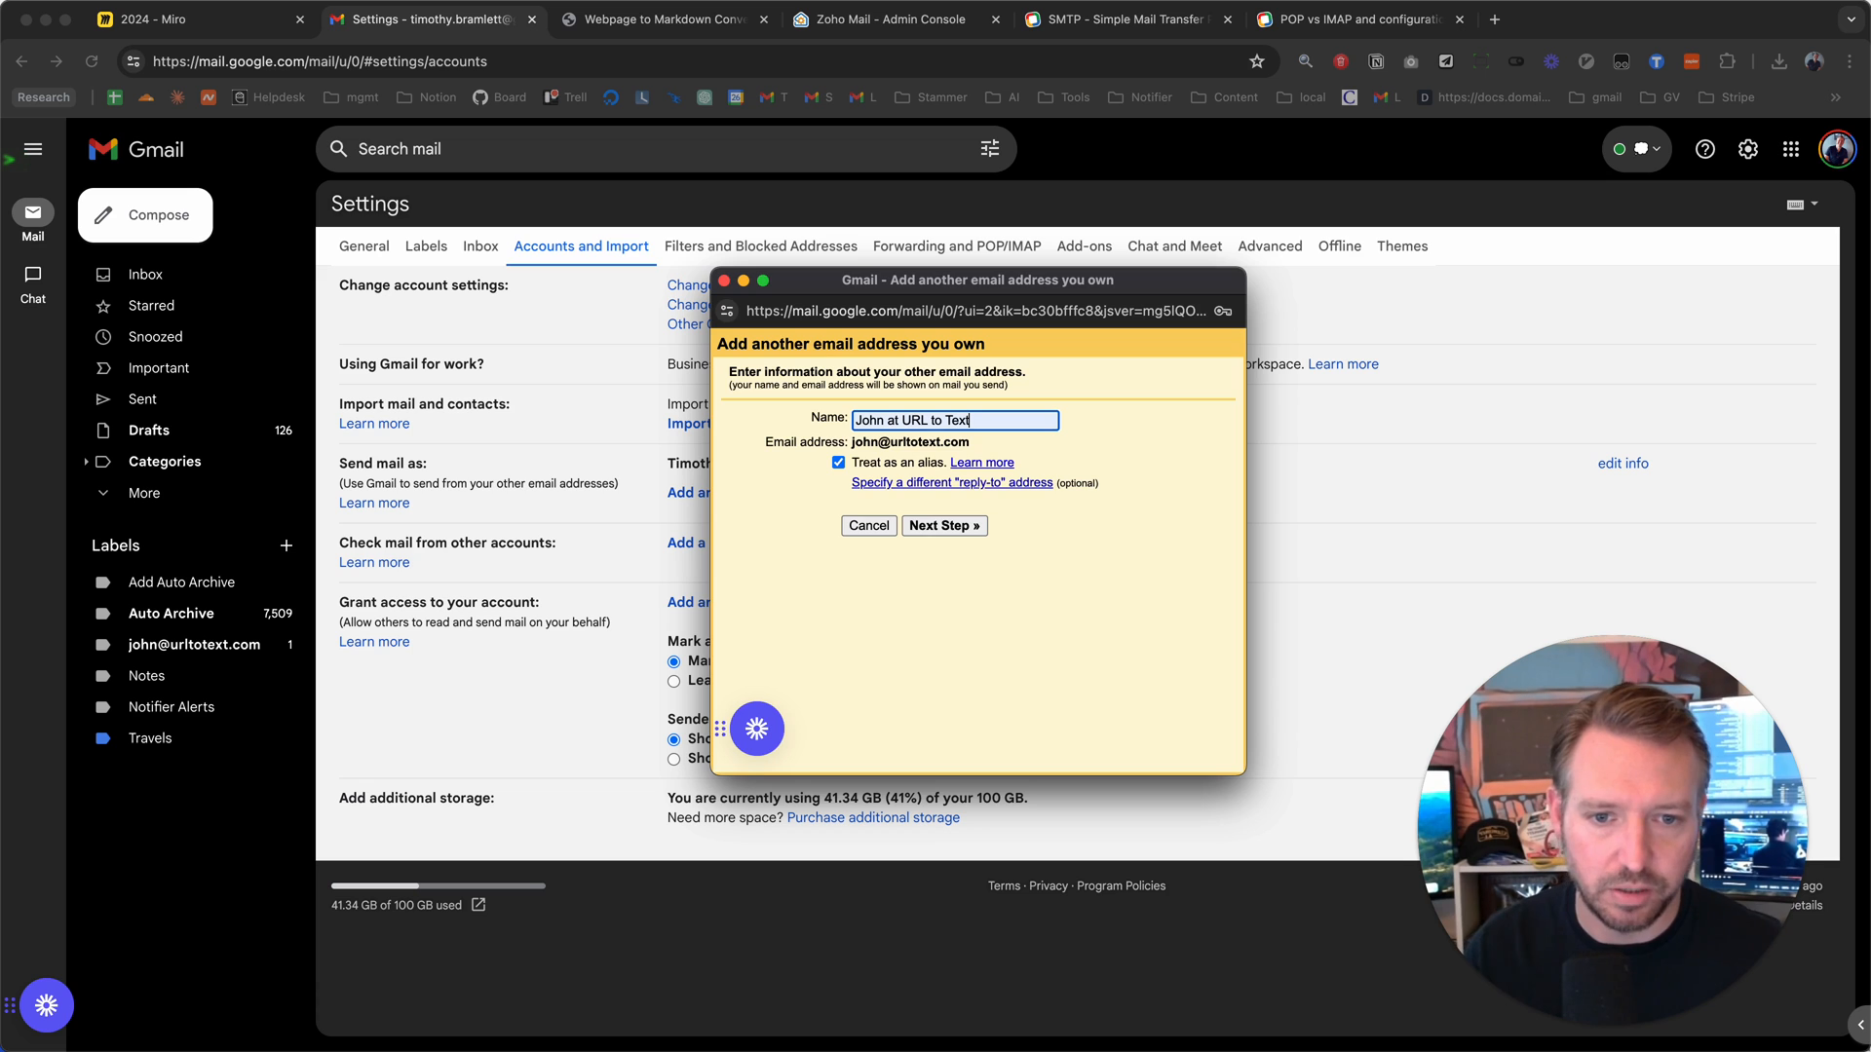
{"action": "left_click", "coordinate": [838, 464]}
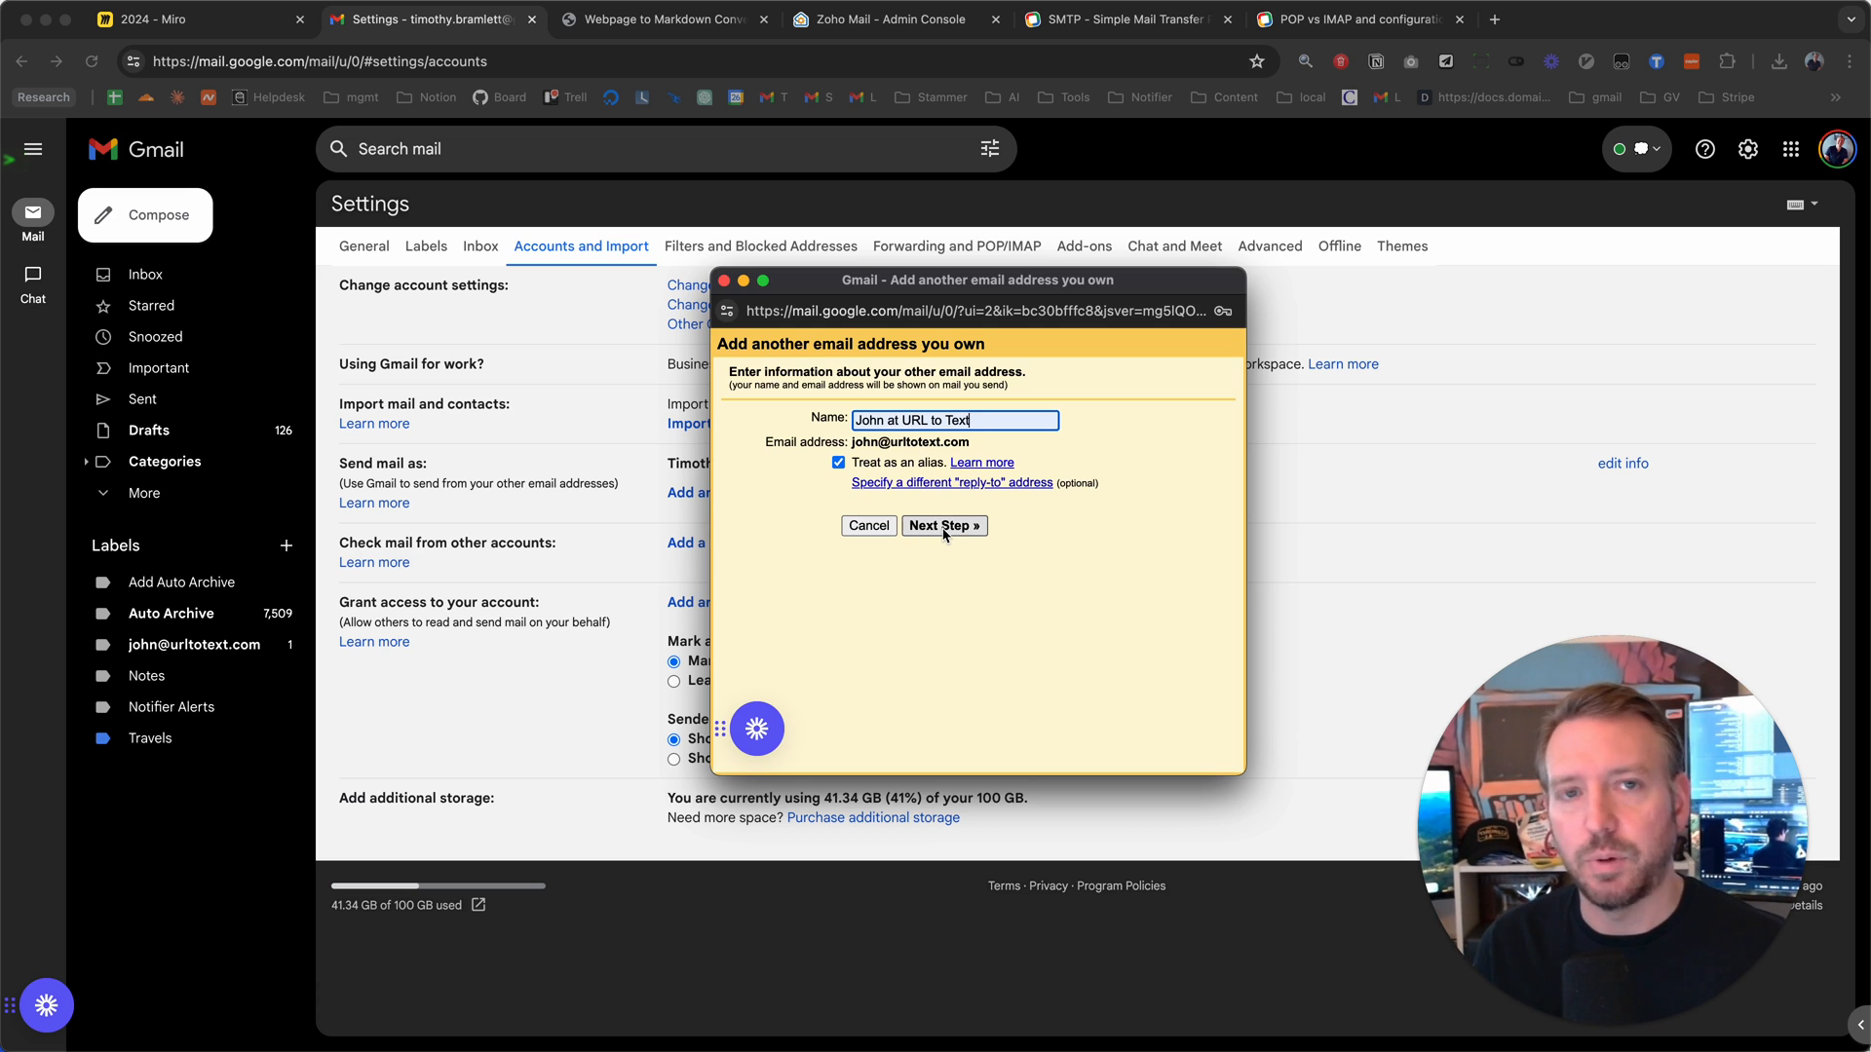
{"action": "left_click", "coordinate": [942, 524]}
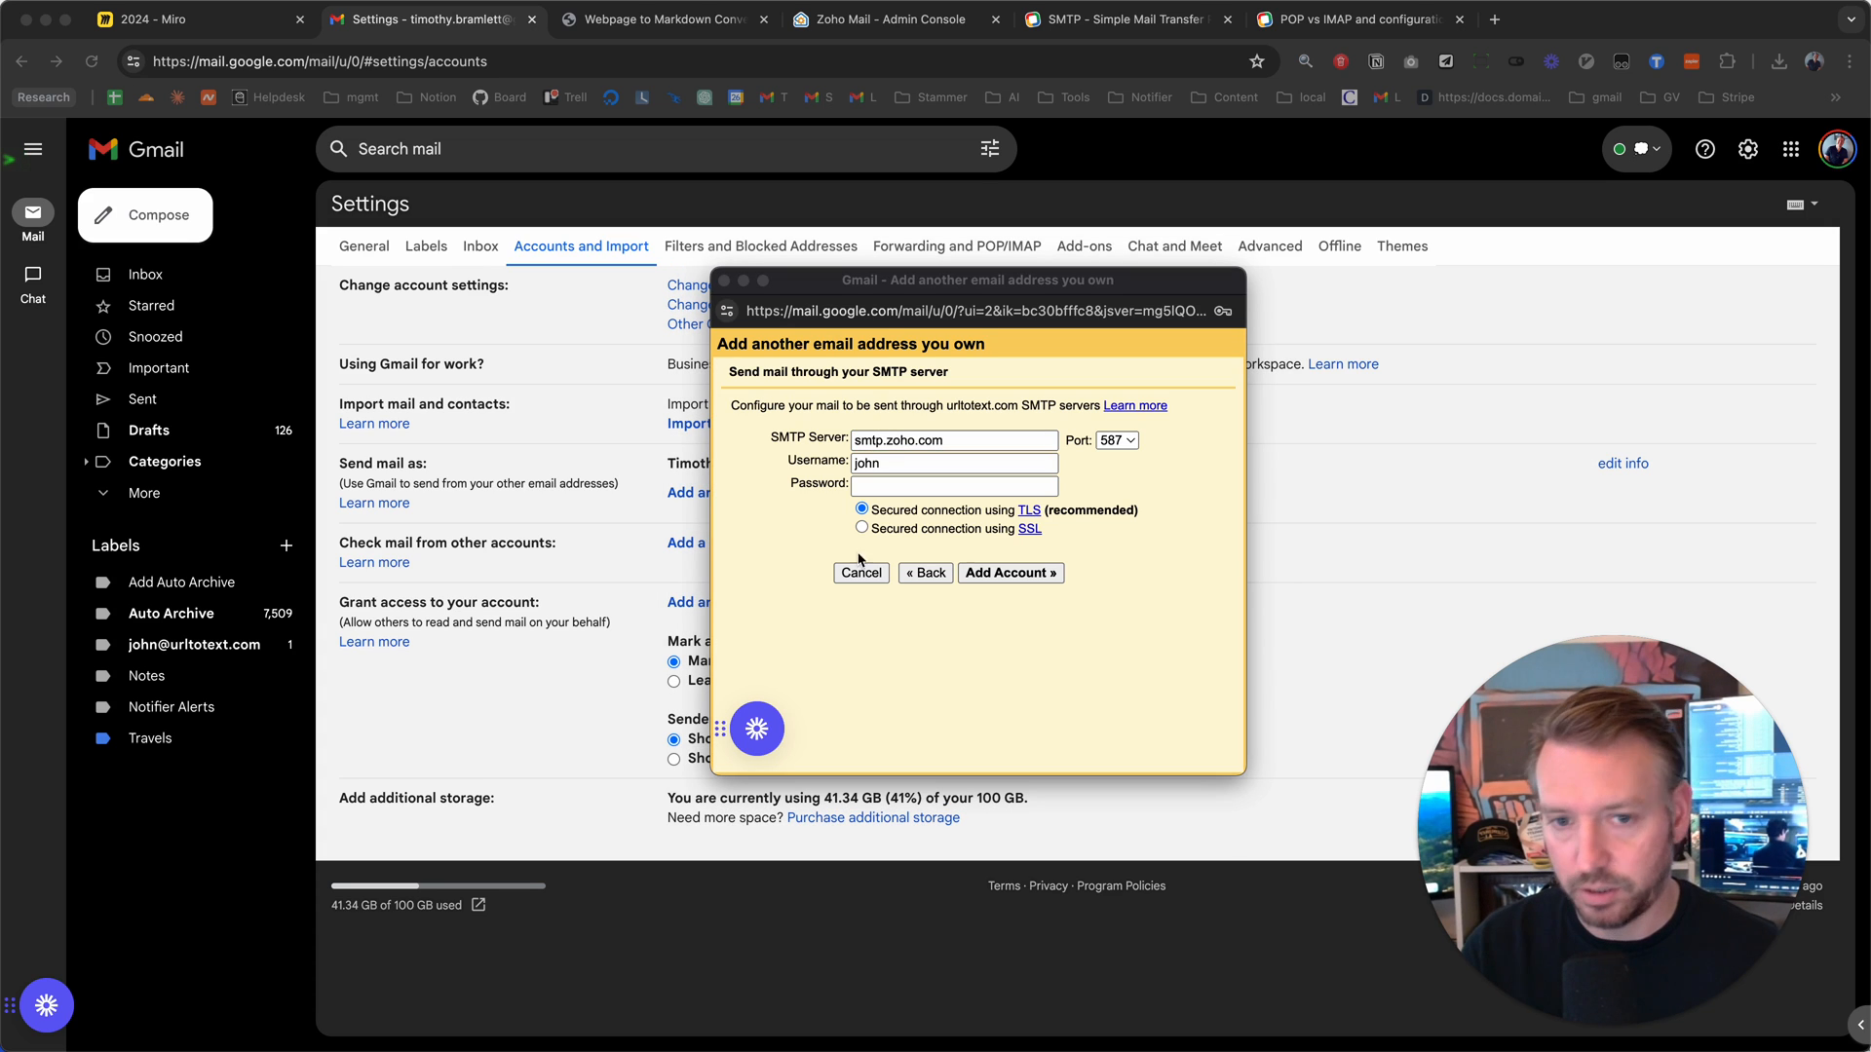
{"action": "left_click", "coordinate": [953, 464]}
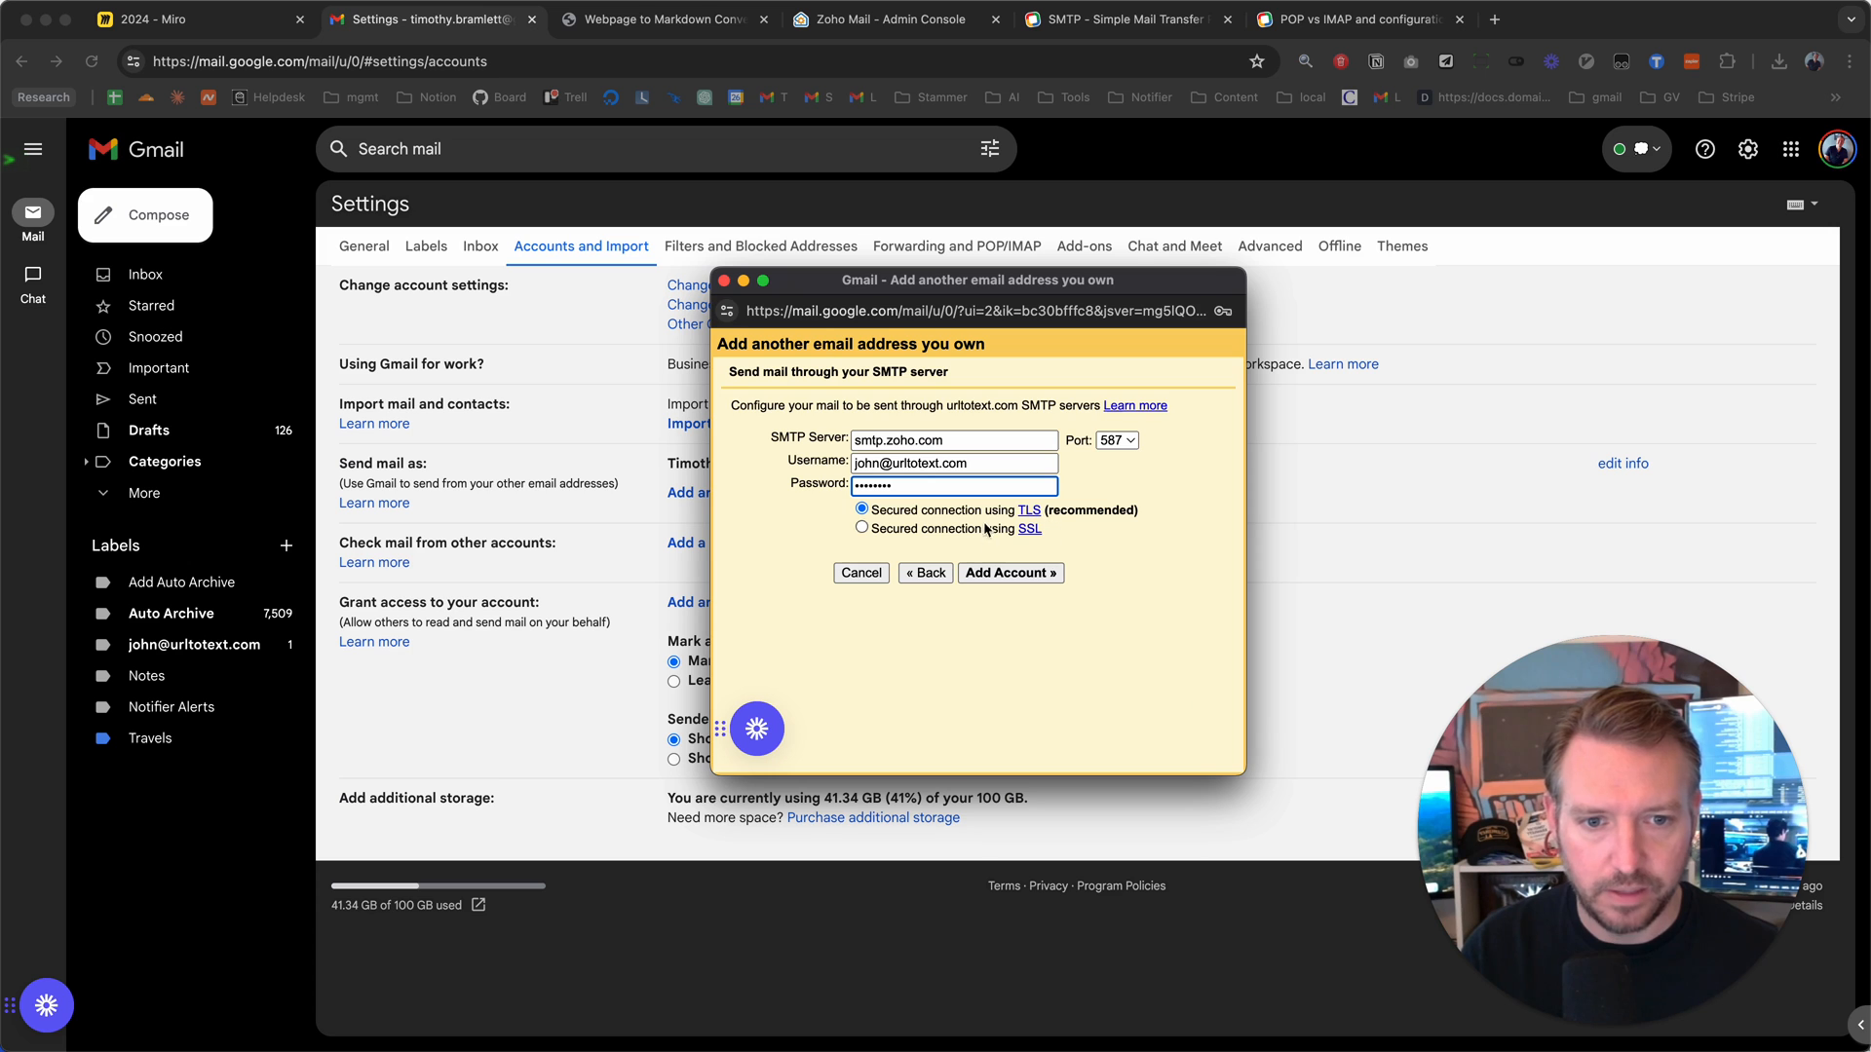
{"action": "mouse_move", "coordinate": [1241, 84]}
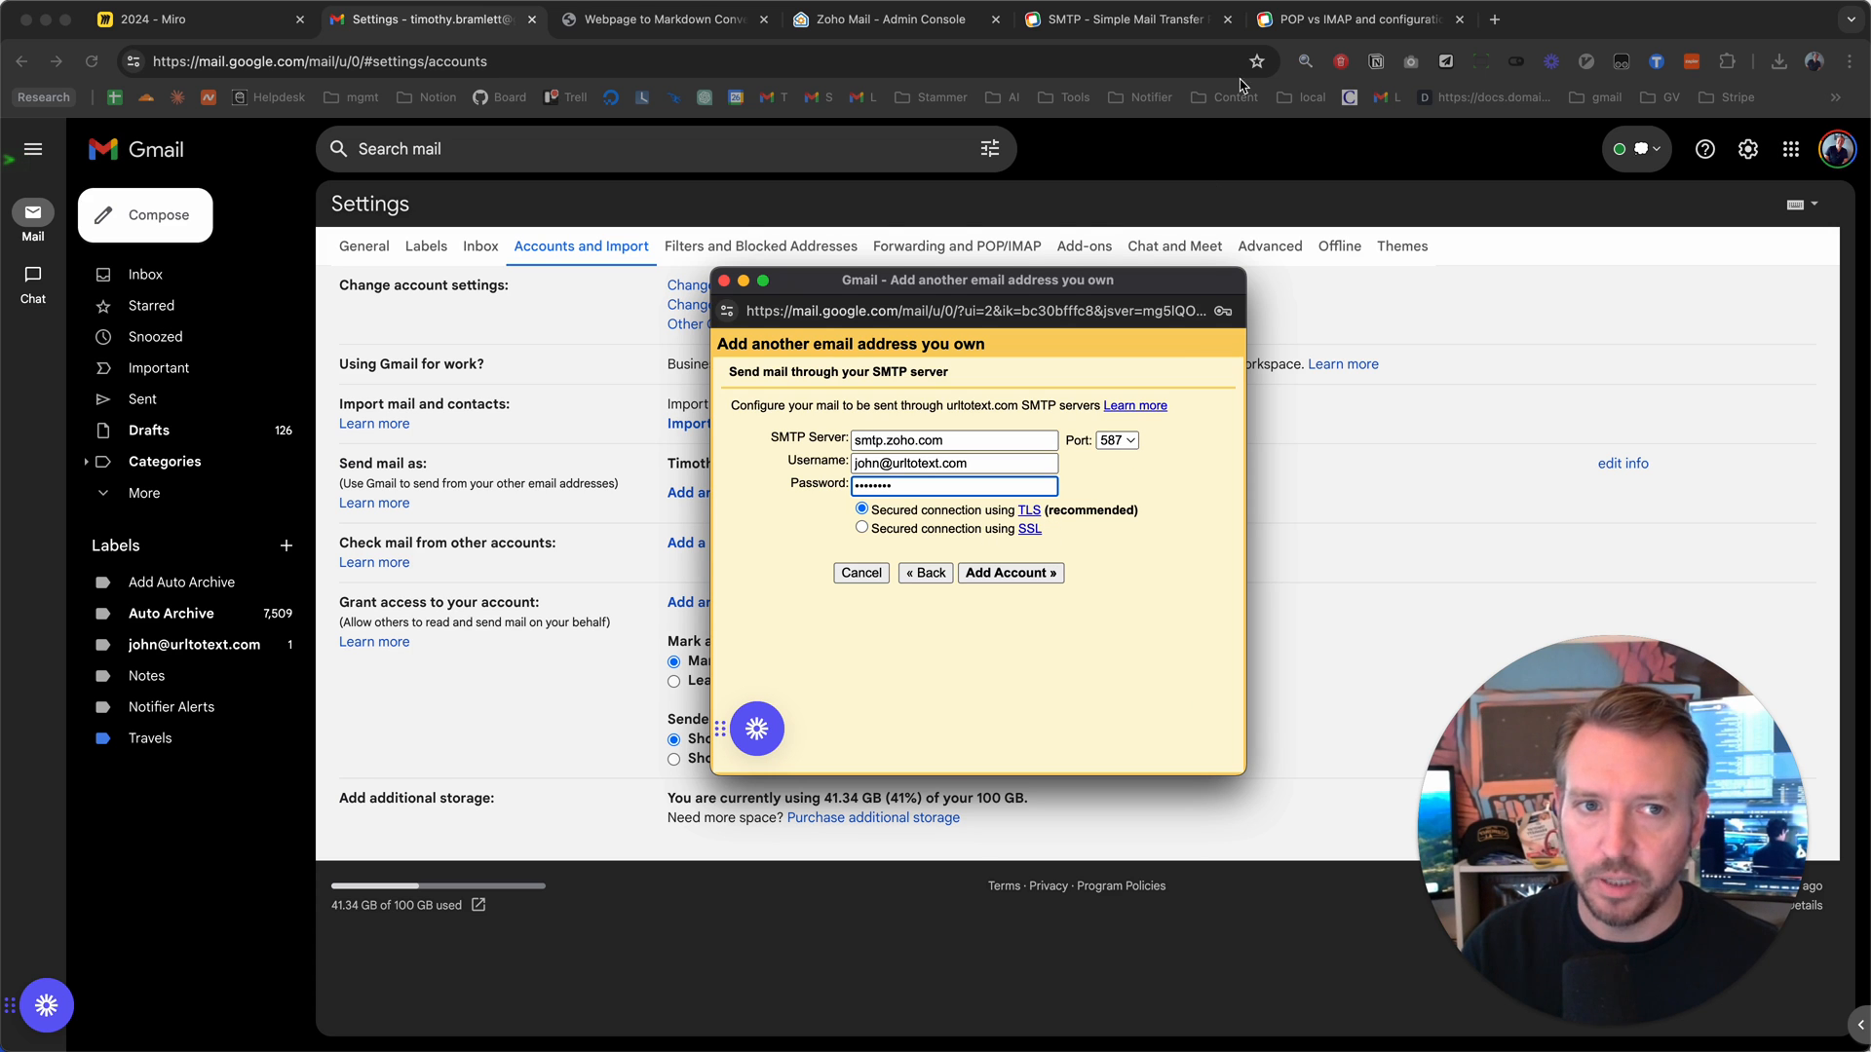
{"action": "left_click", "coordinate": [1354, 19]}
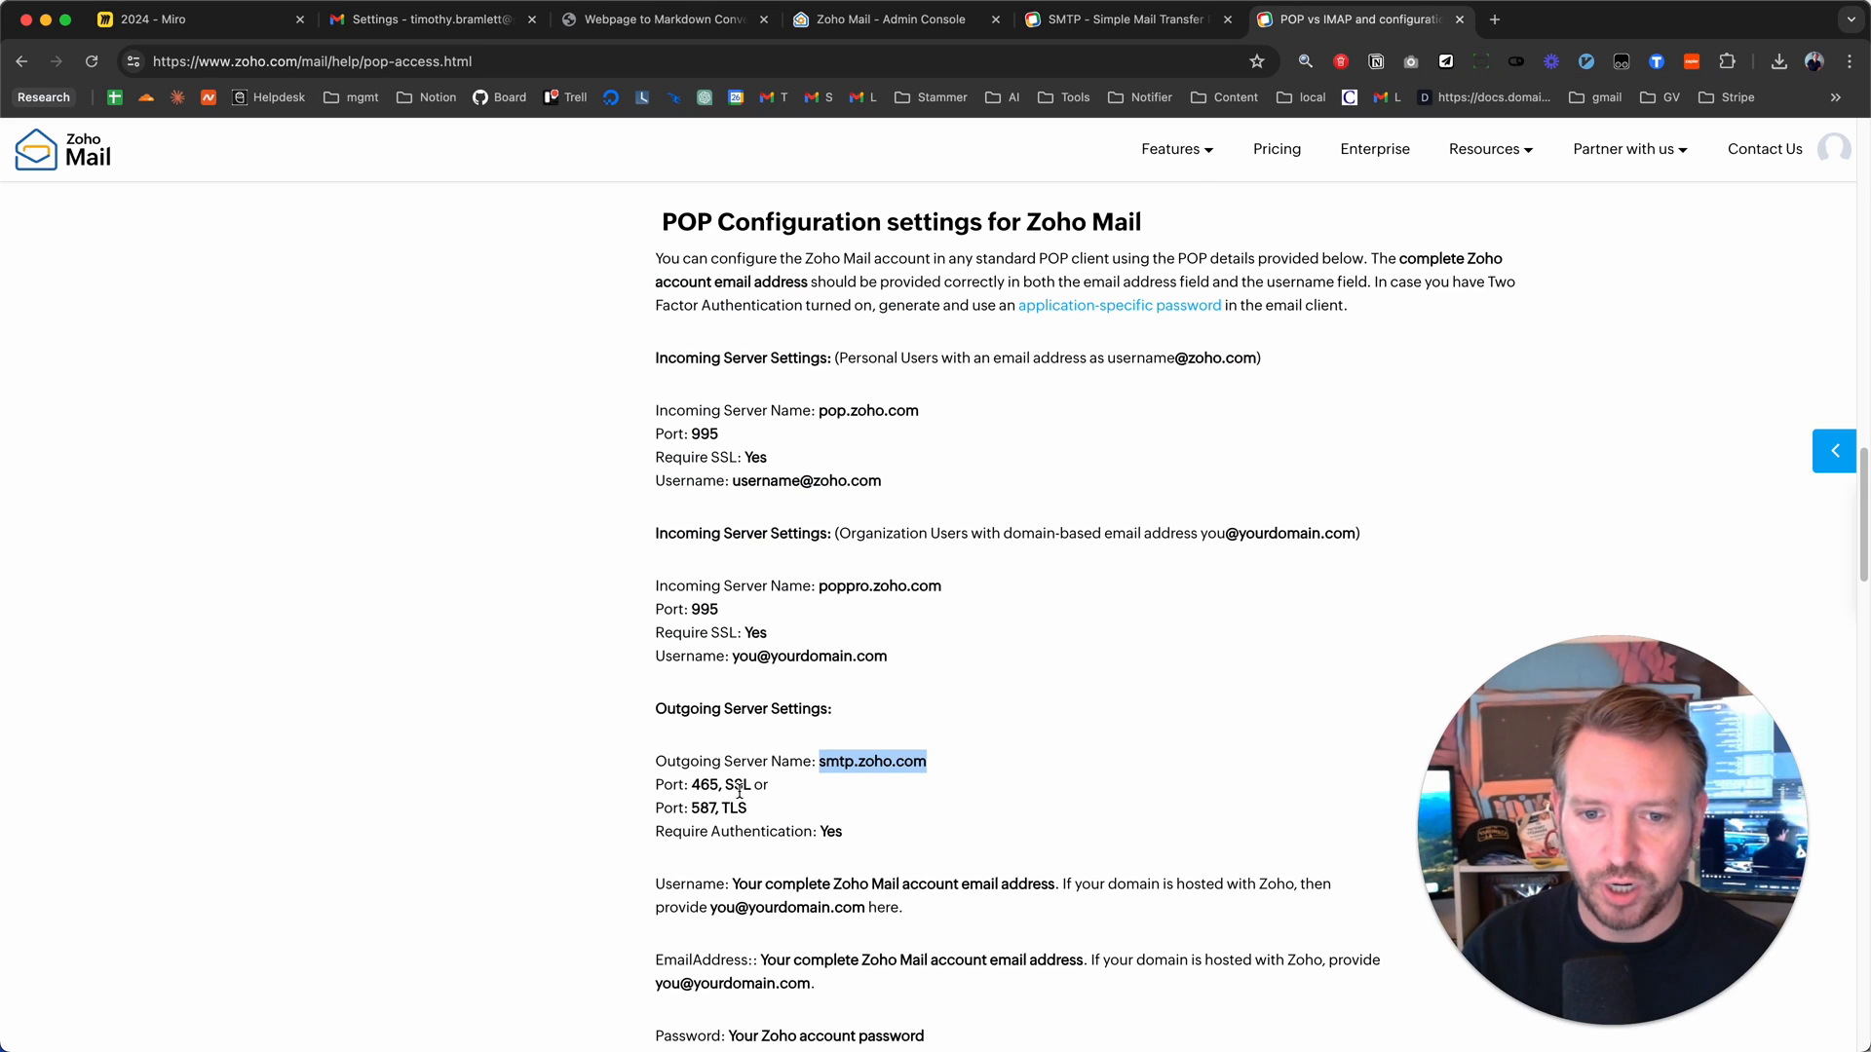
{"action": "scroll", "scroll_direction": "down", "scroll_amount": 3}
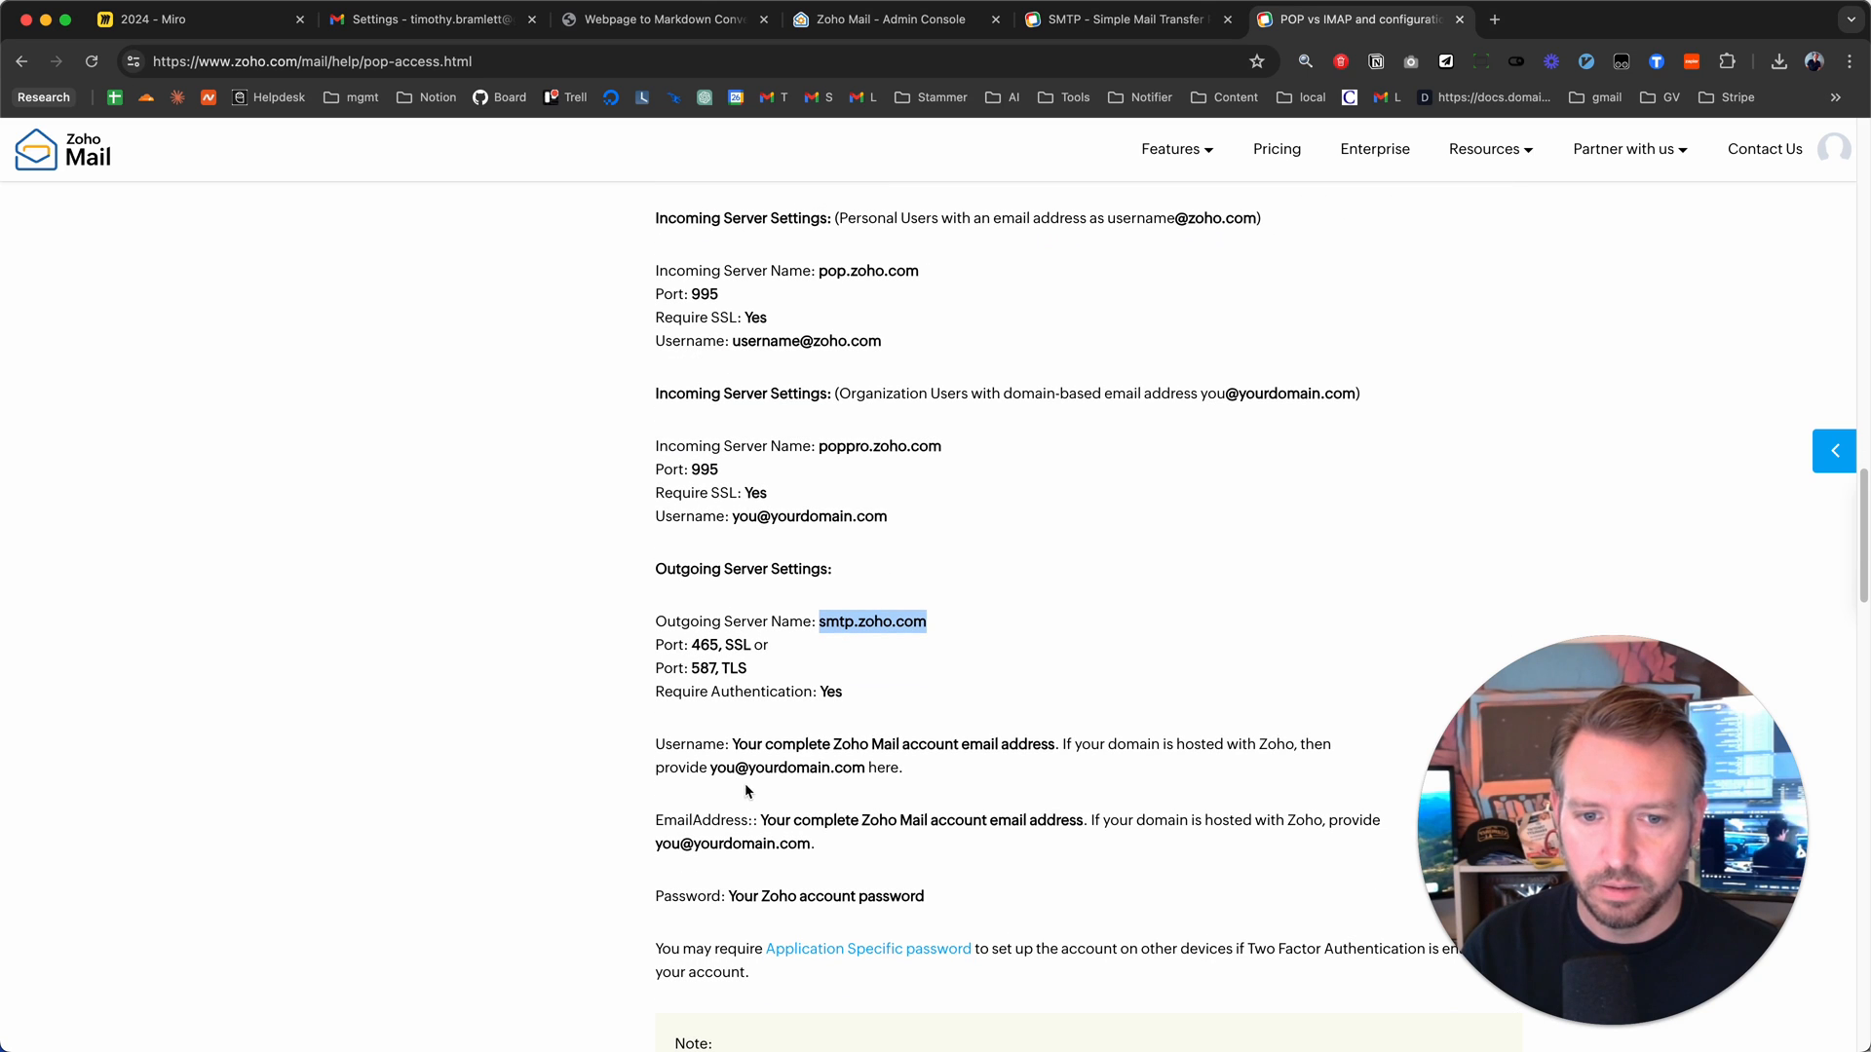
{"action": "mouse_move", "coordinate": [742, 686]}
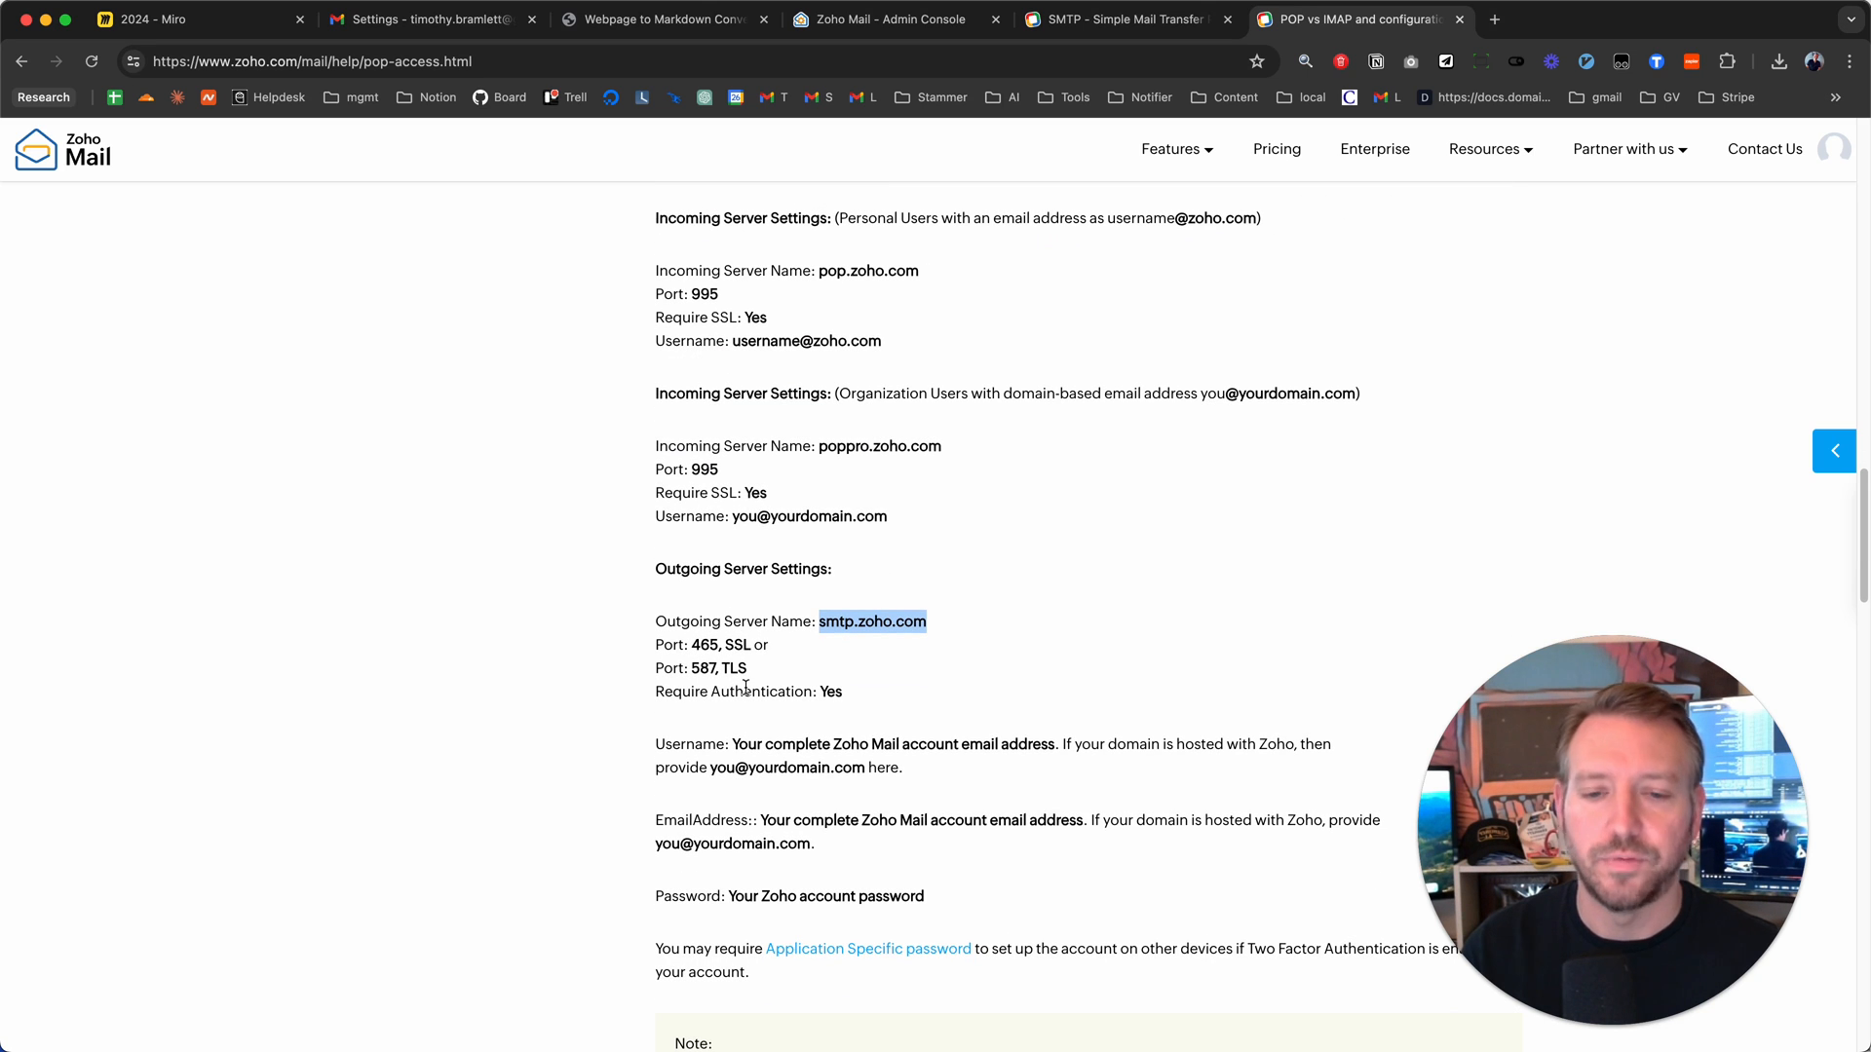
{"action": "left_click", "coordinate": [429, 19]}
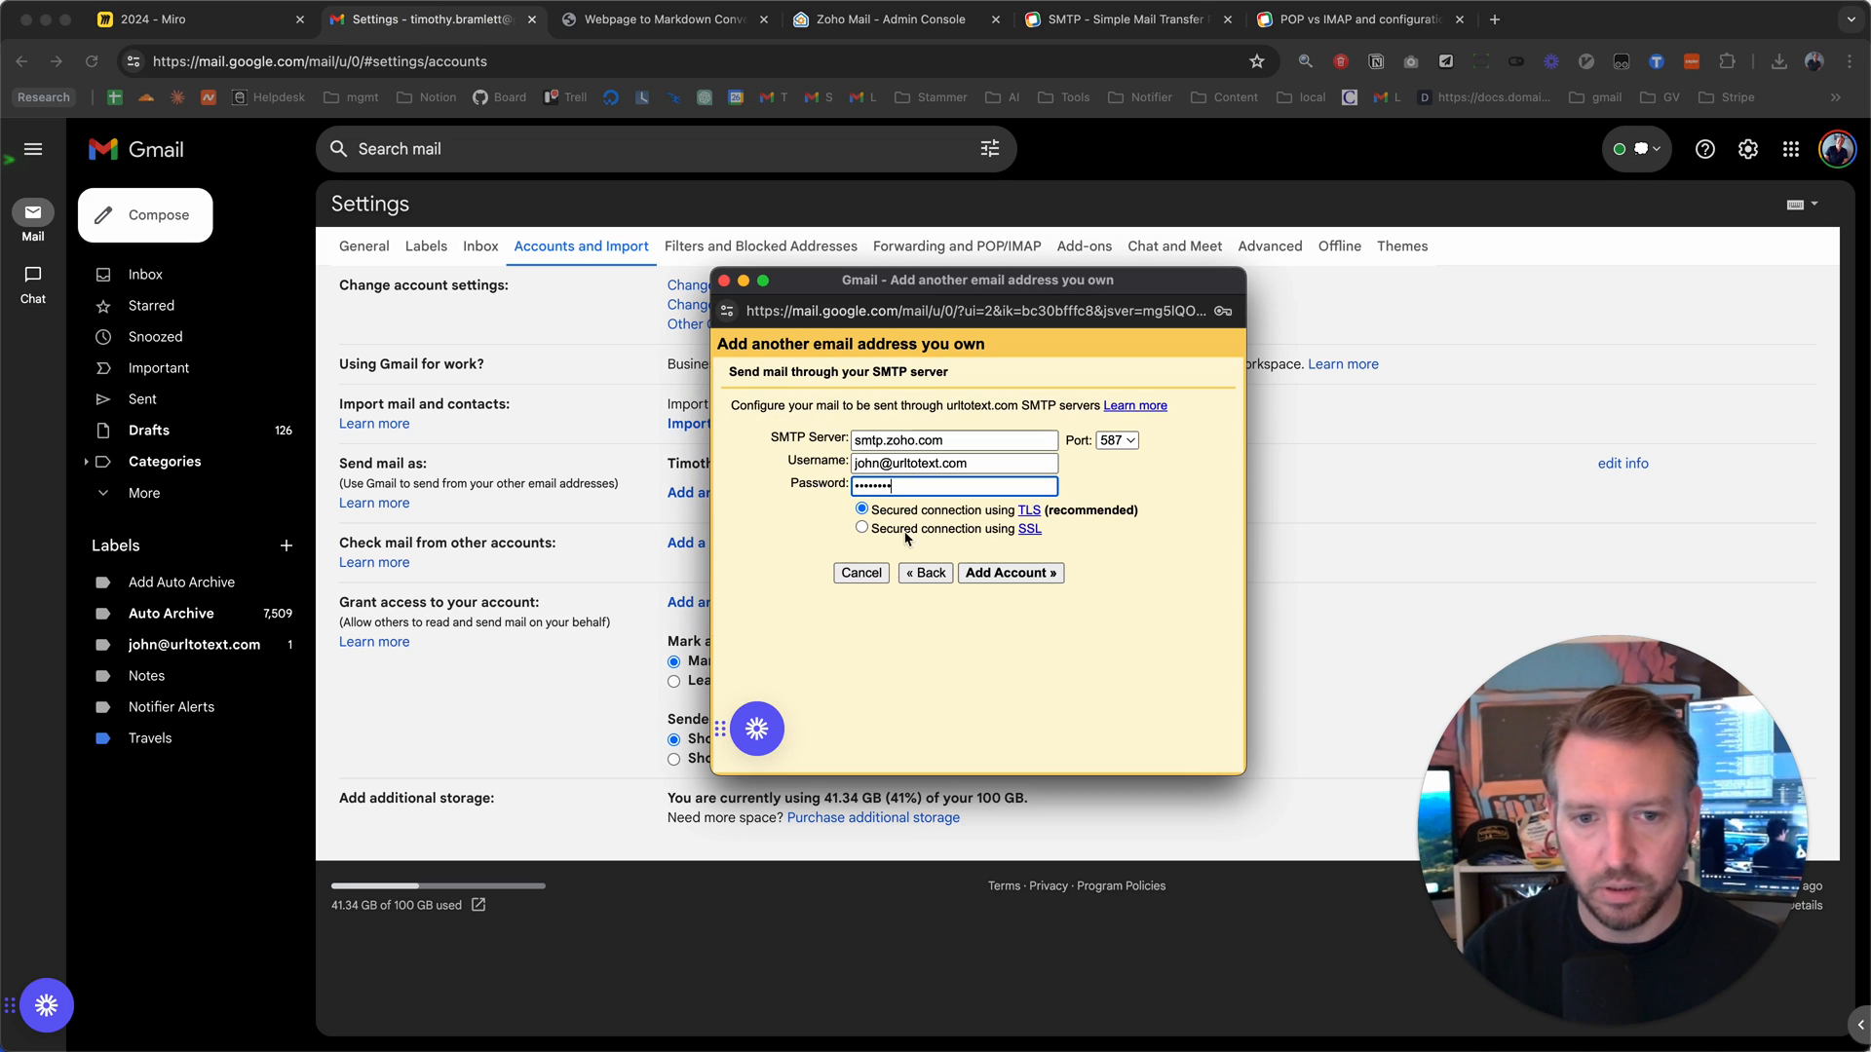
Submit the Zoho SMTP credentials to add the send-as address and close the verification window
{"action": "left_click", "coordinate": [1007, 573]}
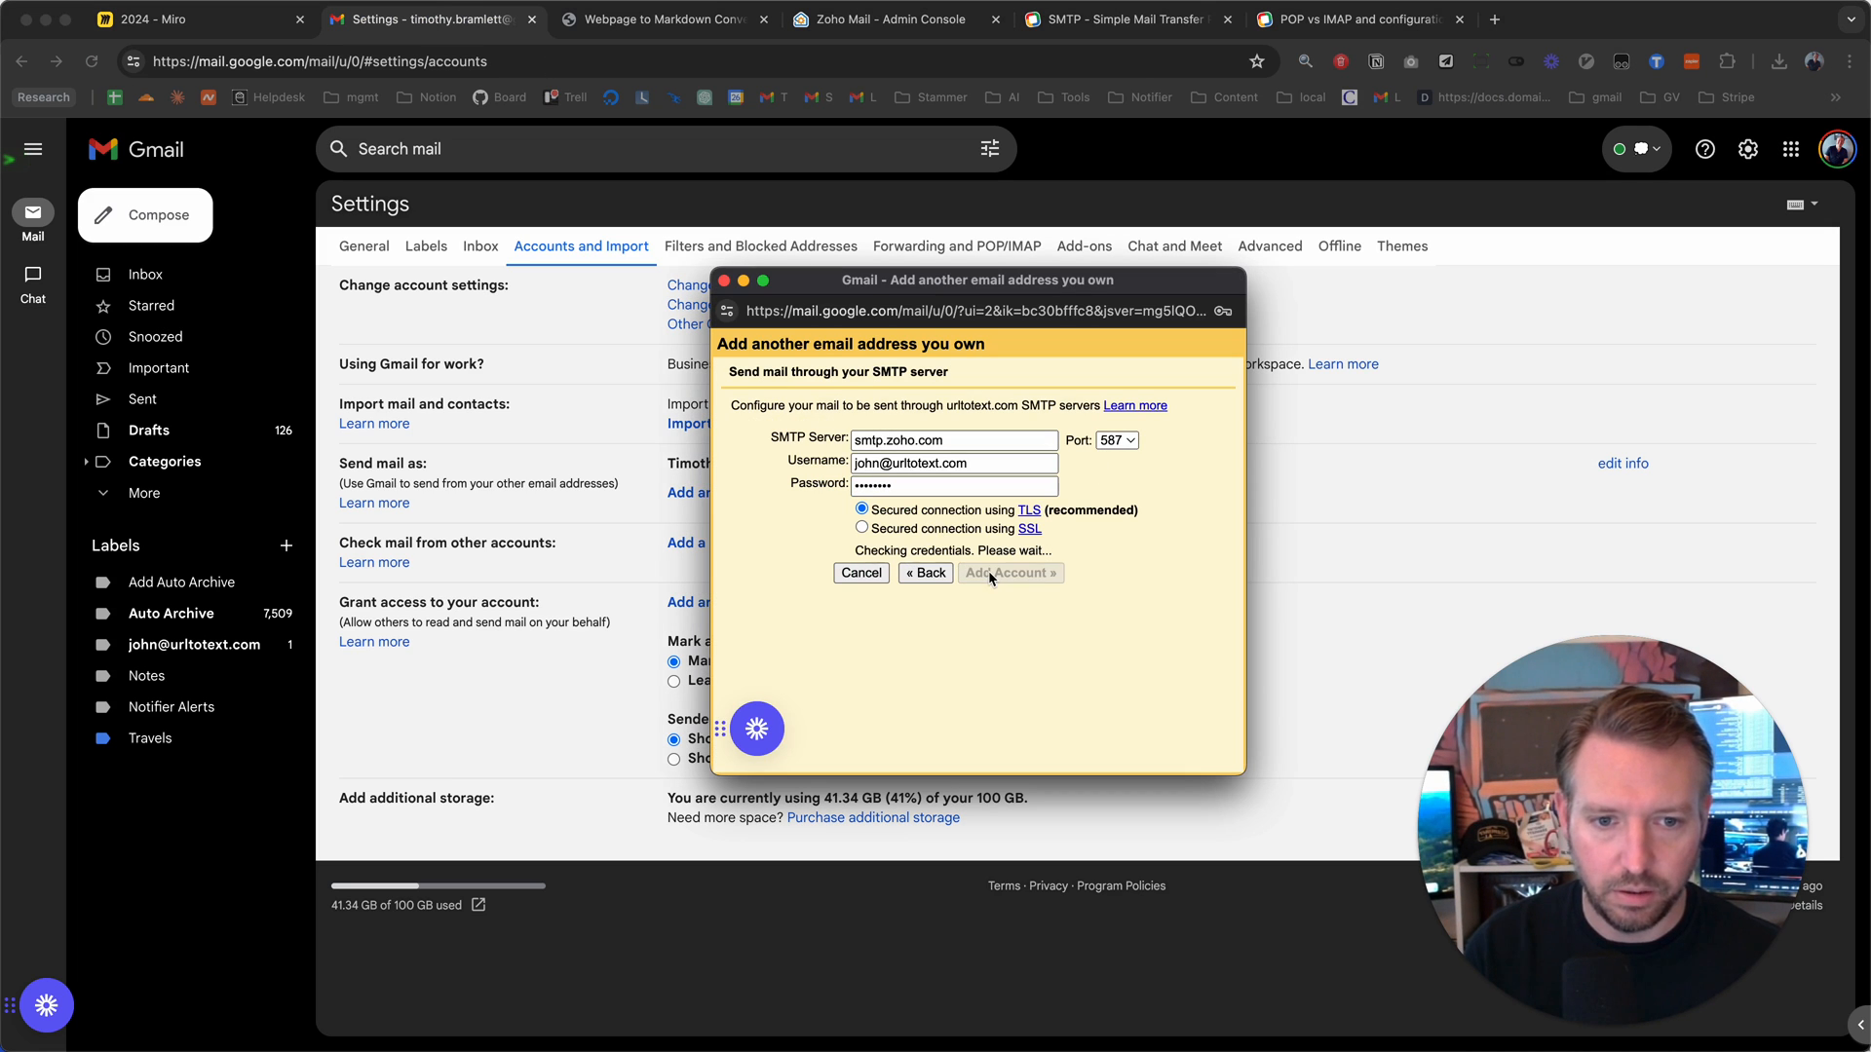
{"action": "left_click", "coordinate": [1009, 573]}
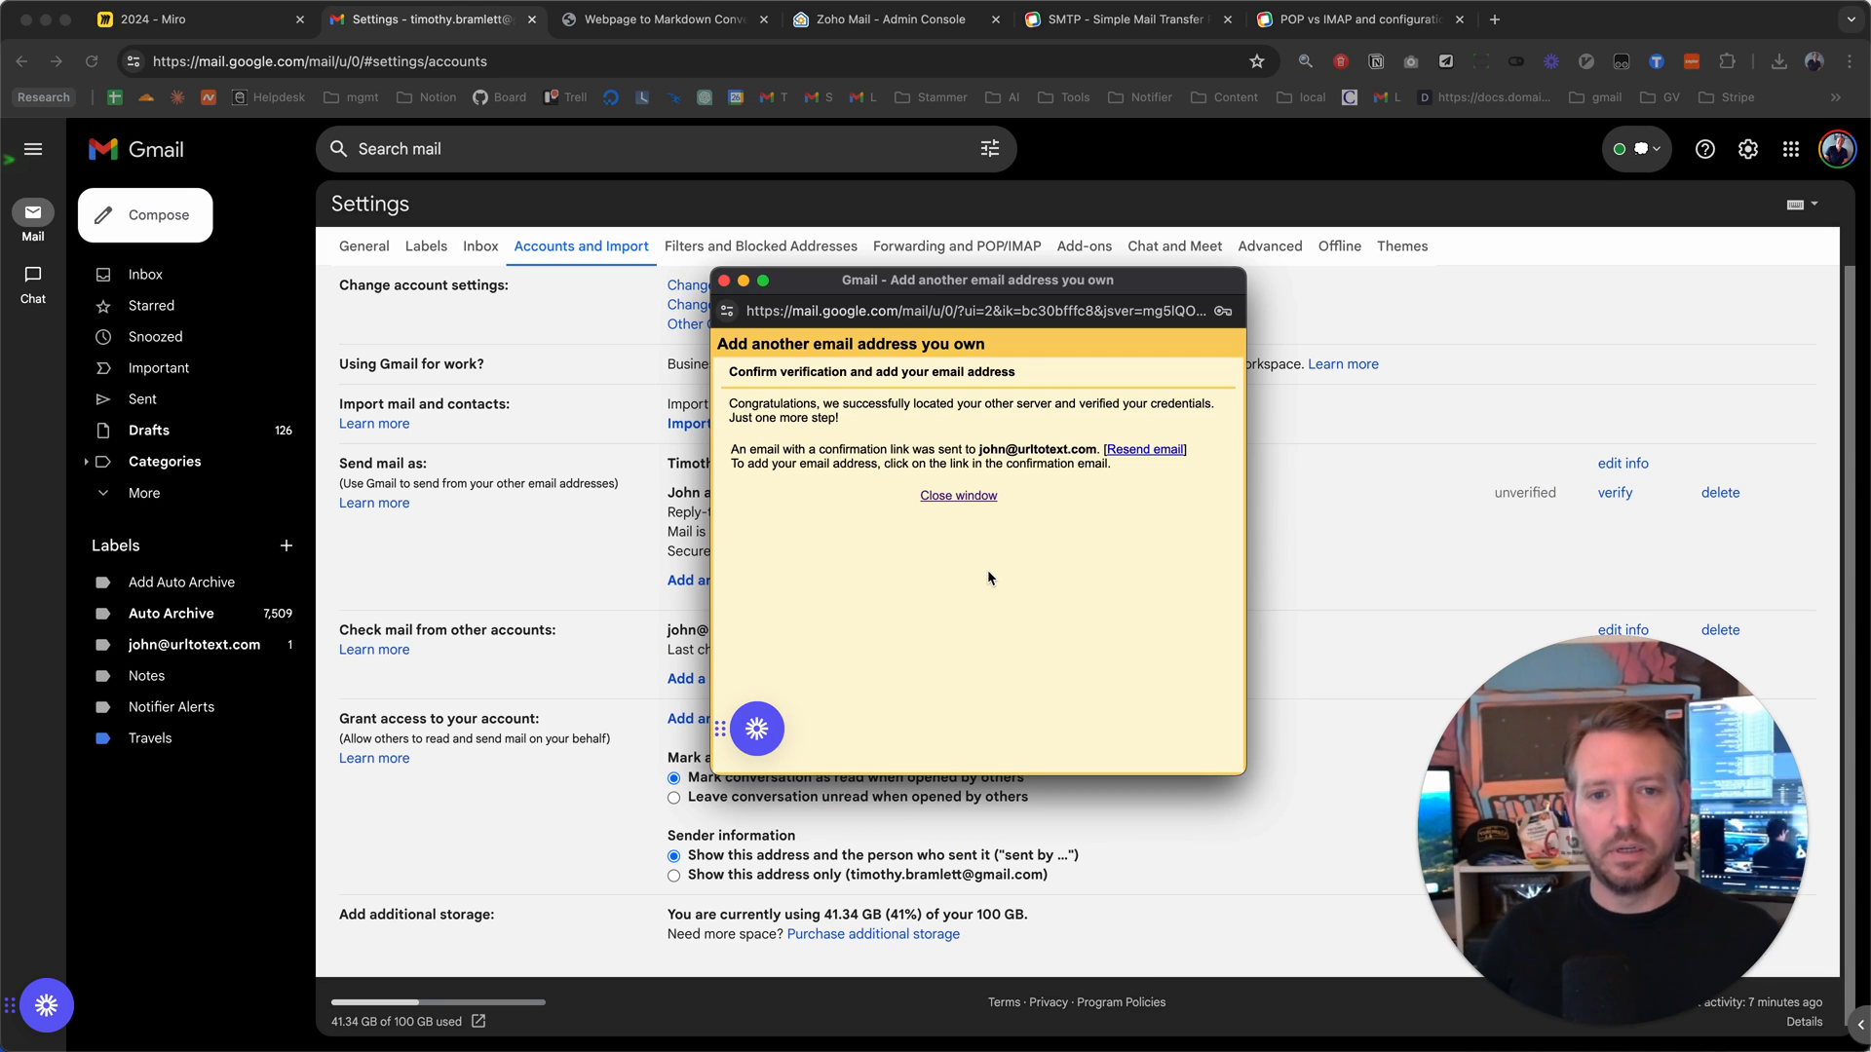
{"action": "mouse_move", "coordinate": [938, 534]}
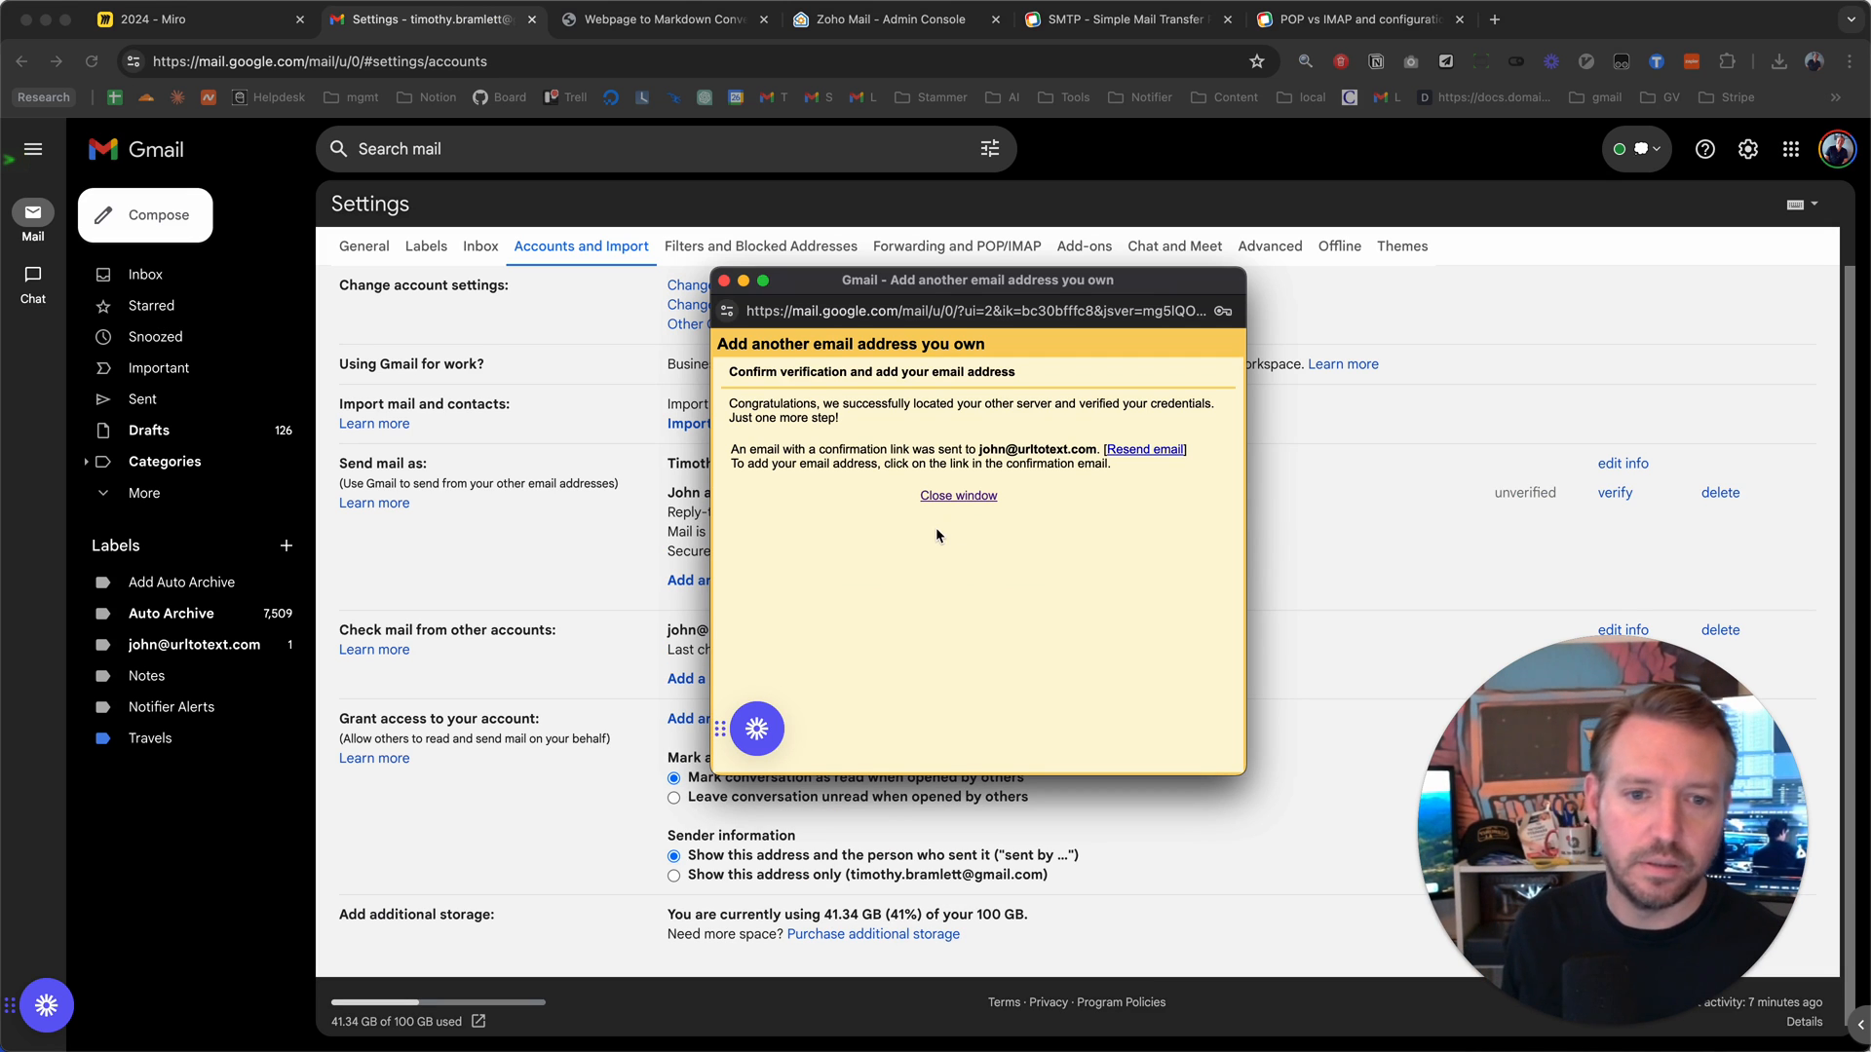
{"action": "left_click", "coordinate": [957, 496]}
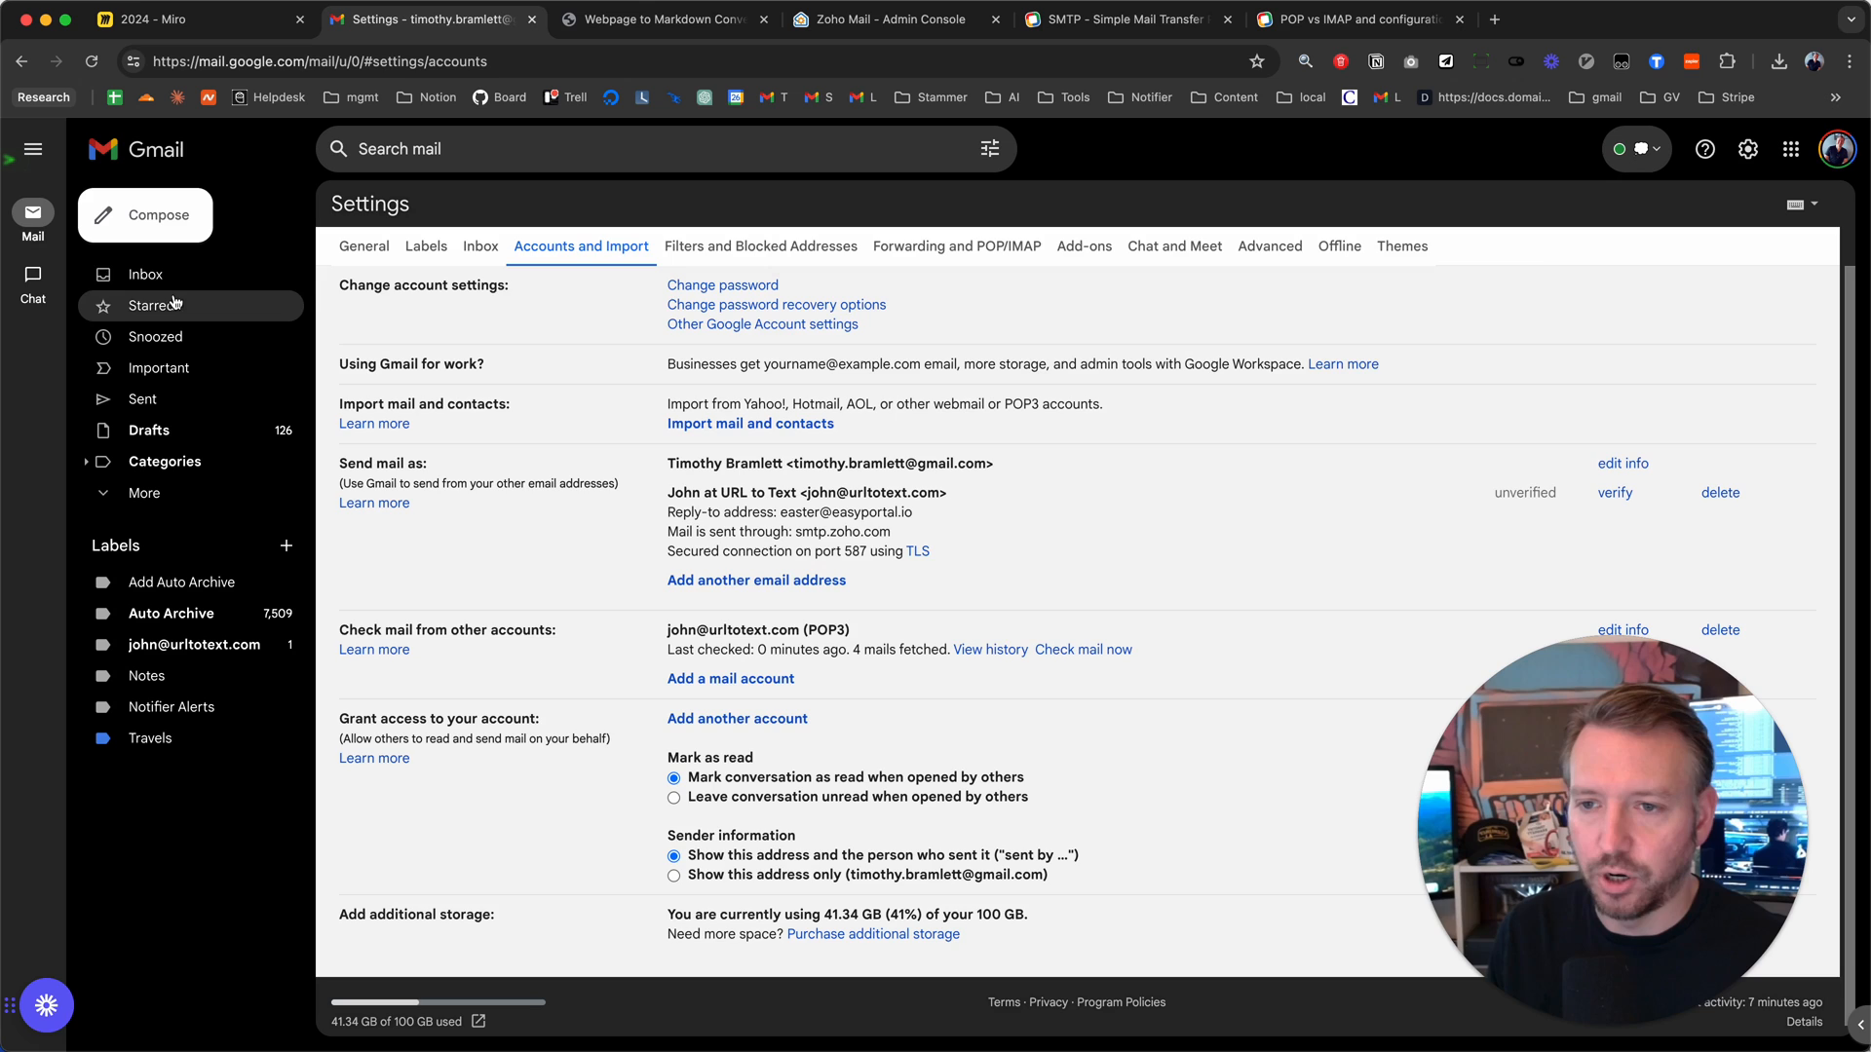
{"action": "left_click", "coordinate": [146, 273]}
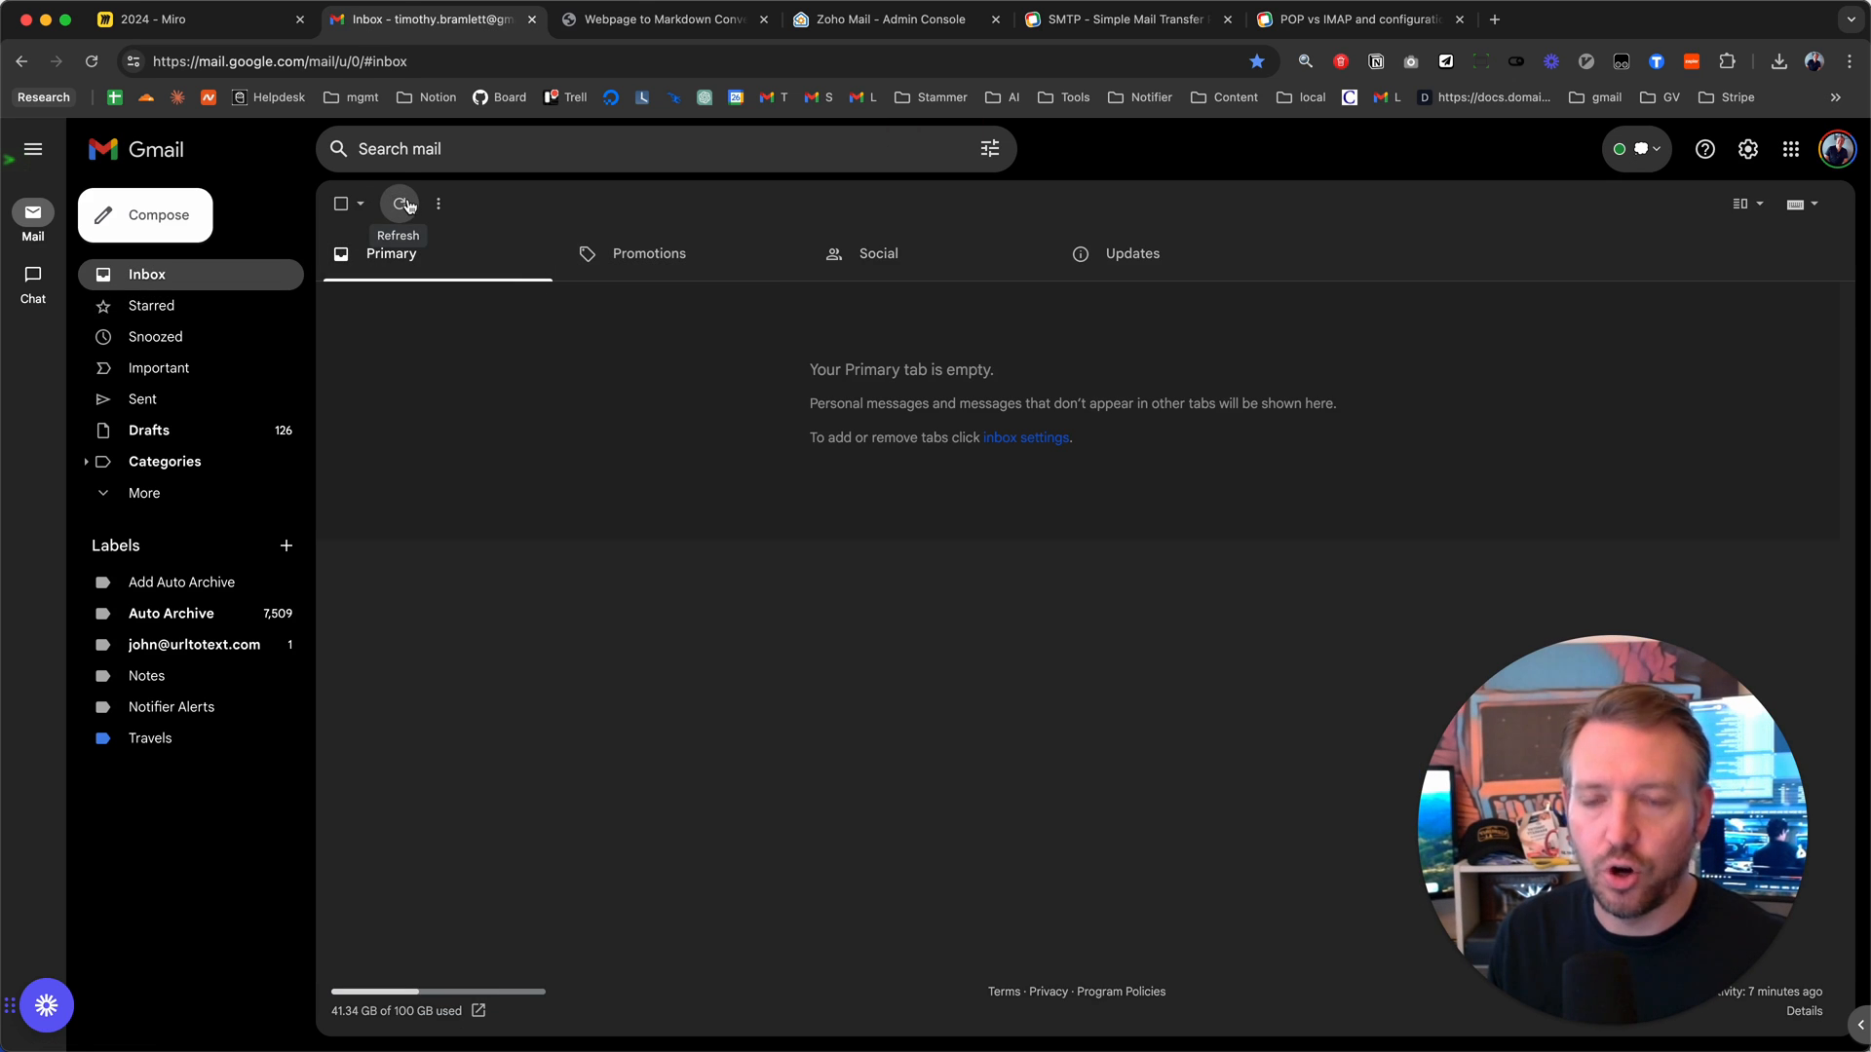
{"action": "mouse_move", "coordinate": [437, 205]}
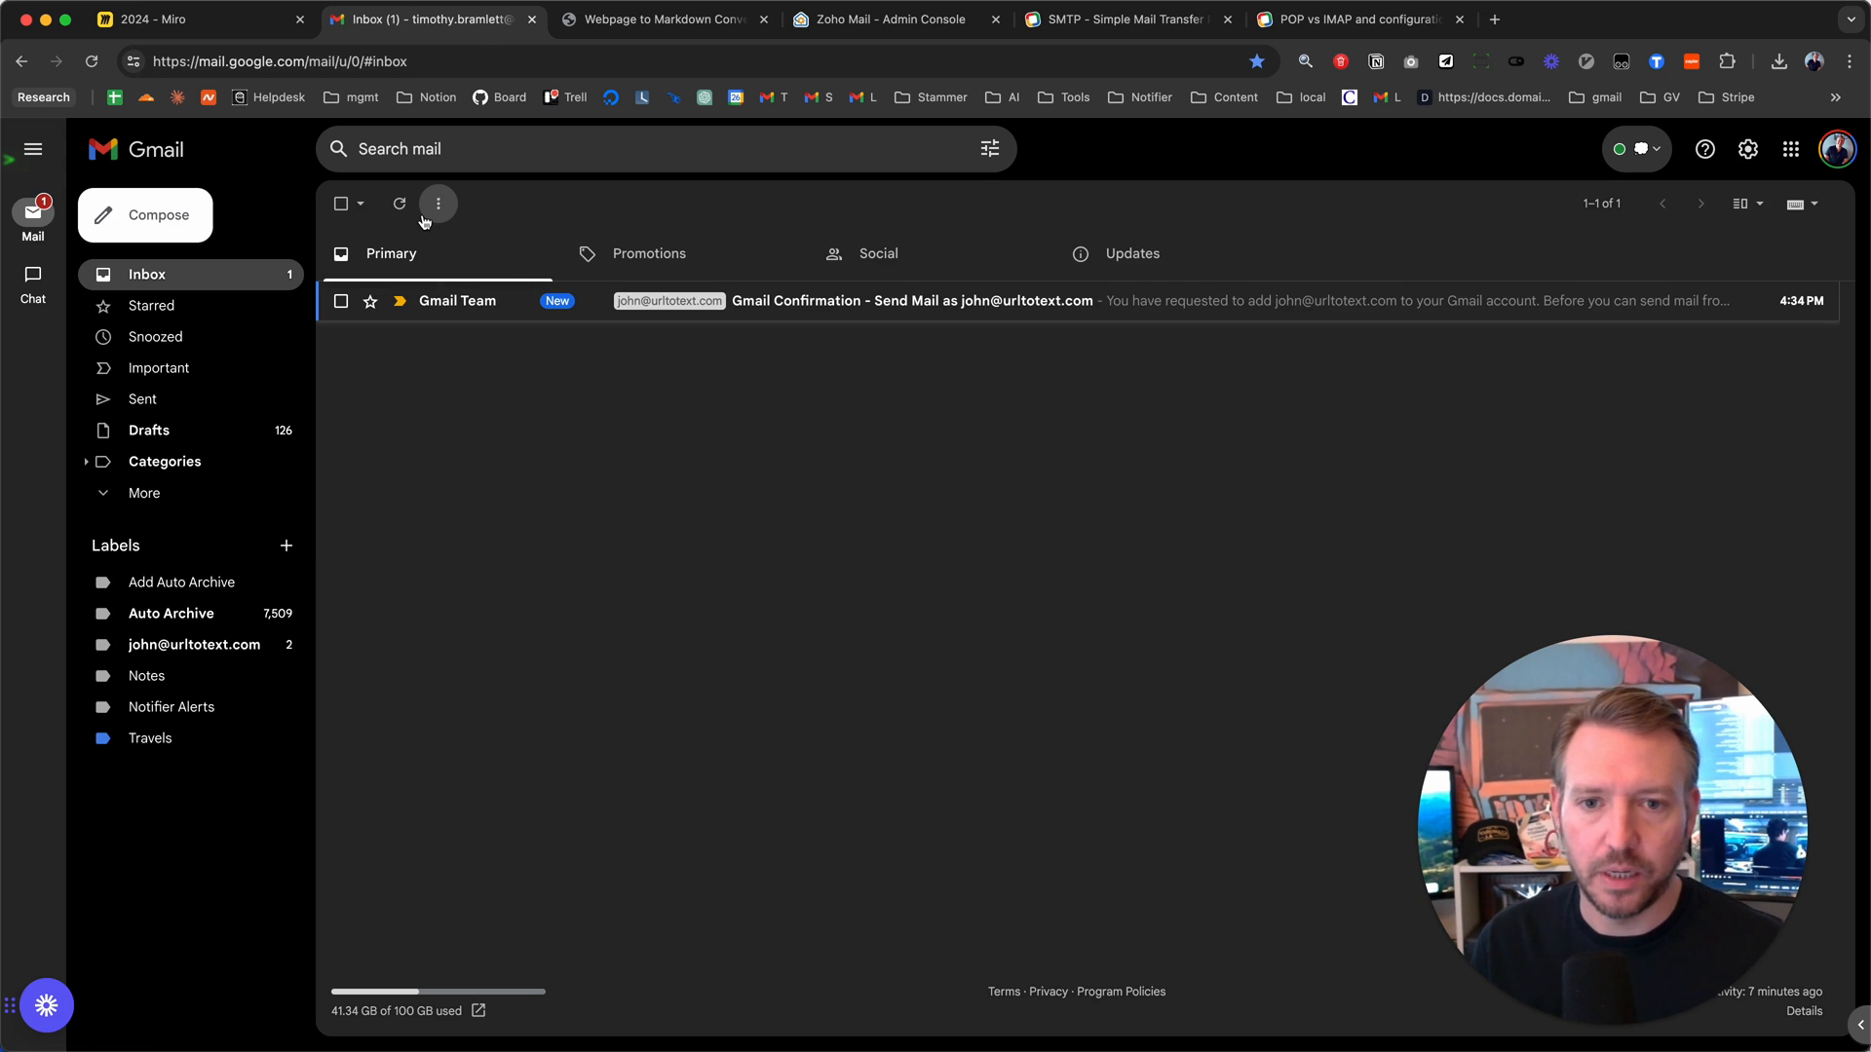
{"action": "mouse_move", "coordinate": [719, 308]}
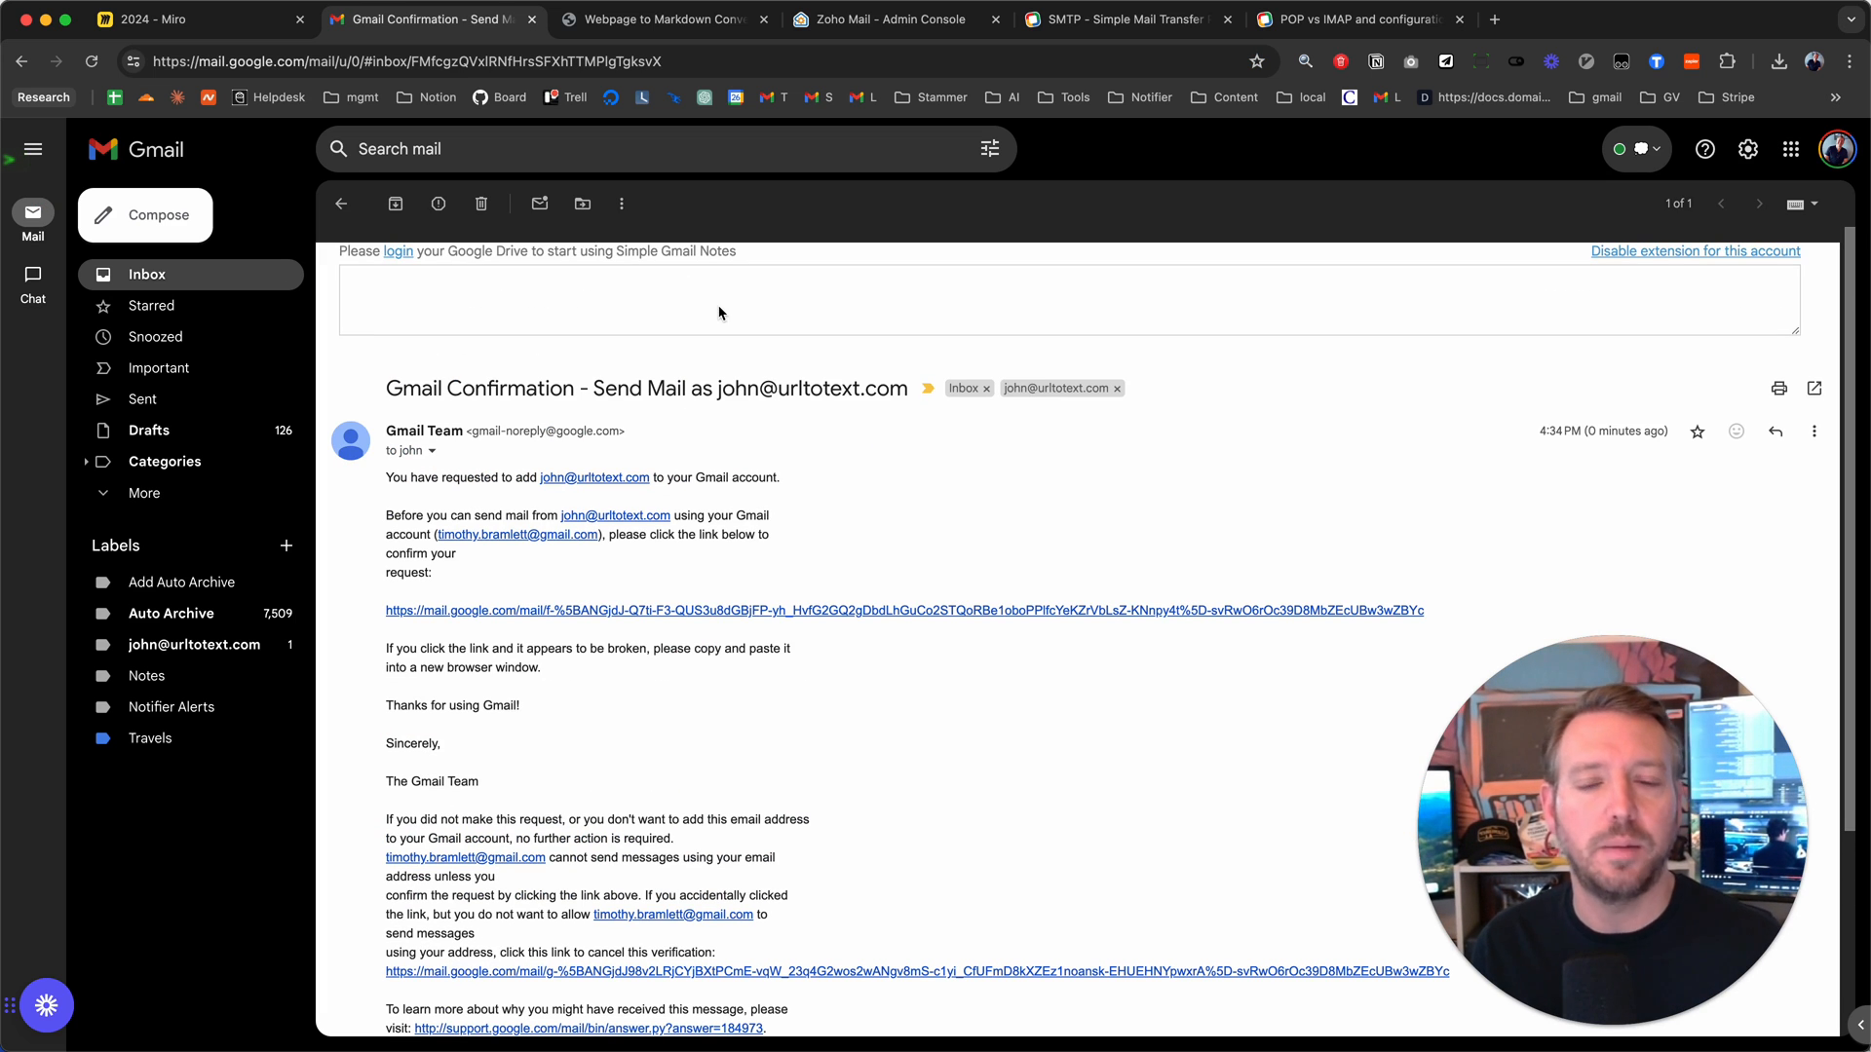
{"action": "mouse_move", "coordinate": [736, 421]}
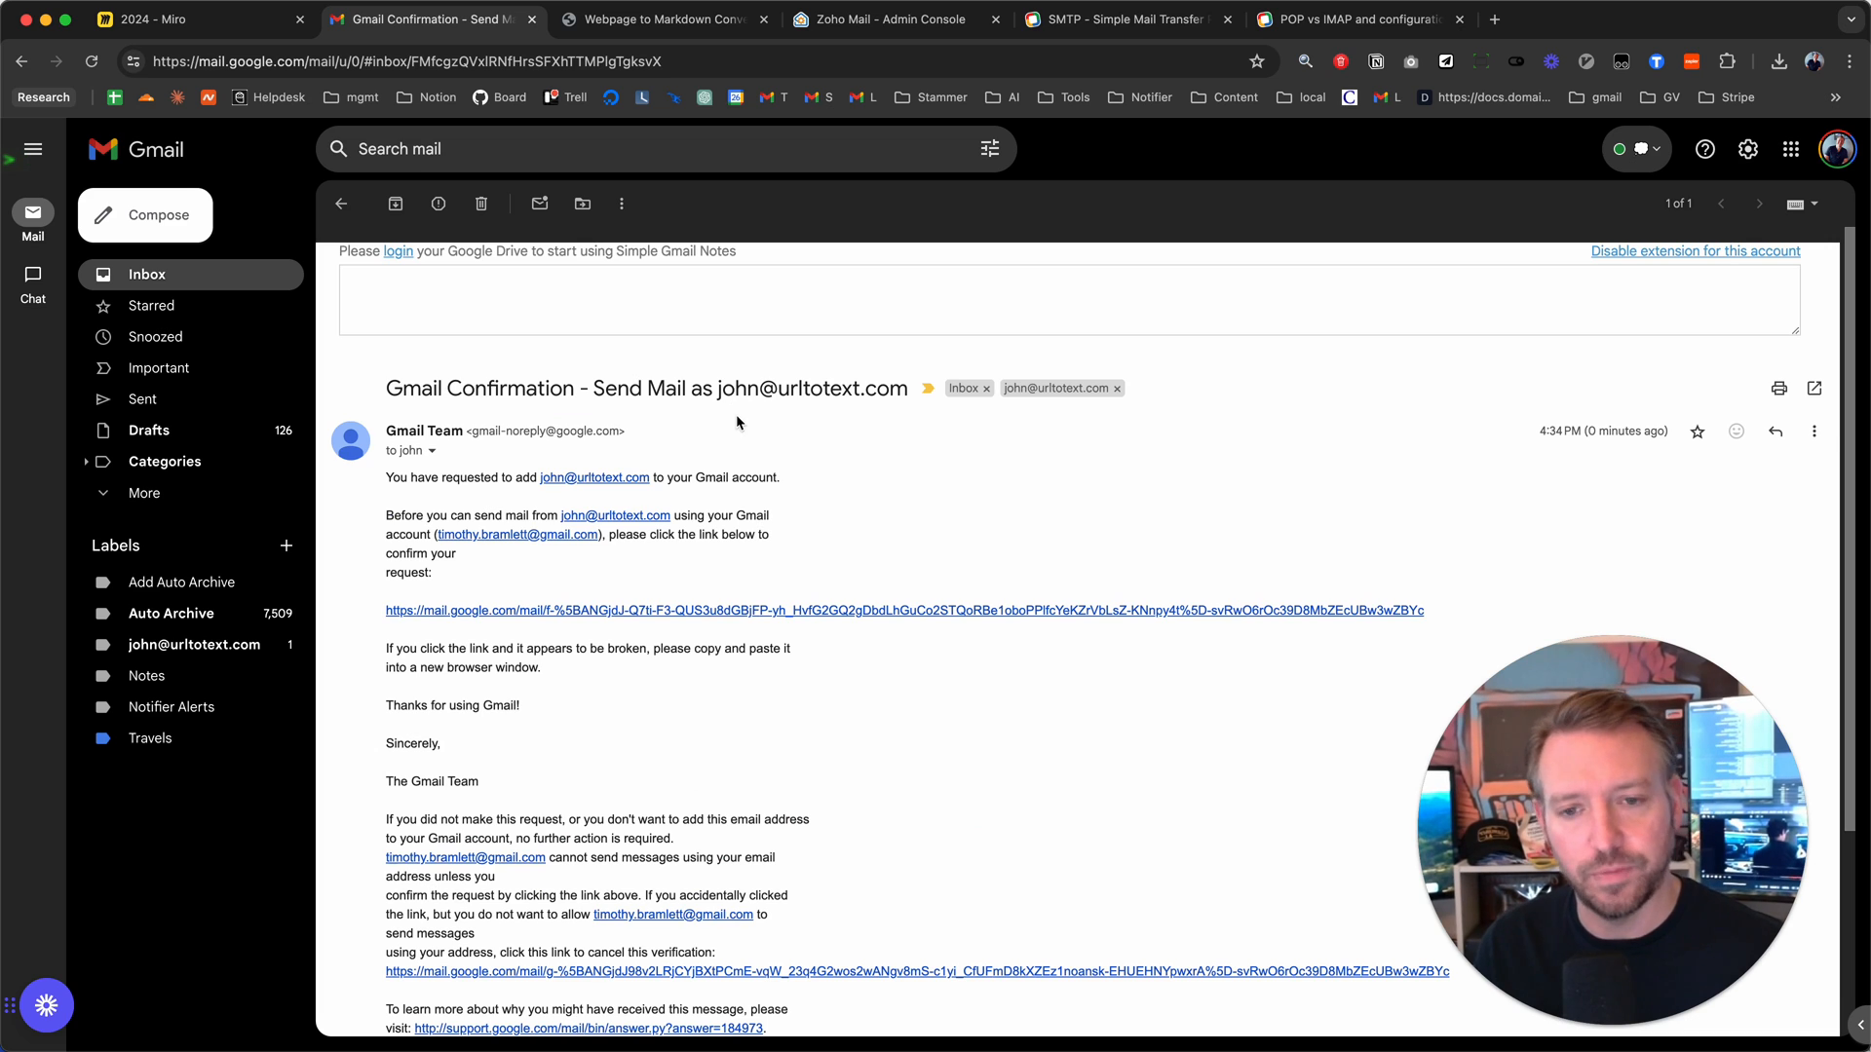
{"action": "mouse_move", "coordinate": [629, 645]}
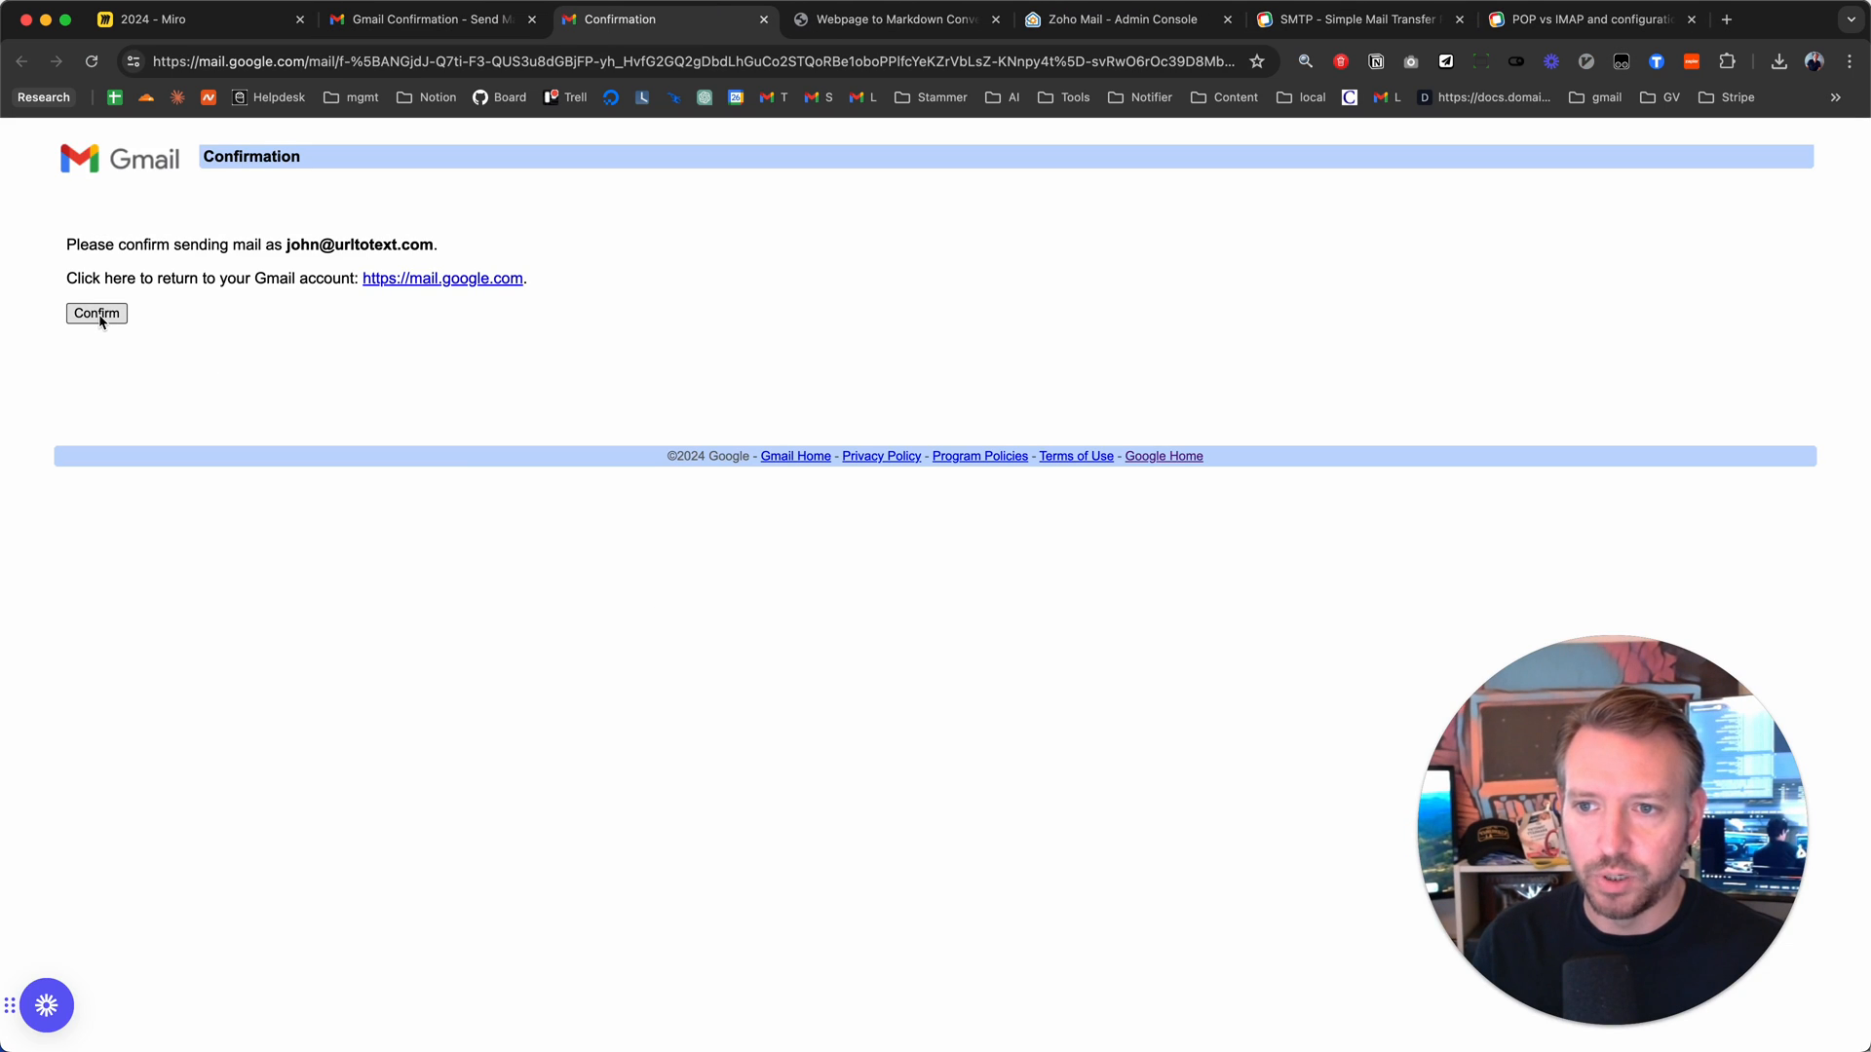
{"action": "left_click", "coordinate": [95, 312]}
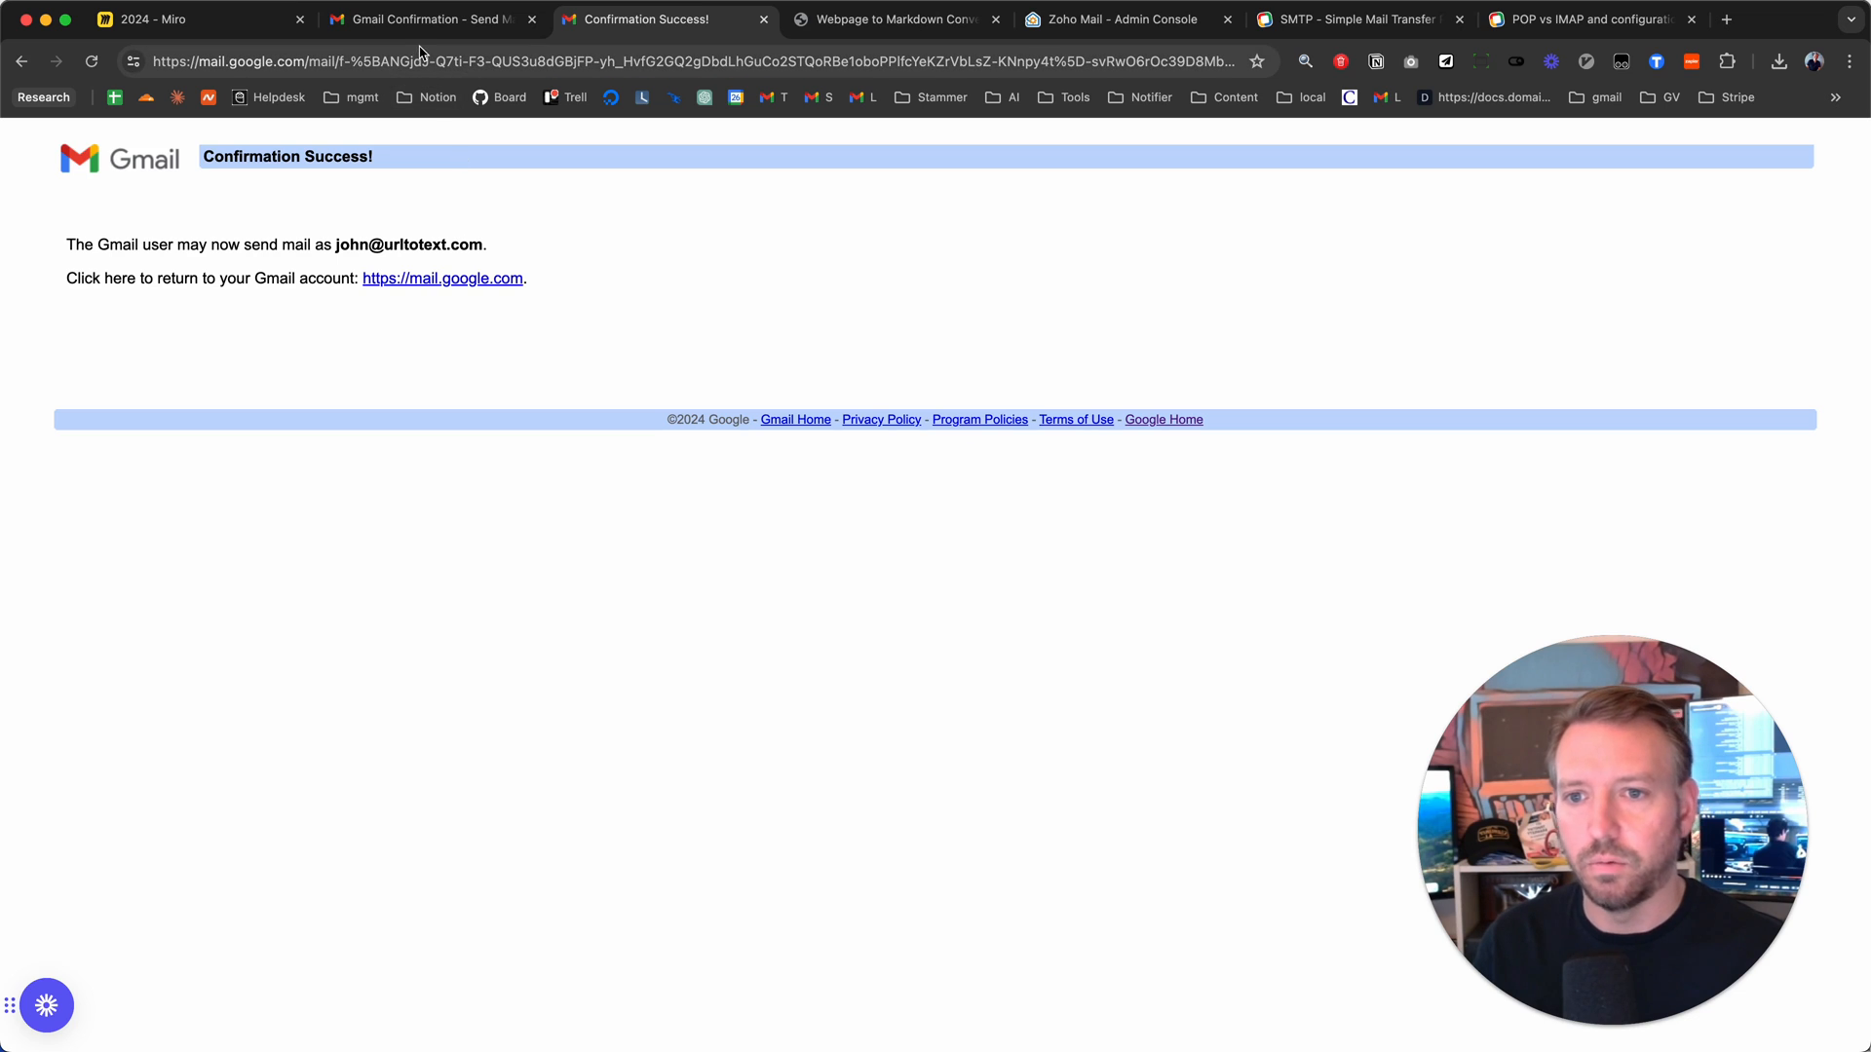
{"action": "mouse_move", "coordinate": [429, 20]}
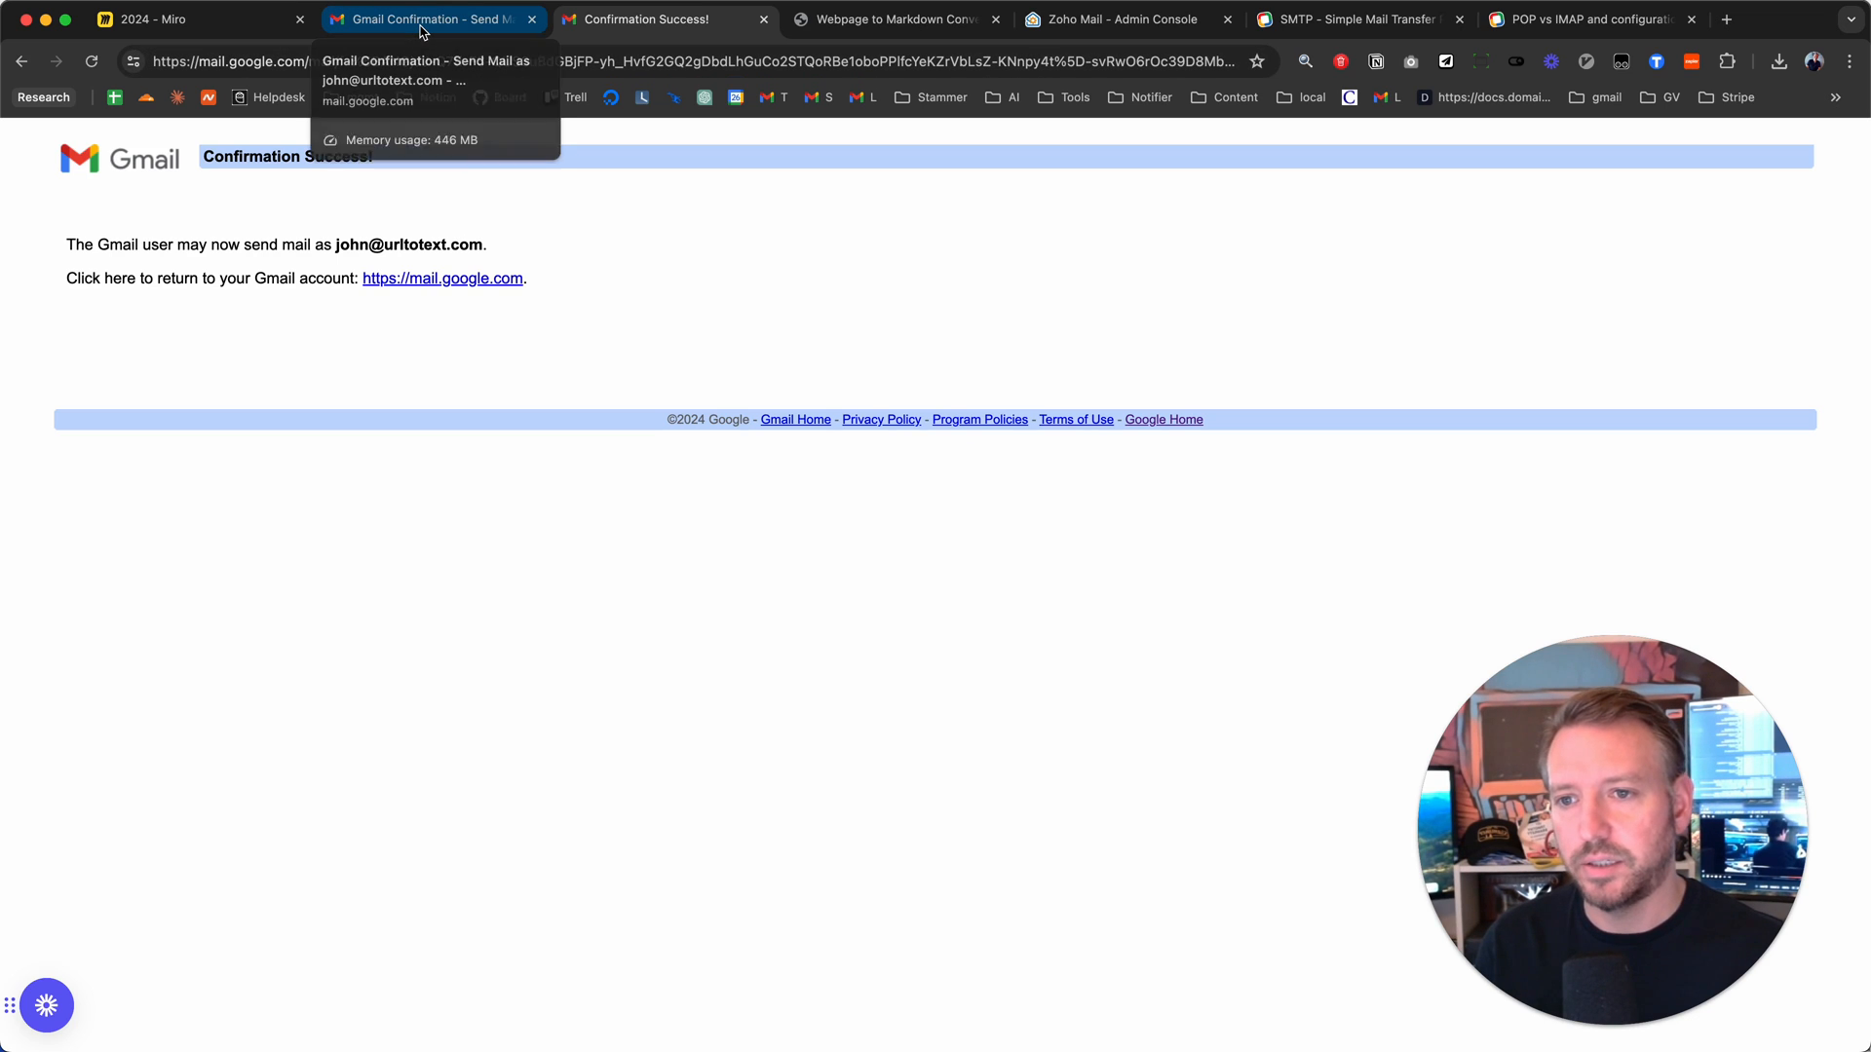
{"action": "left_click", "coordinate": [433, 19]}
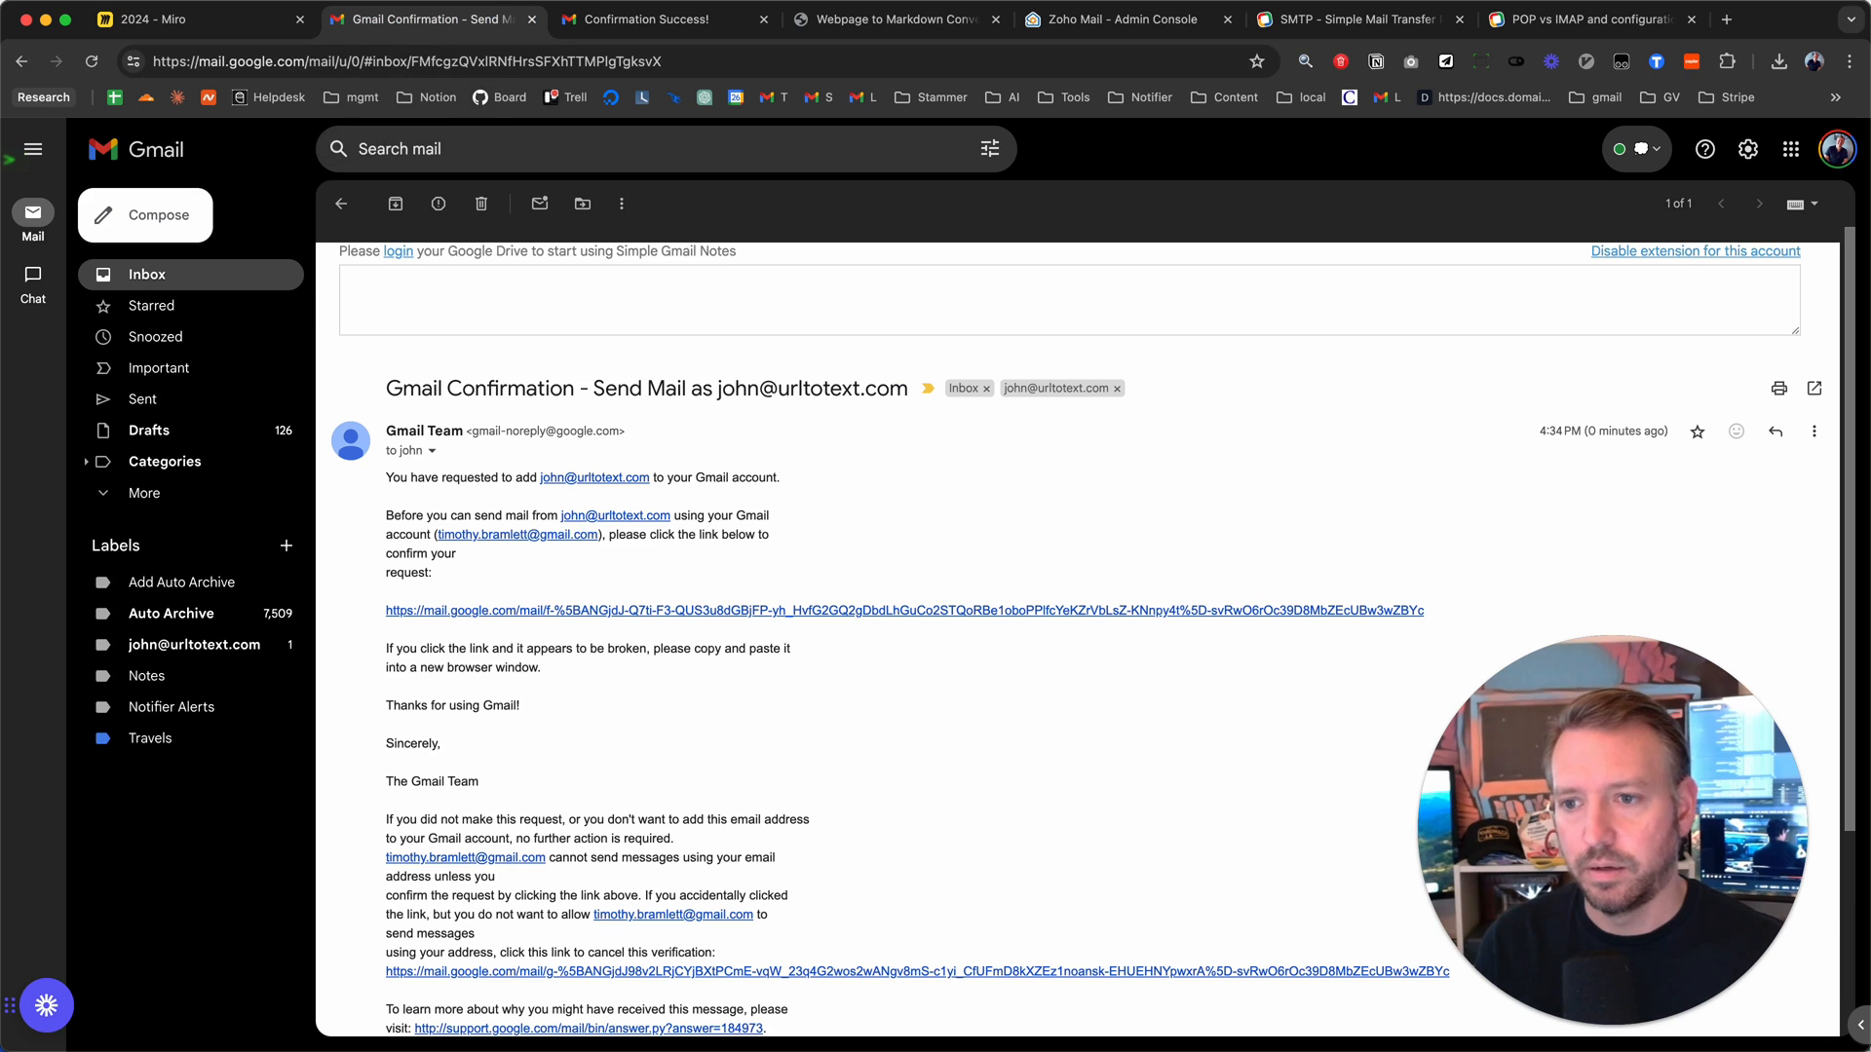
Compose and send a 'Hi there' test email from the John at URL to Text sender address
{"action": "left_click", "coordinate": [342, 203]}
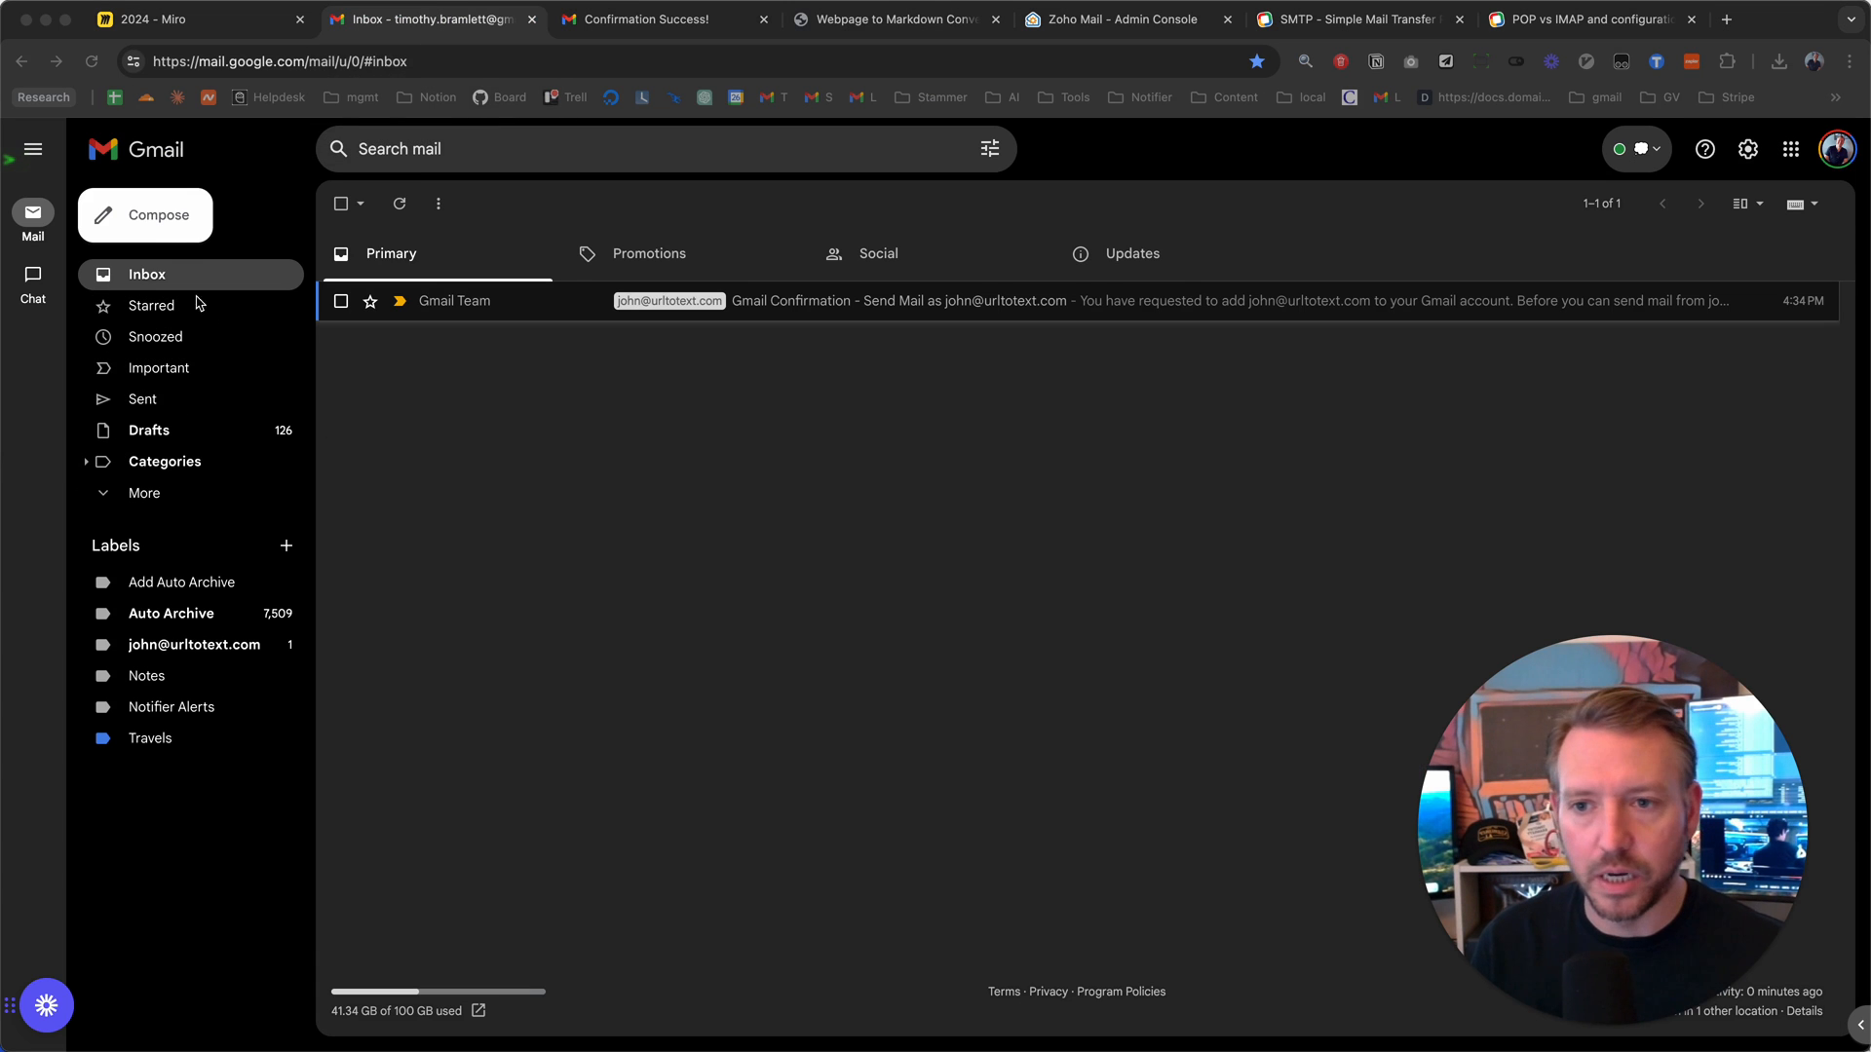
{"action": "mouse_move", "coordinate": [168, 232]}
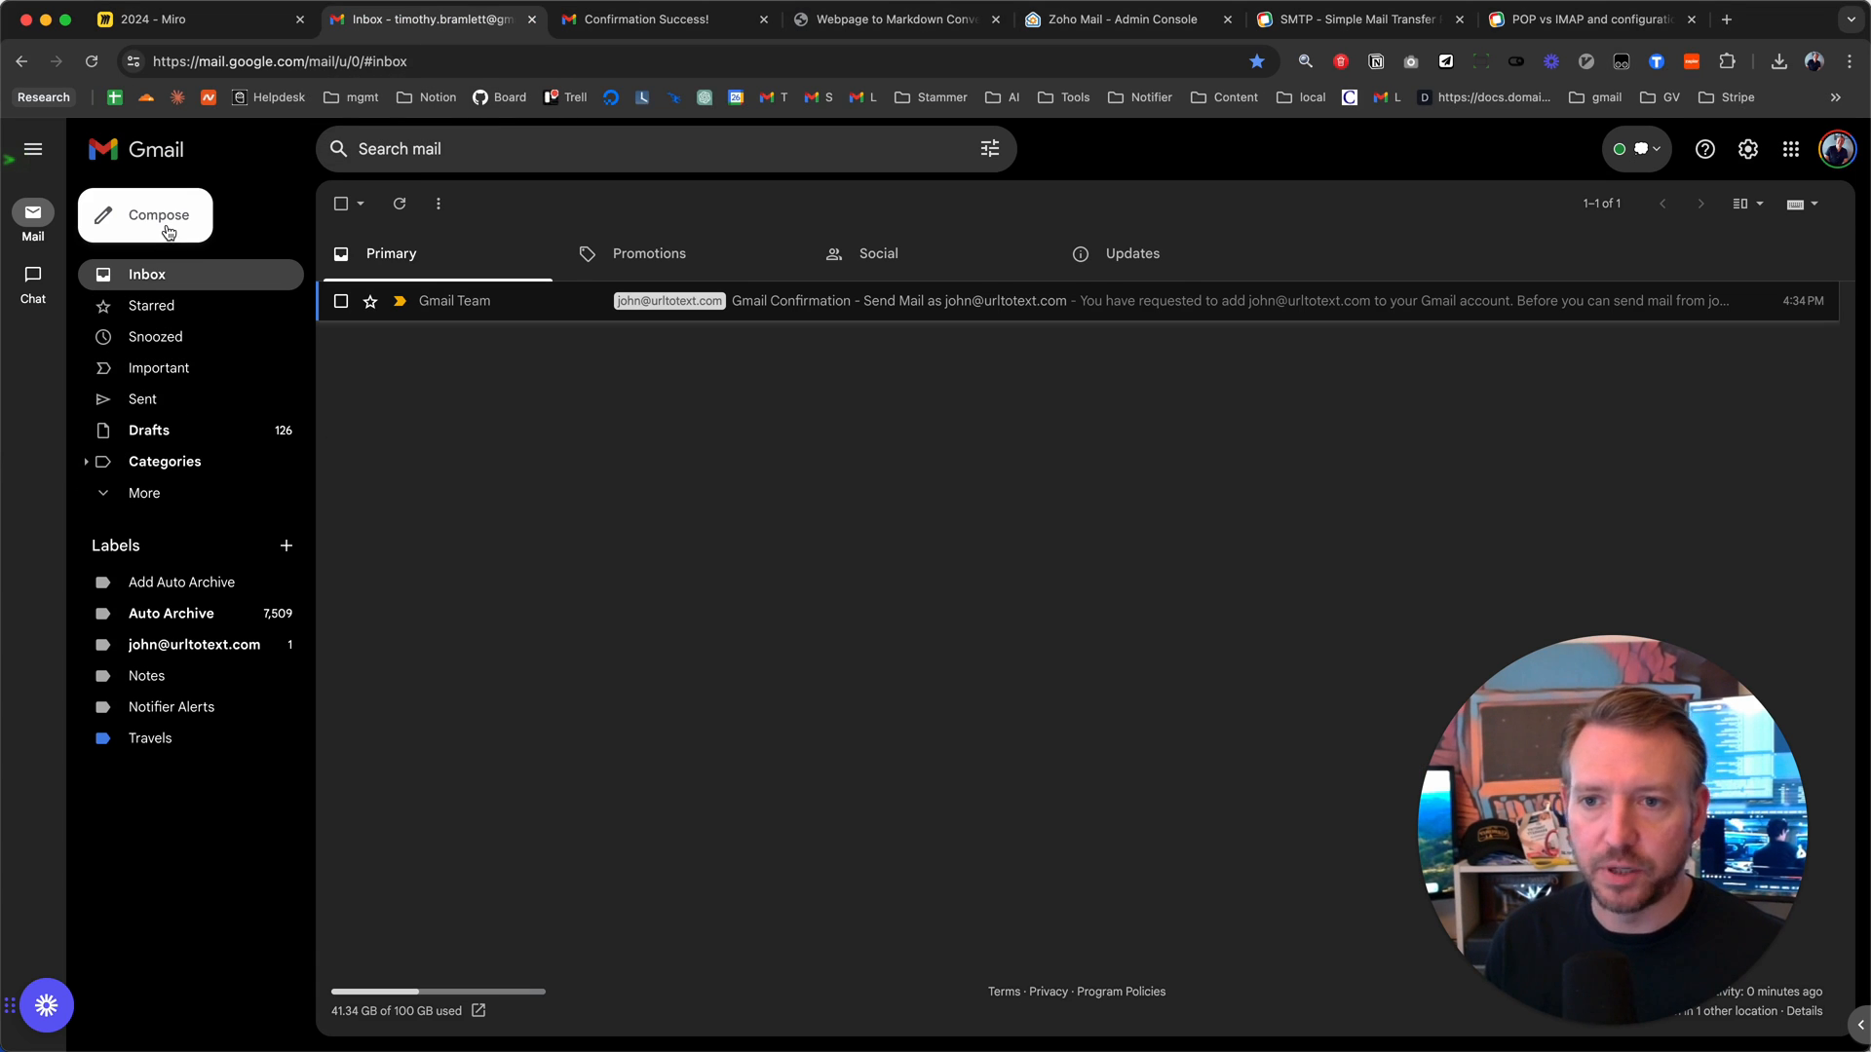
{"action": "left_click", "coordinate": [158, 215]}
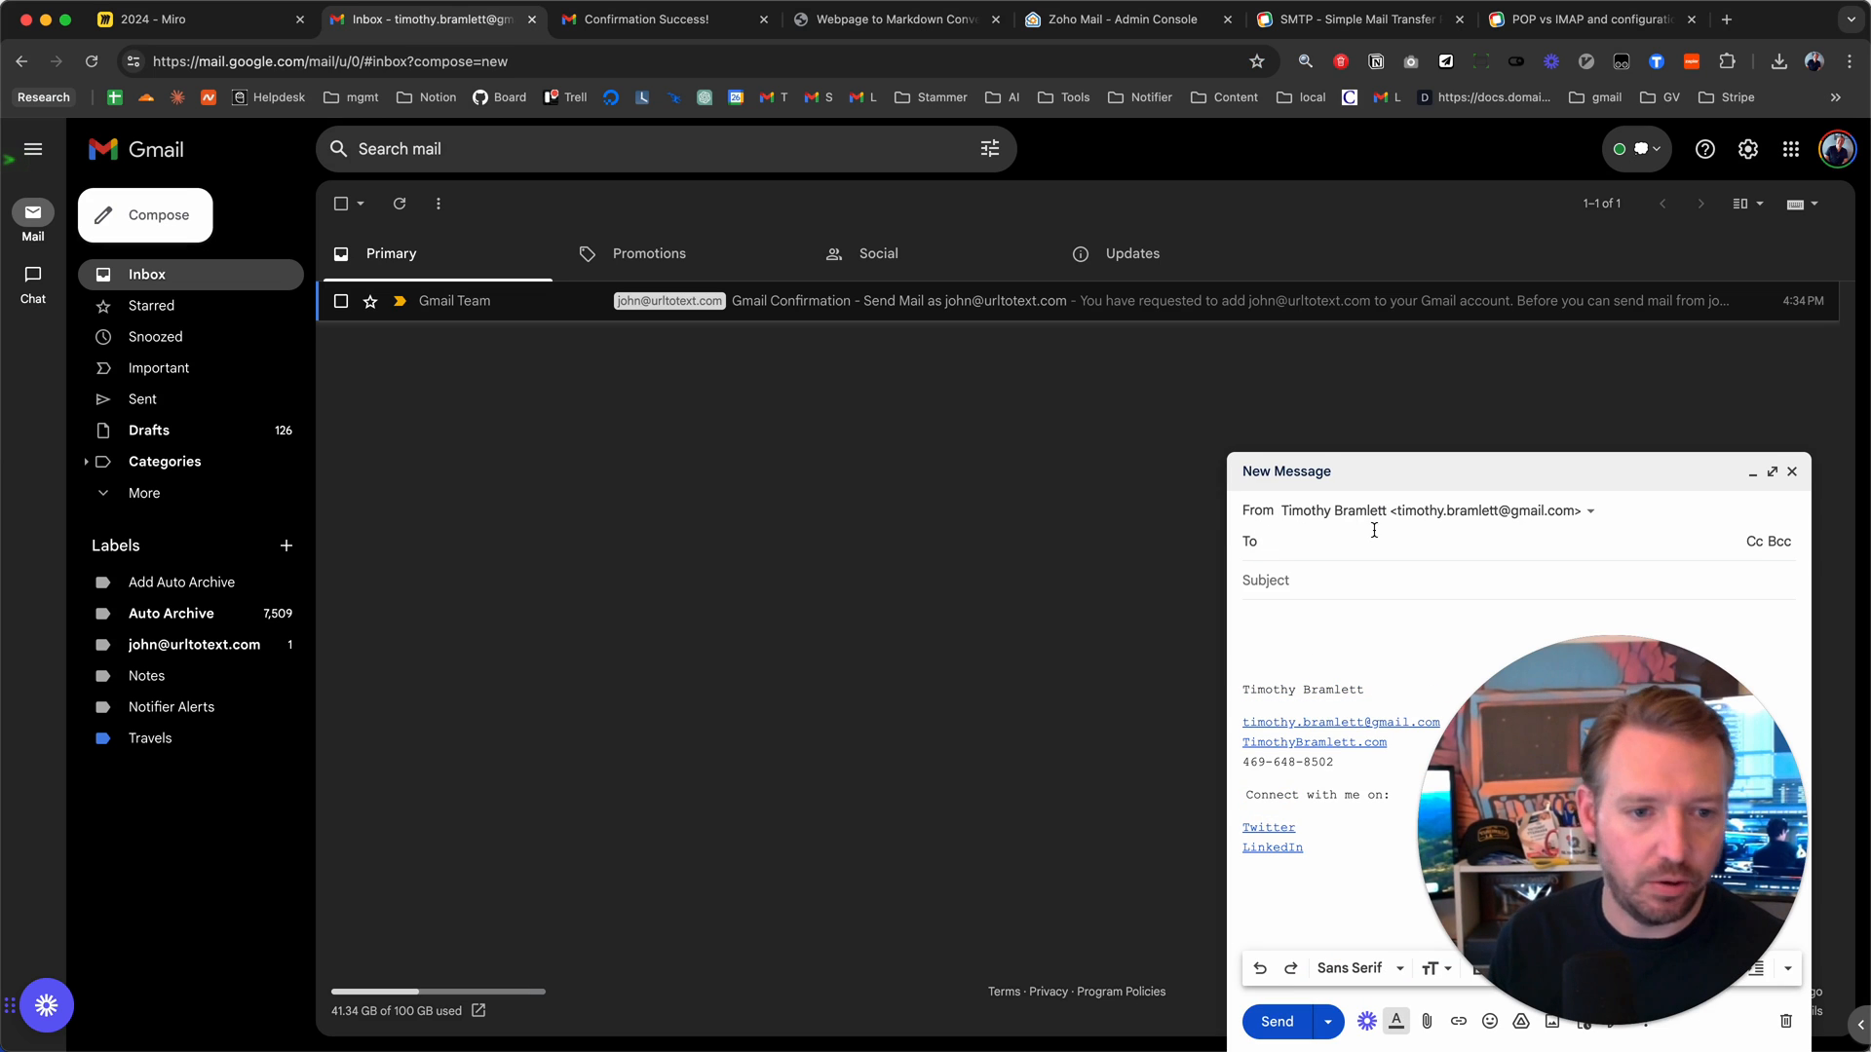
{"action": "left_click", "coordinate": [1588, 511]}
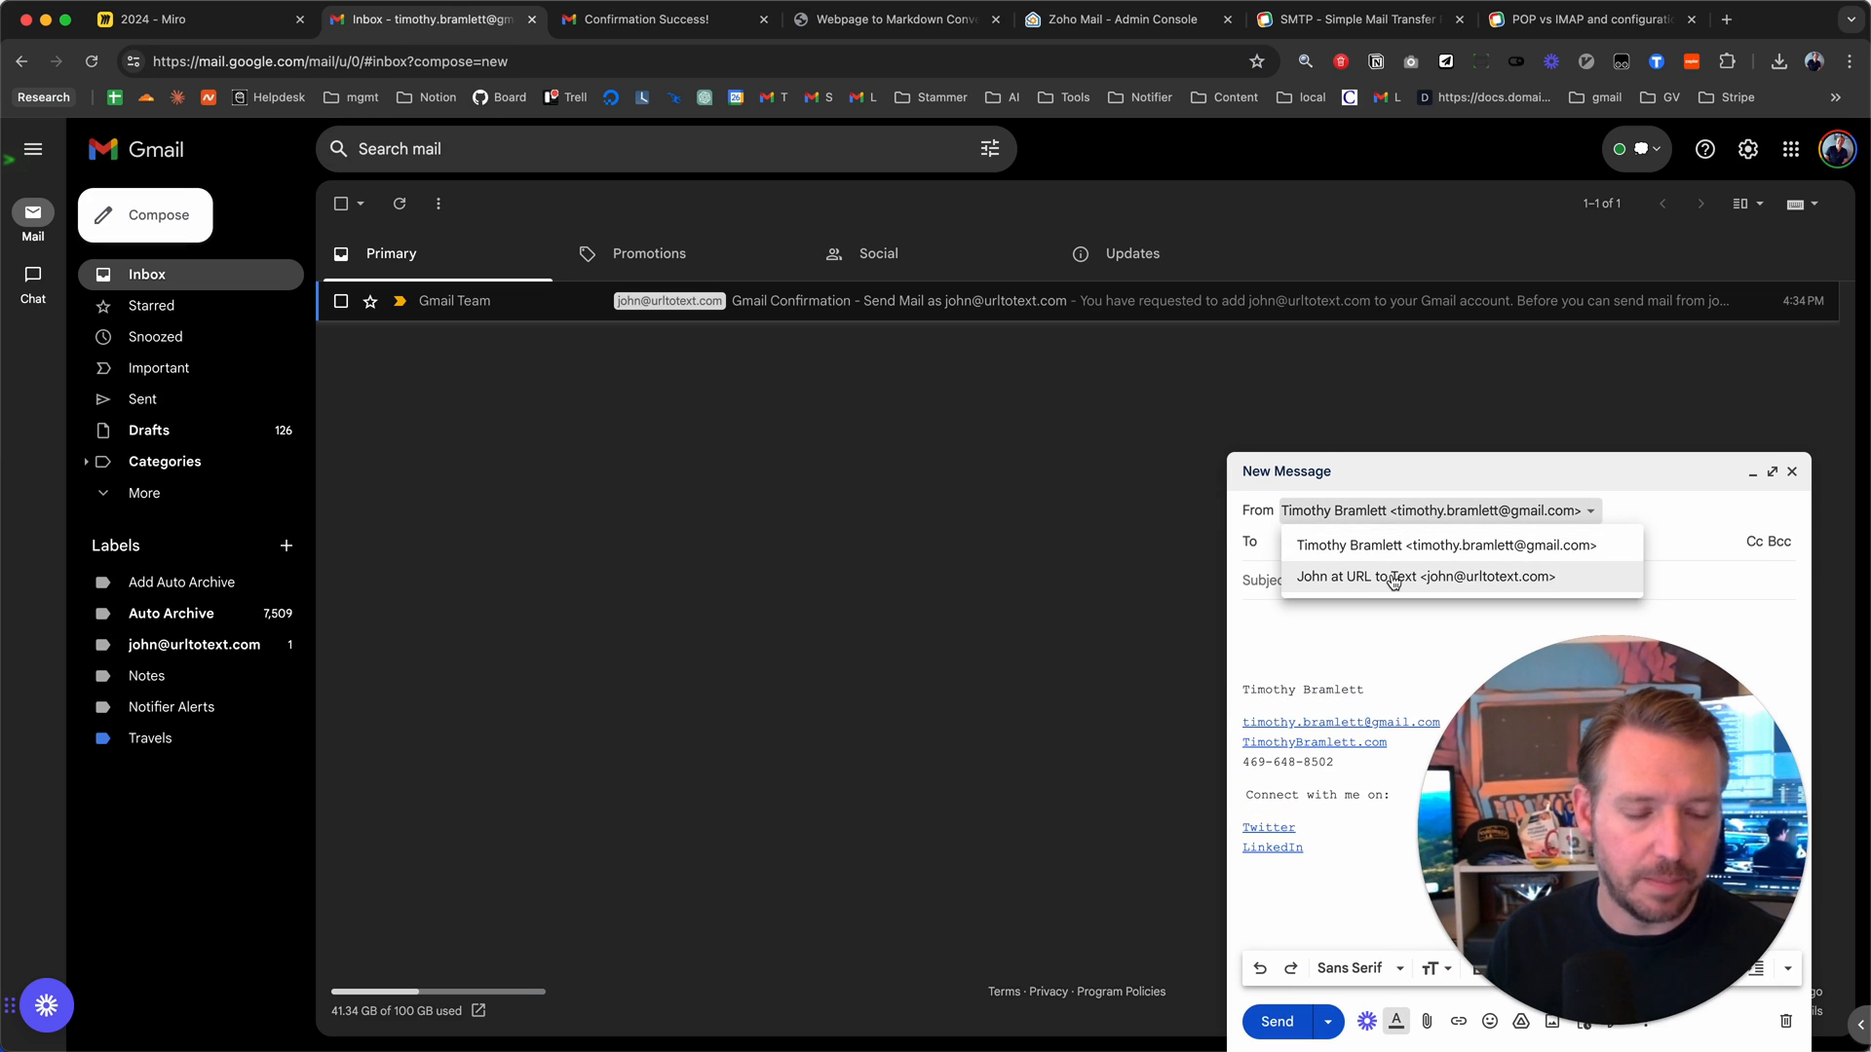
{"action": "left_click", "coordinate": [1427, 577]}
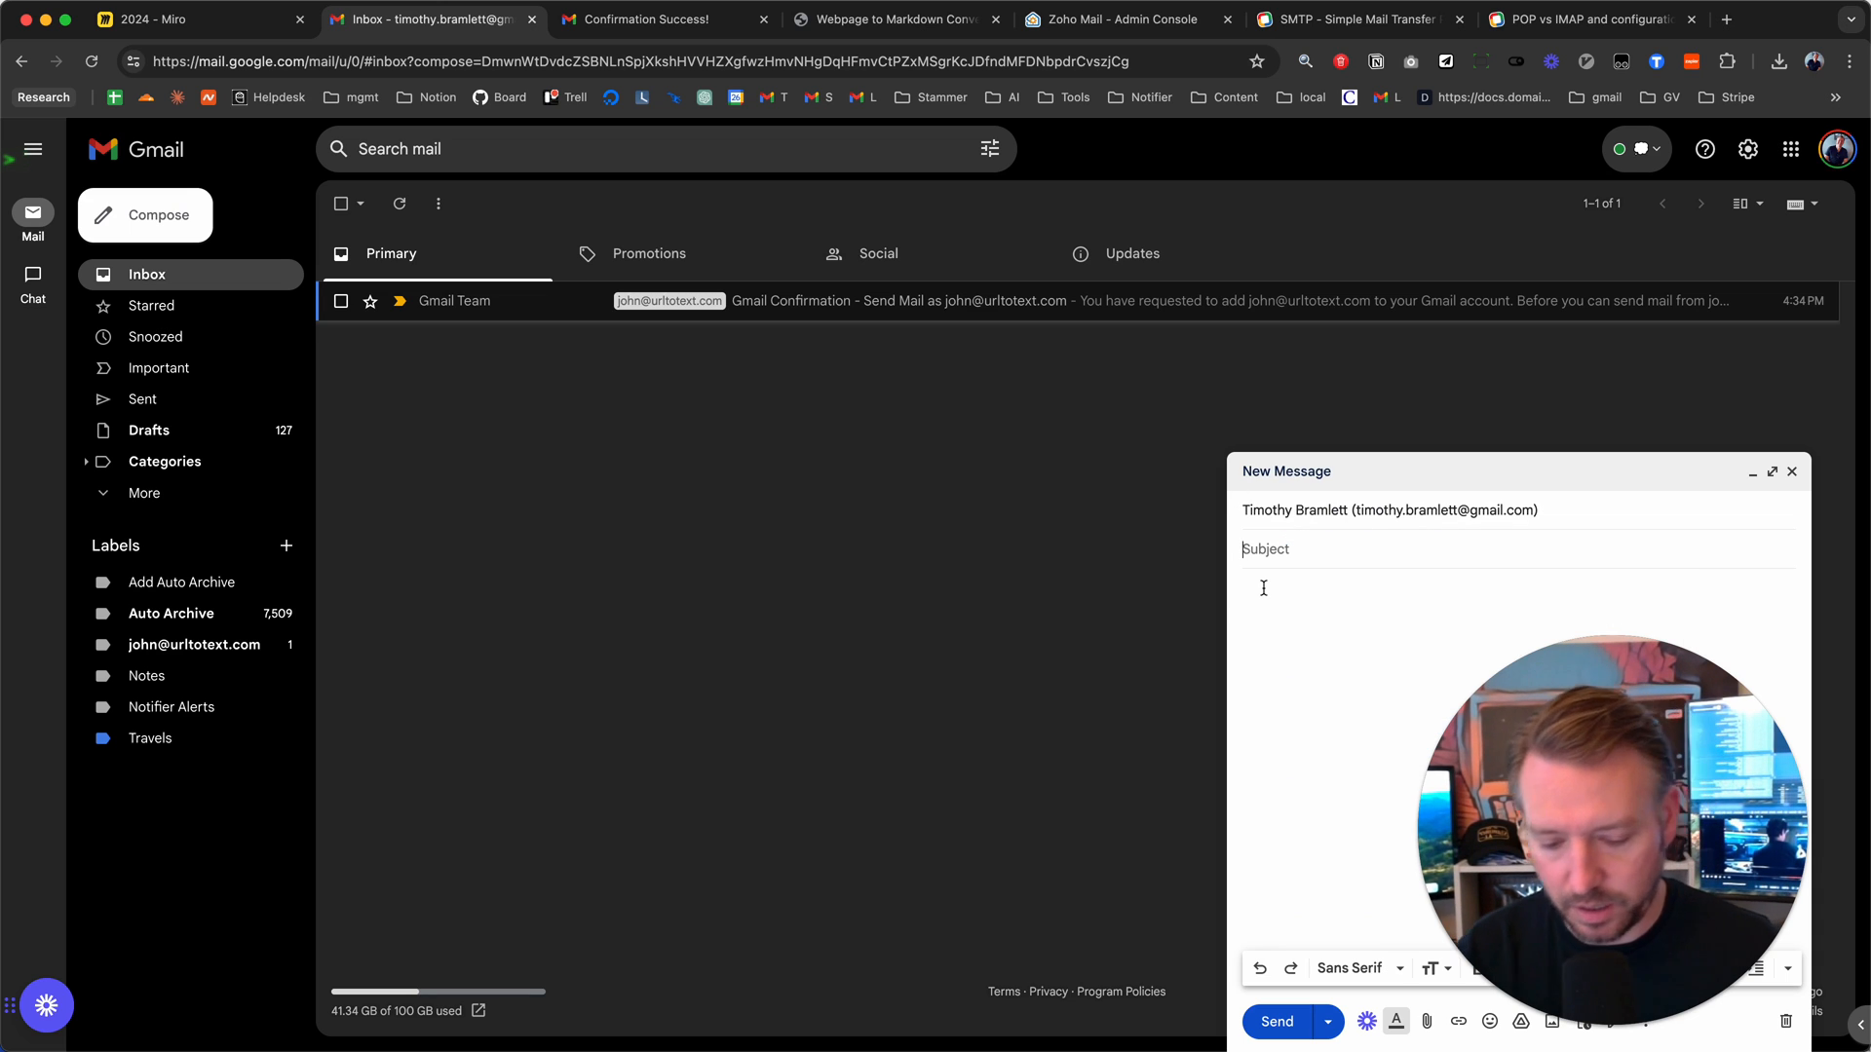
{"action": "type", "text": "Hi there"}
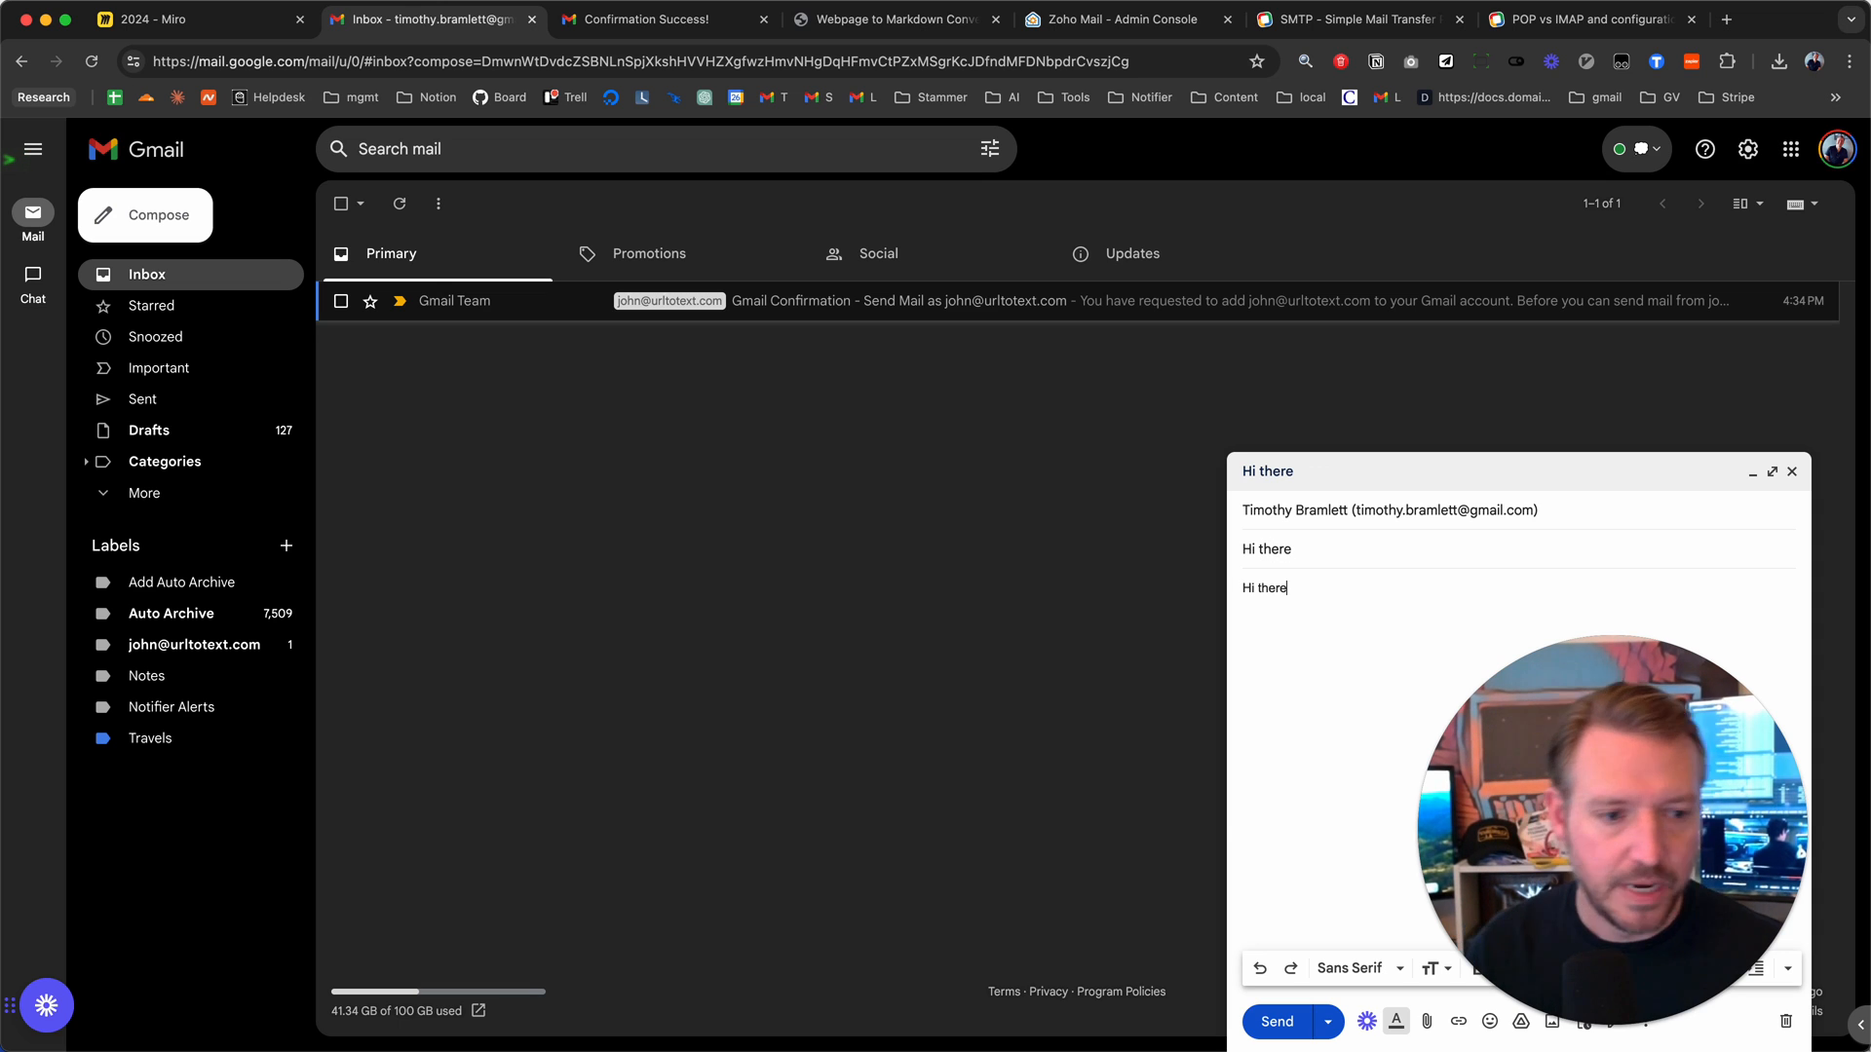
{"action": "left_click", "coordinate": [1275, 1021]}
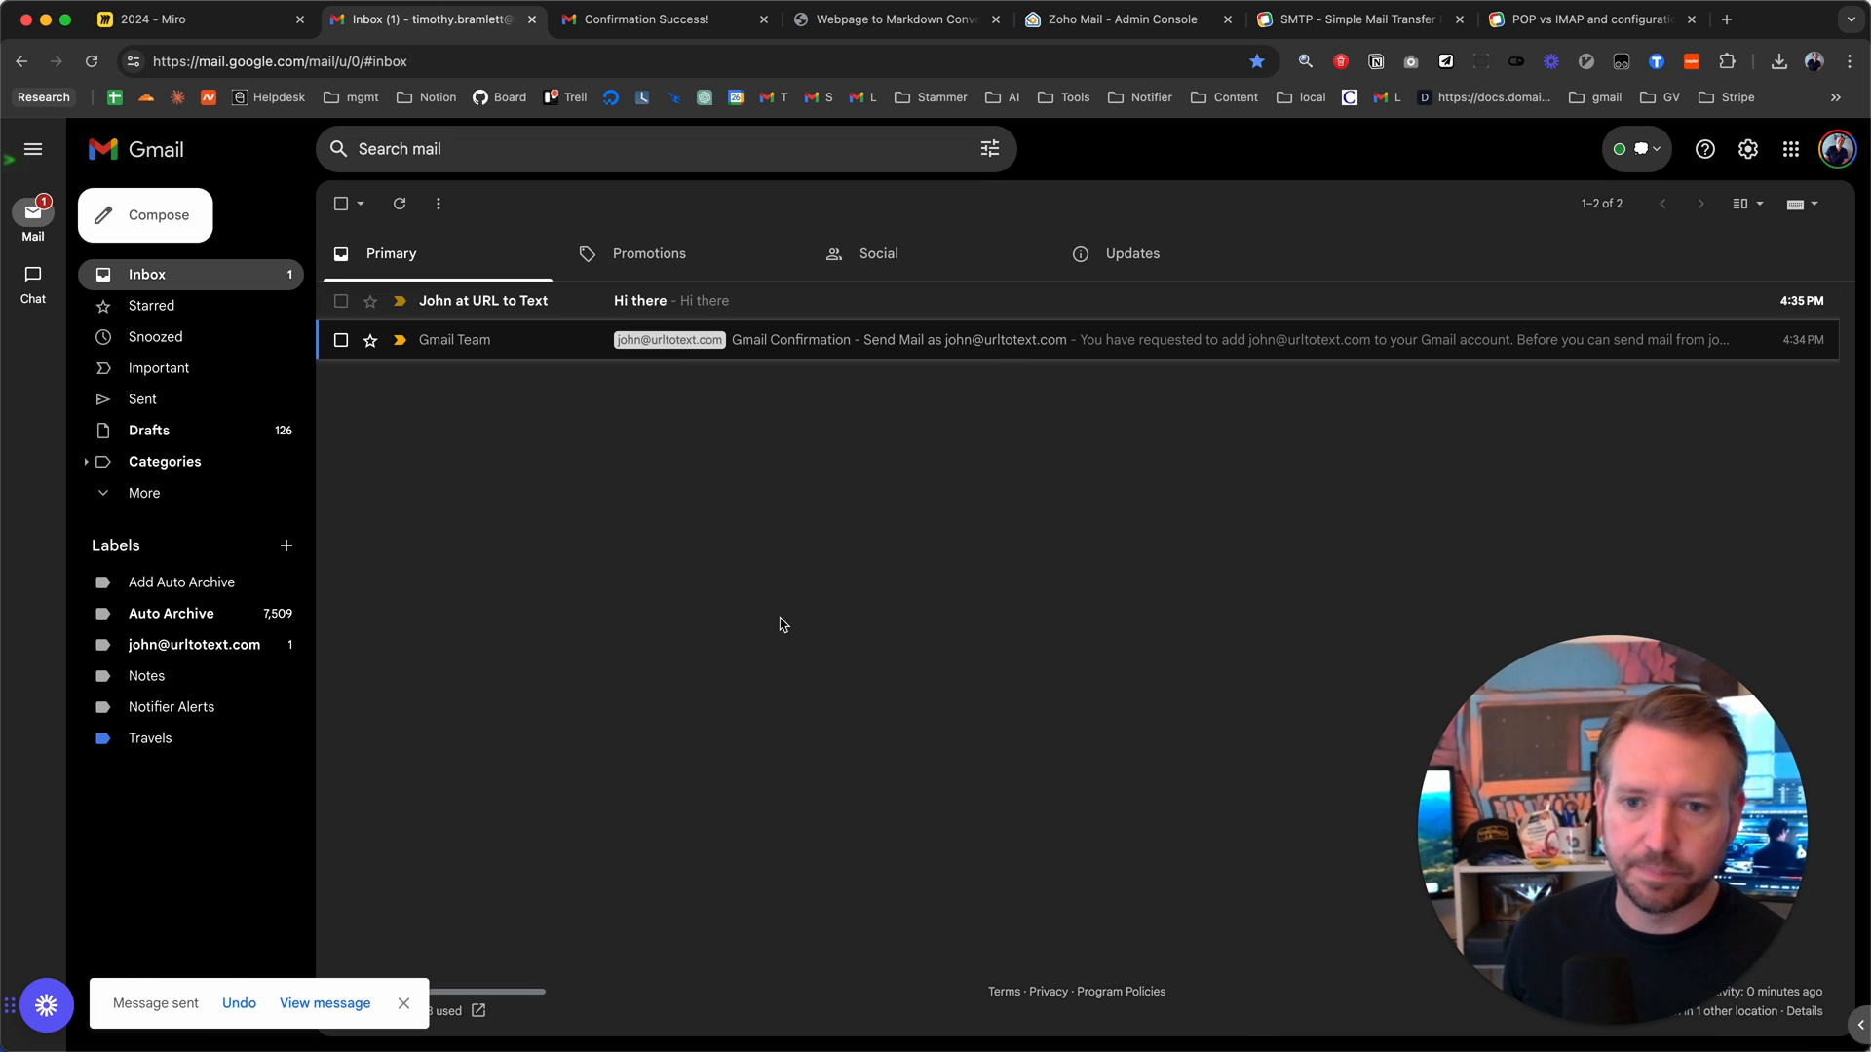
{"action": "mouse_move", "coordinate": [528, 365]}
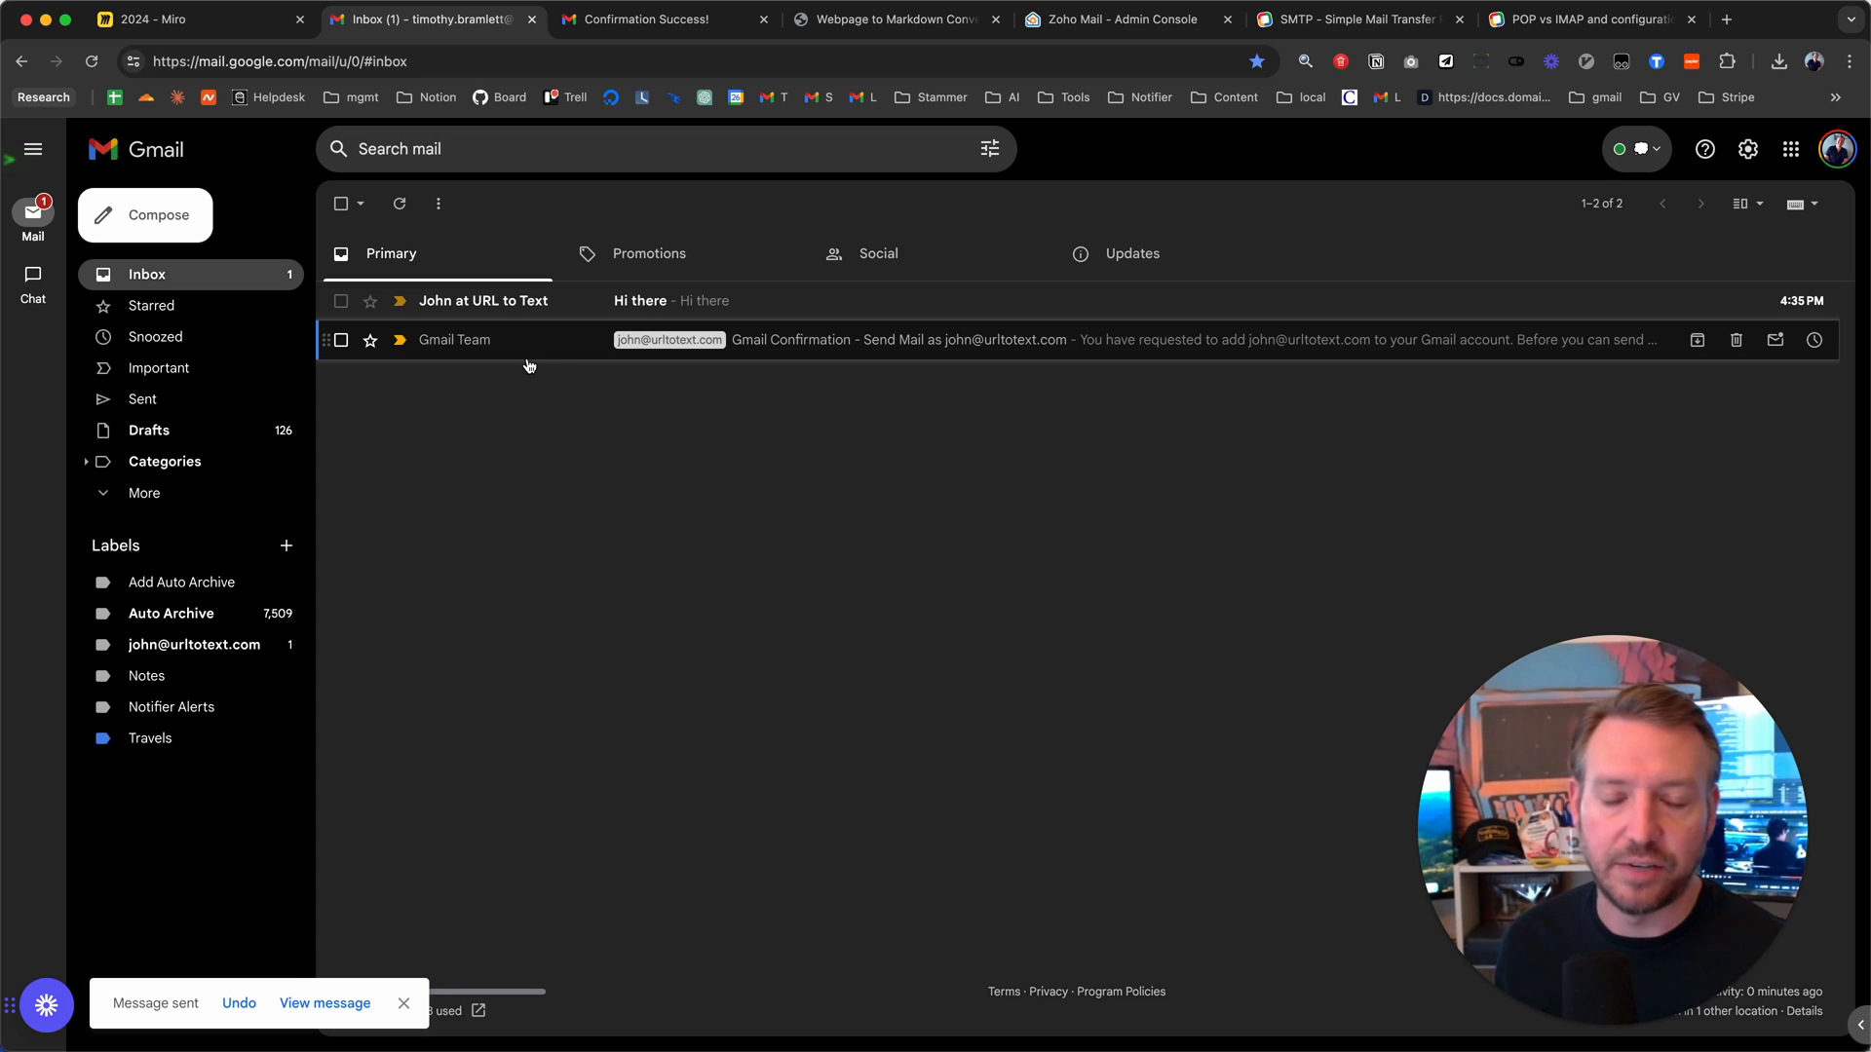
View the received 'Hi there' message's full sender details showing mailed-by urltotext.com
{"action": "left_click", "coordinate": [639, 300]}
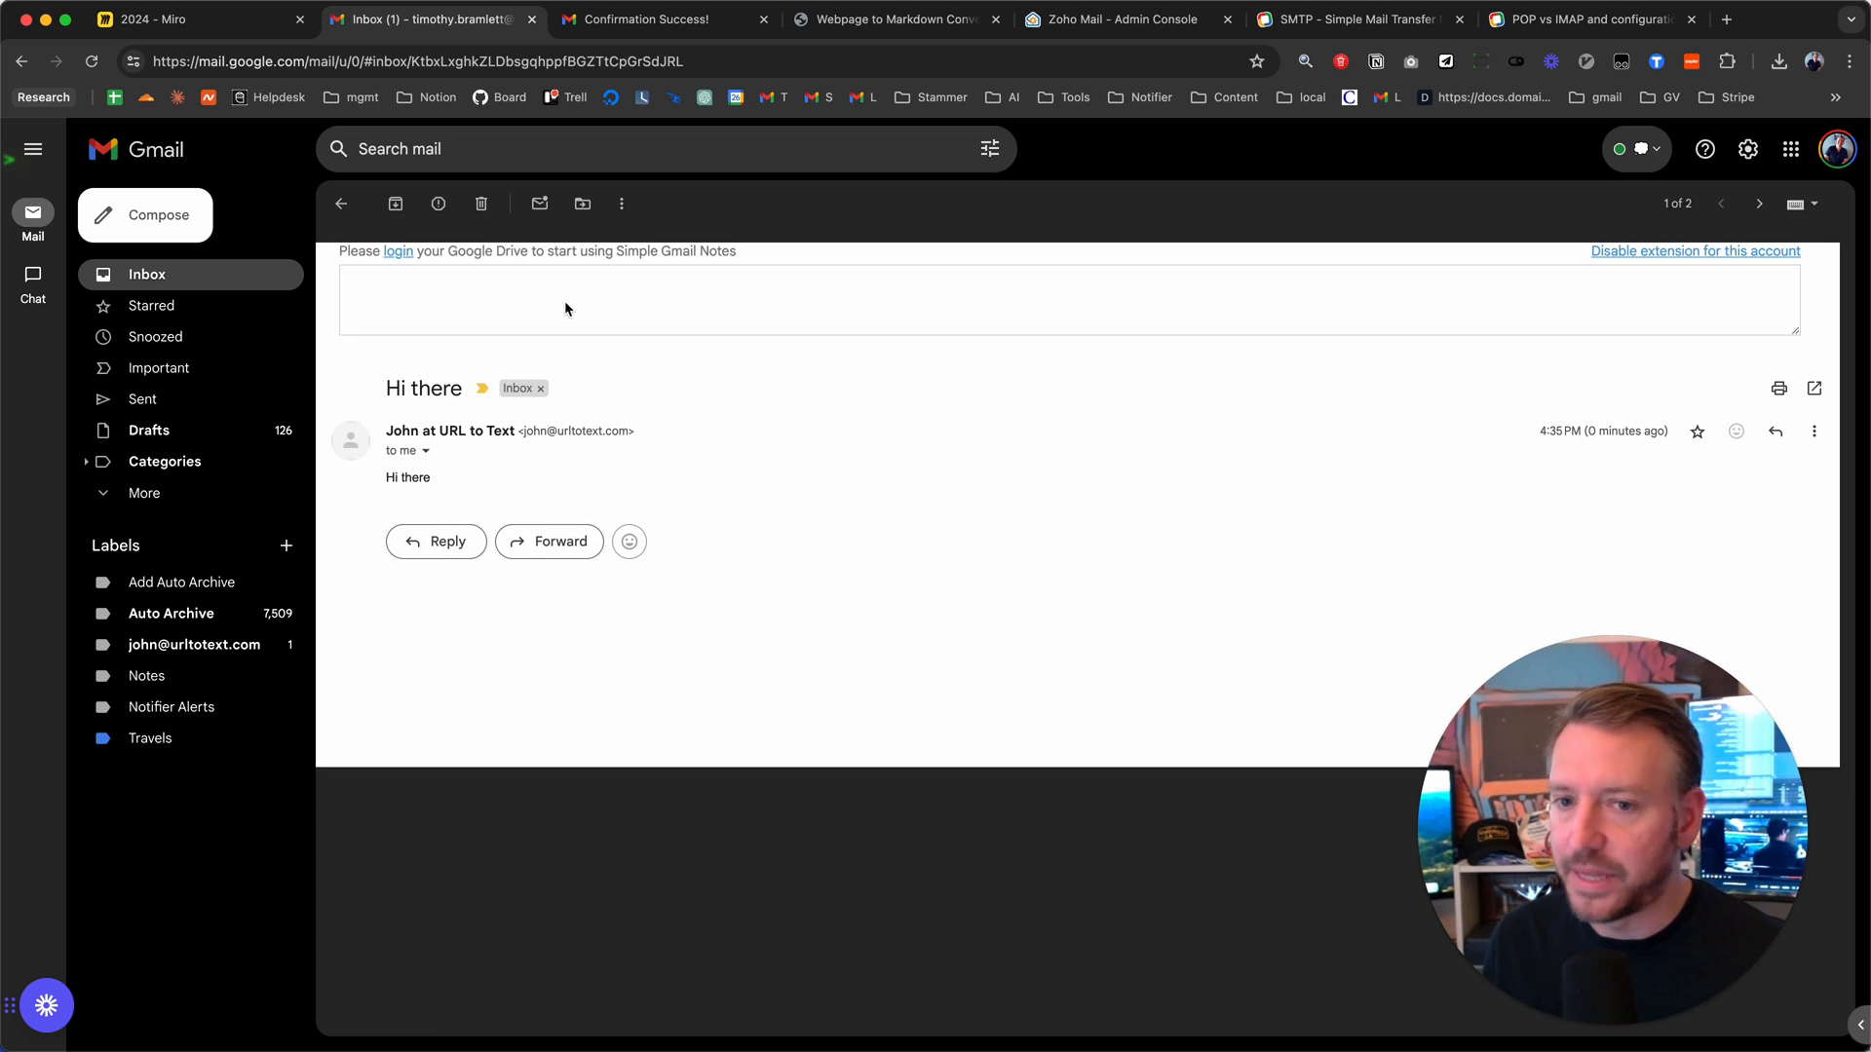
{"action": "left_click", "coordinate": [425, 450]}
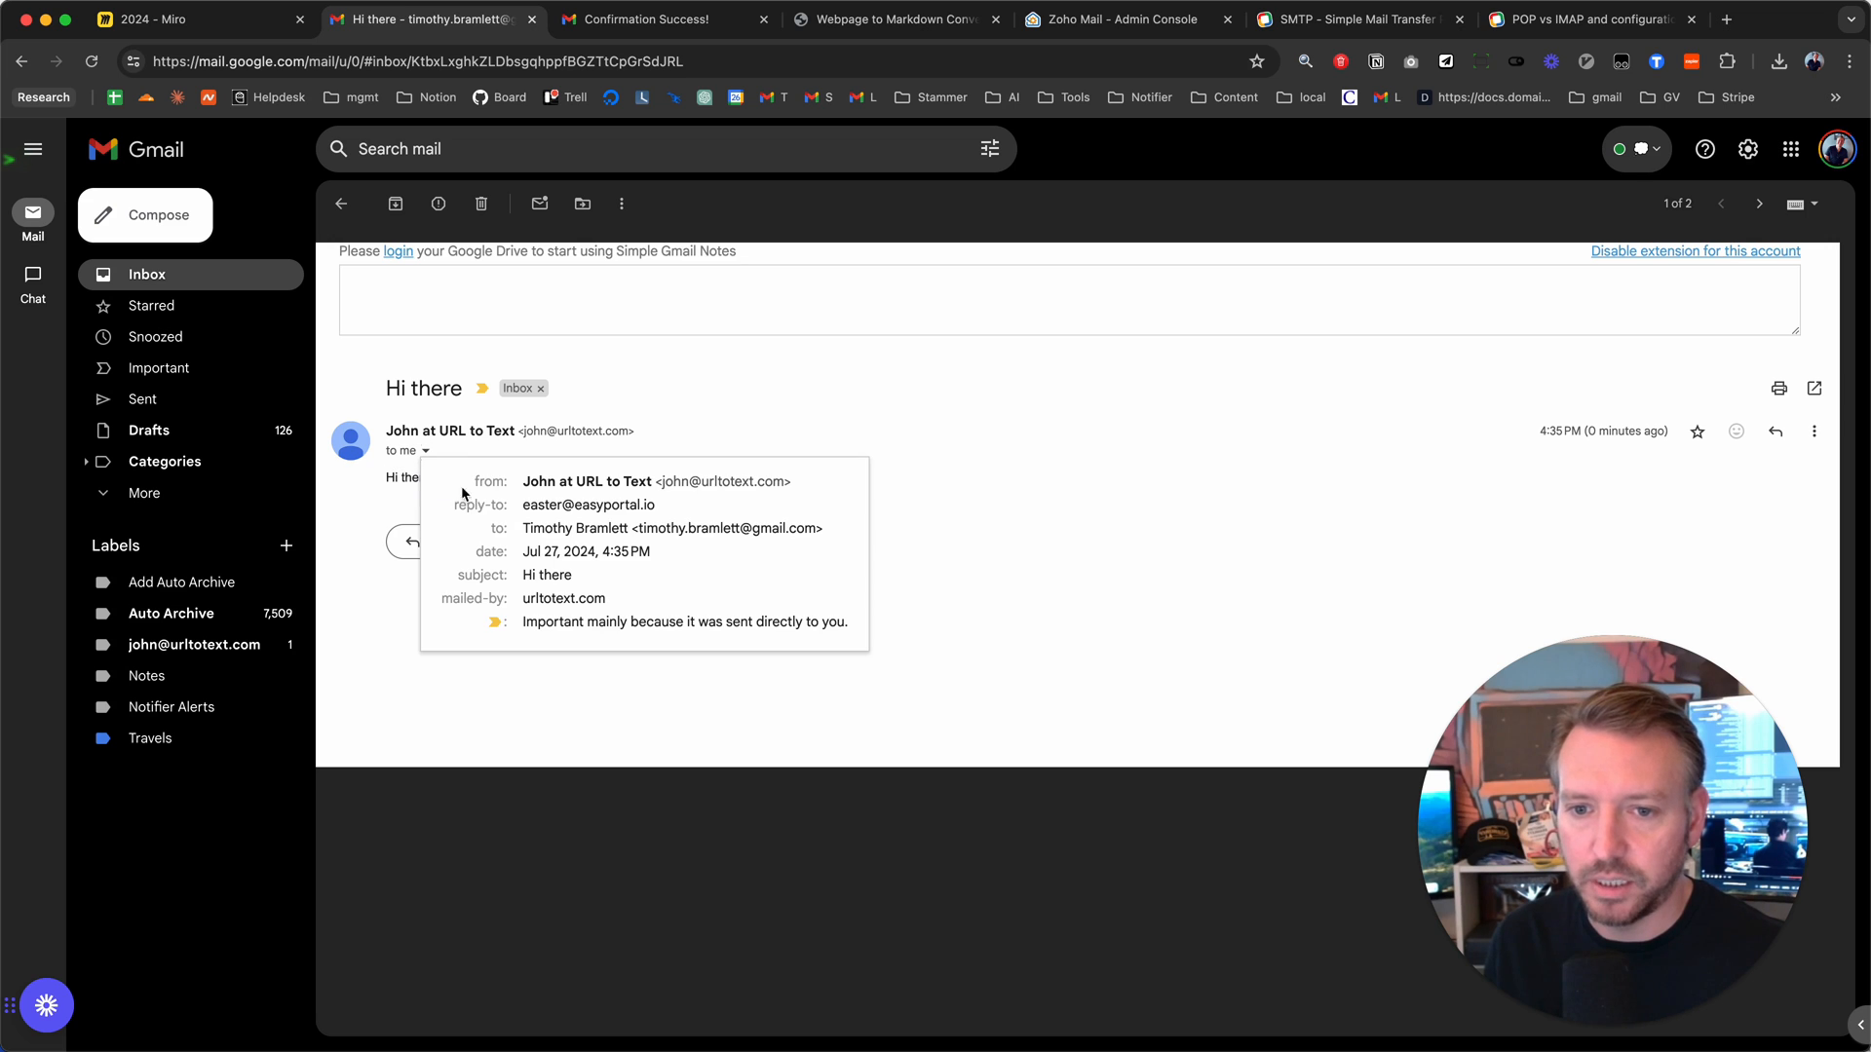
{"action": "mouse_move", "coordinate": [549, 599]}
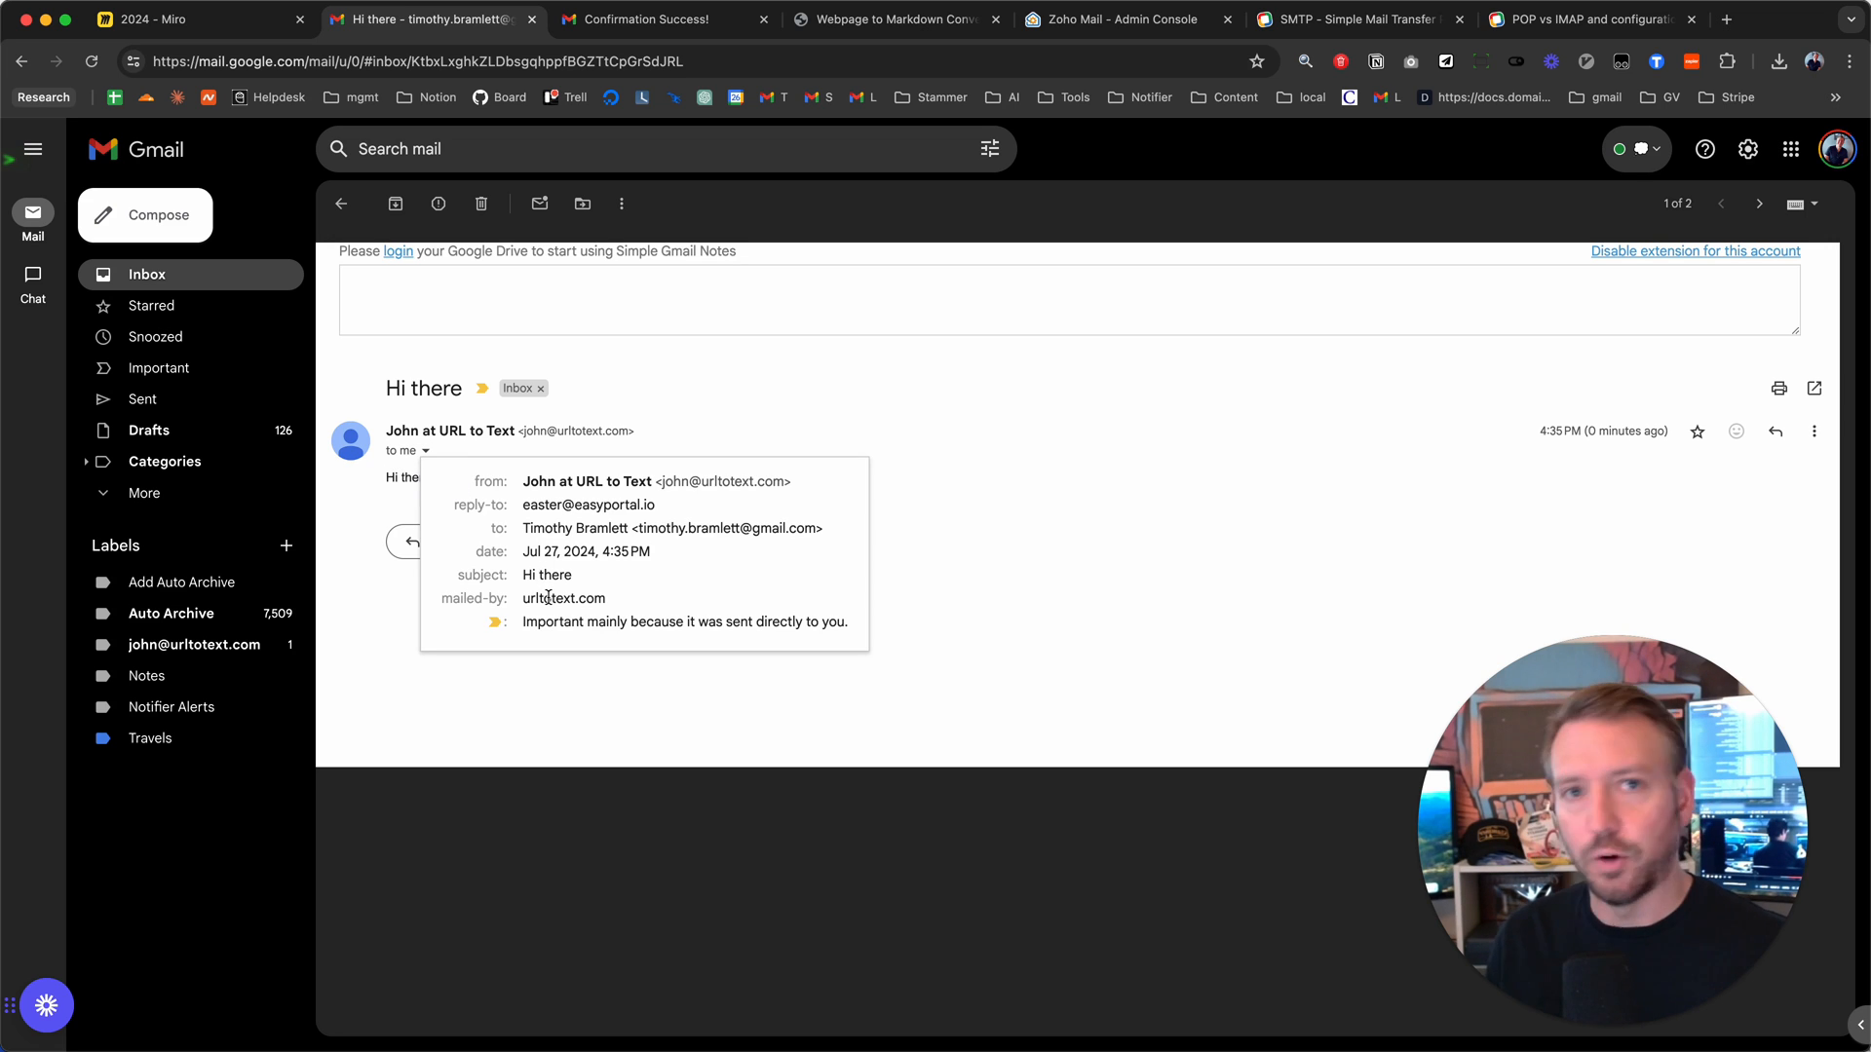